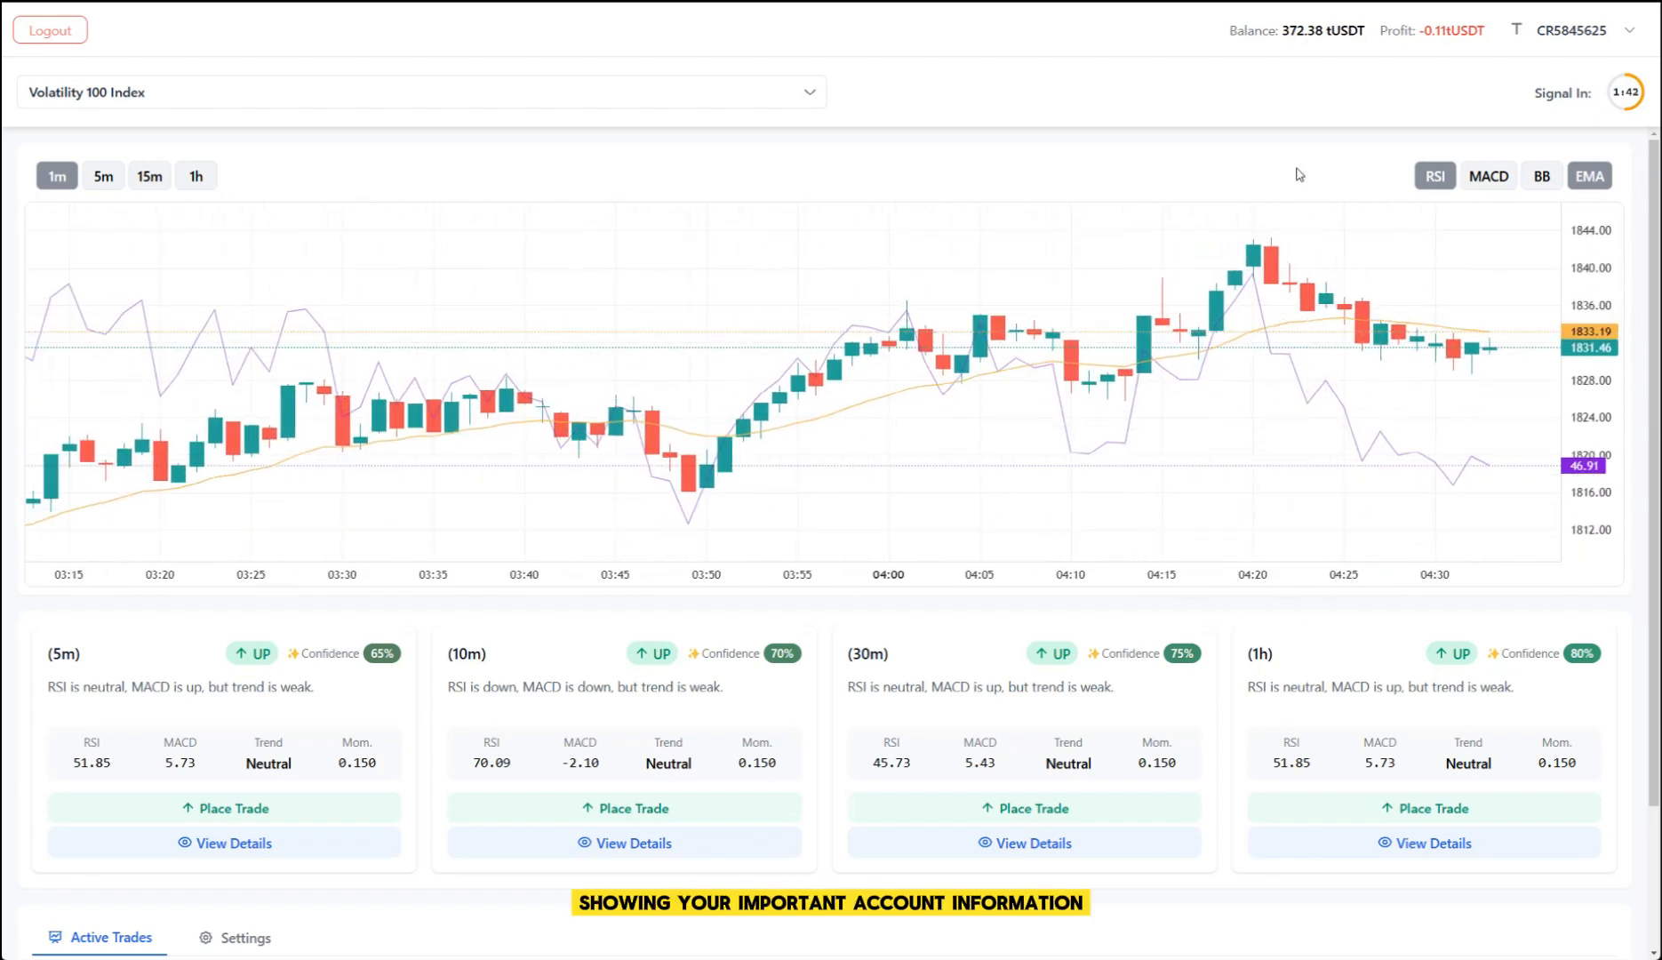
Step: Open the list of available markets and scroll through it
{"action": "scroll", "scroll_direction": "down", "scroll_amount": 3}
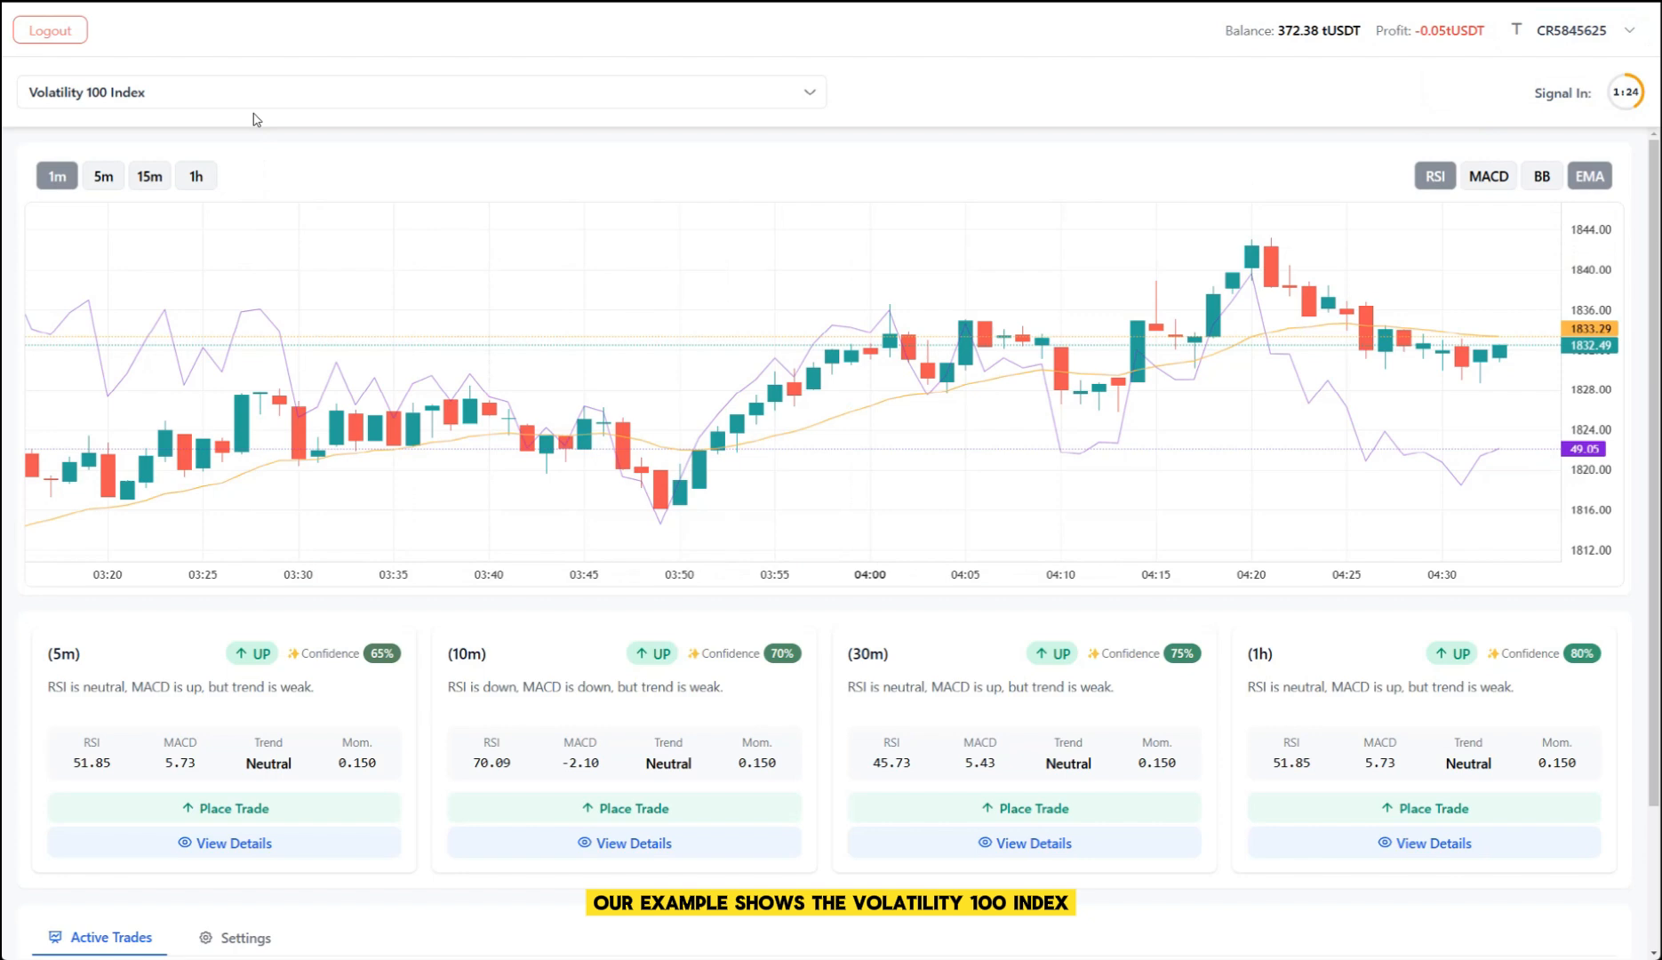
{"action": "left_click", "coordinate": [418, 92]}
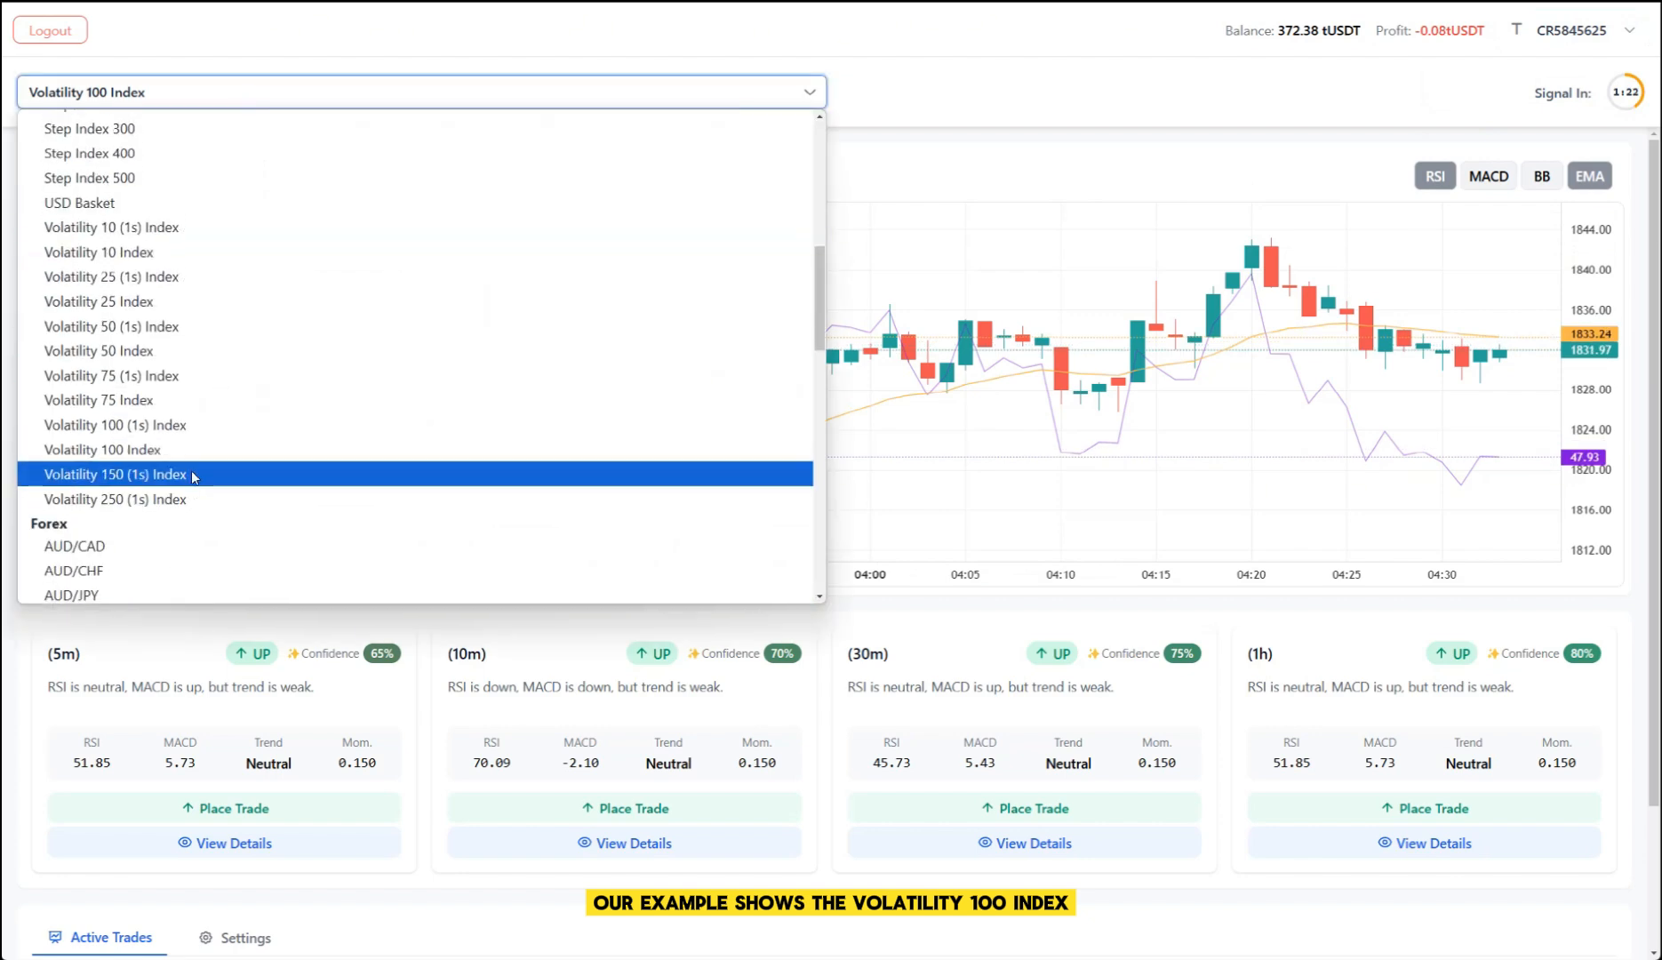
{"action": "scroll", "scroll_direction": "down", "scroll_amount": 3}
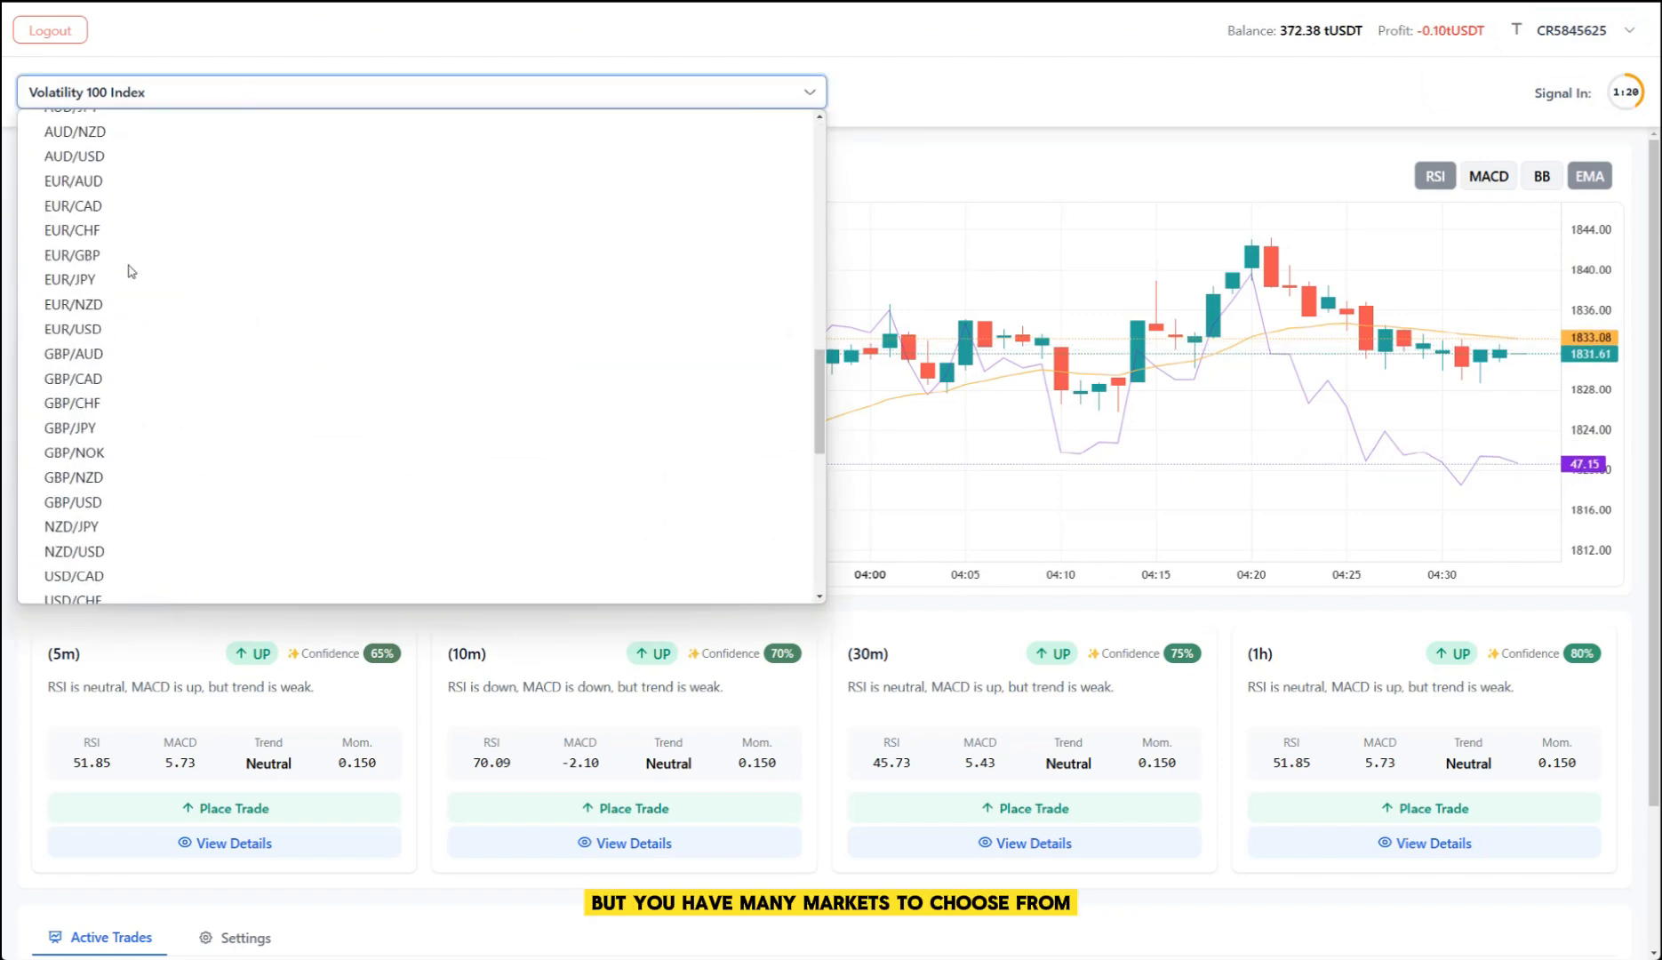
{"action": "scroll", "scroll_direction": "down", "scroll_amount": 3}
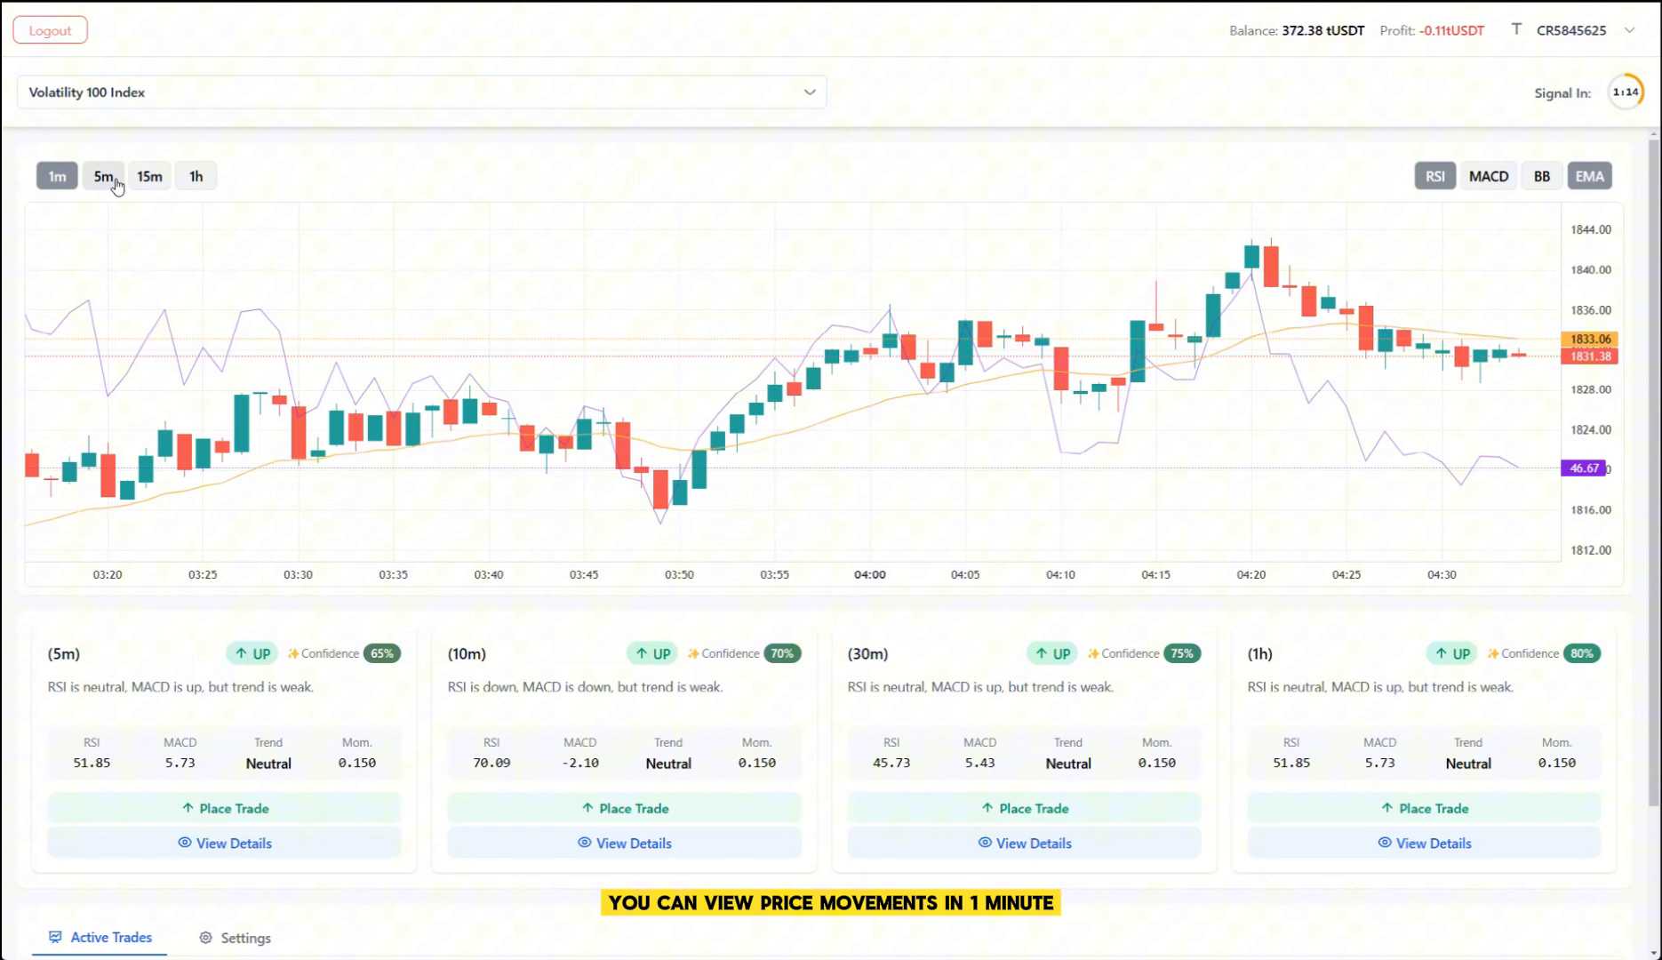
Step: Try 5-minute and 1-hour candles, return to 1-minute, and toggle Bollinger Bands on and off
{"action": "left_click", "coordinate": [103, 176]}
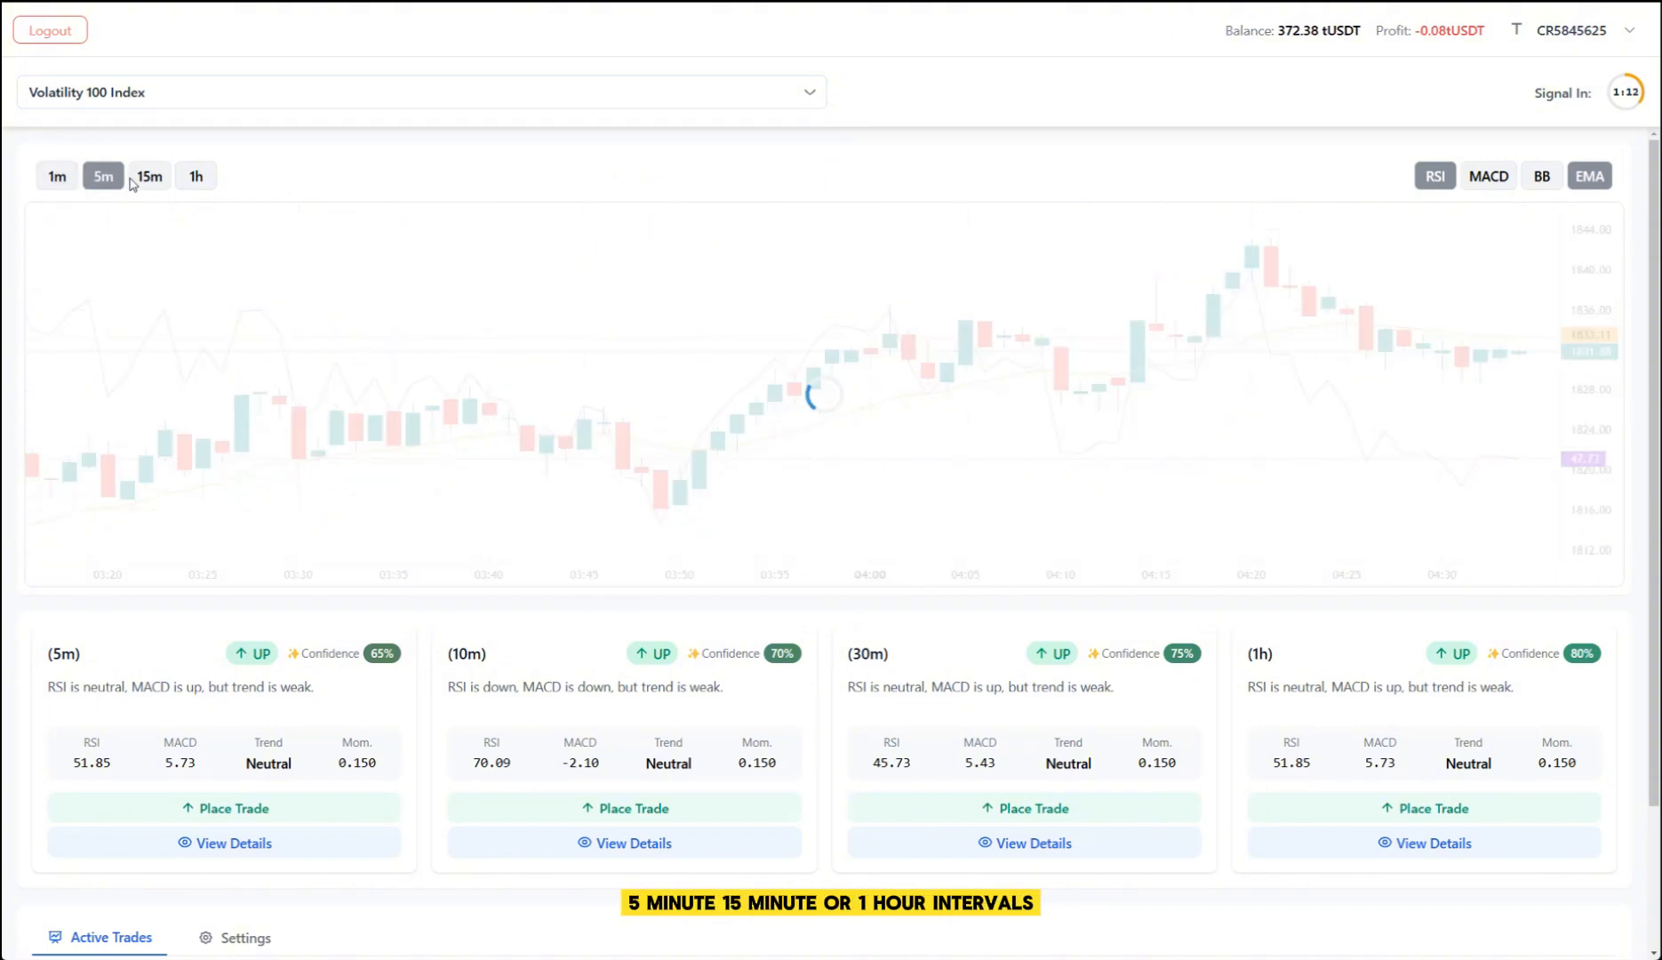
{"action": "left_click", "coordinate": [195, 176]}
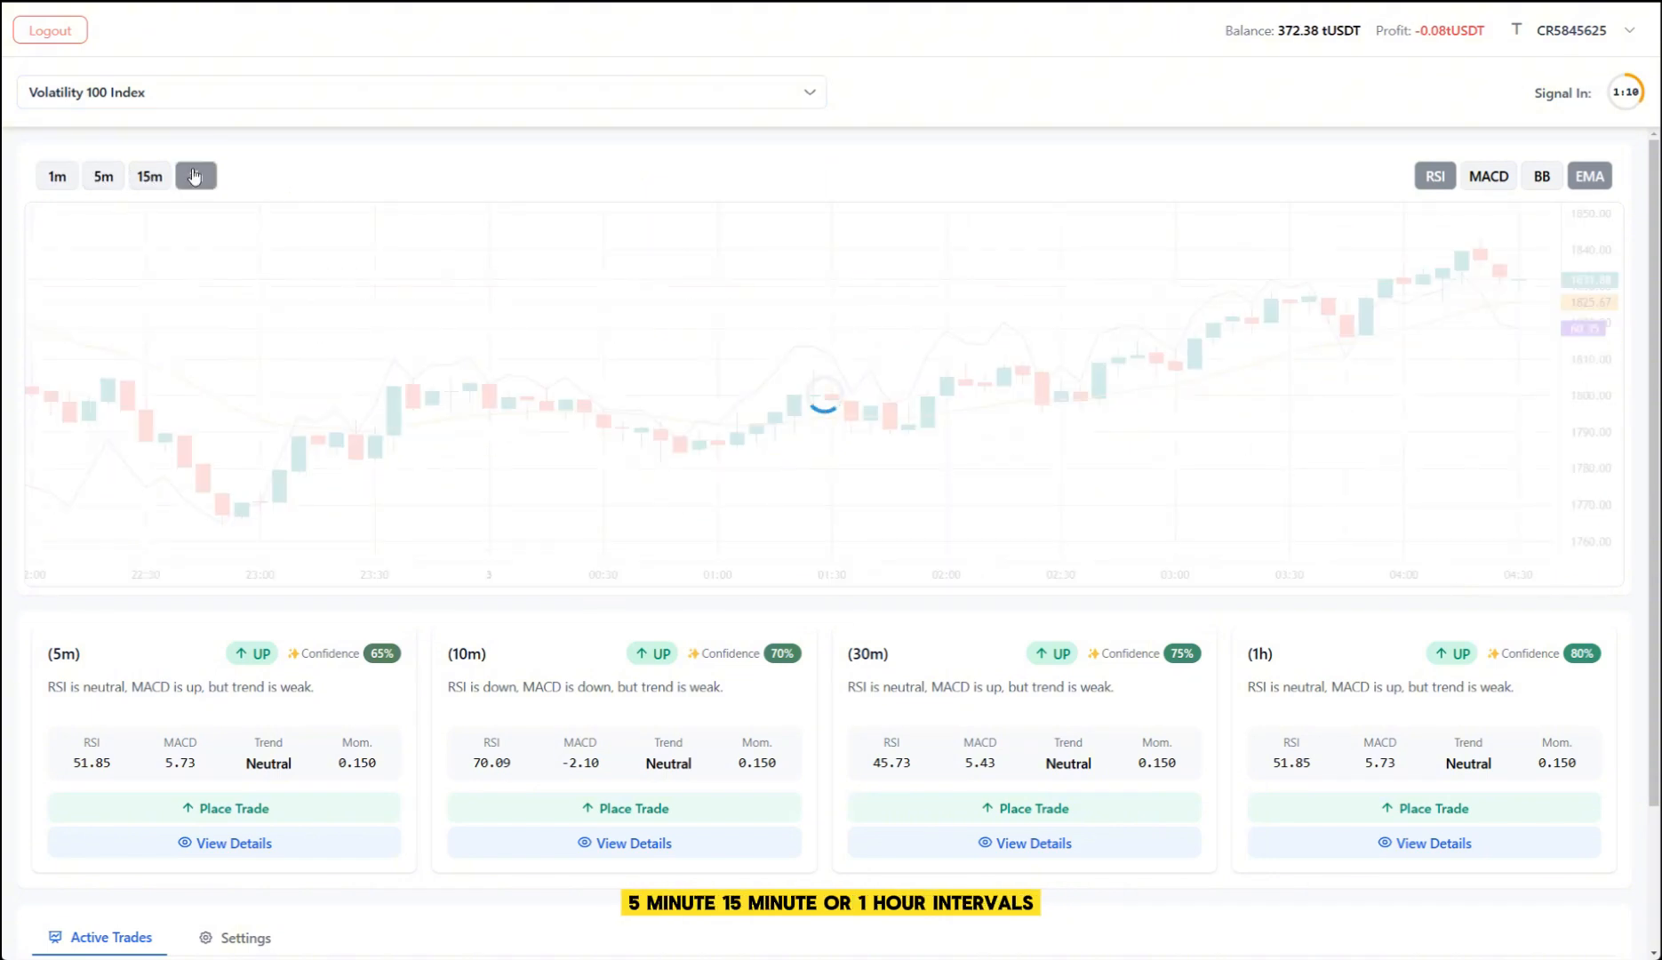
{"action": "left_click", "coordinate": [194, 176]}
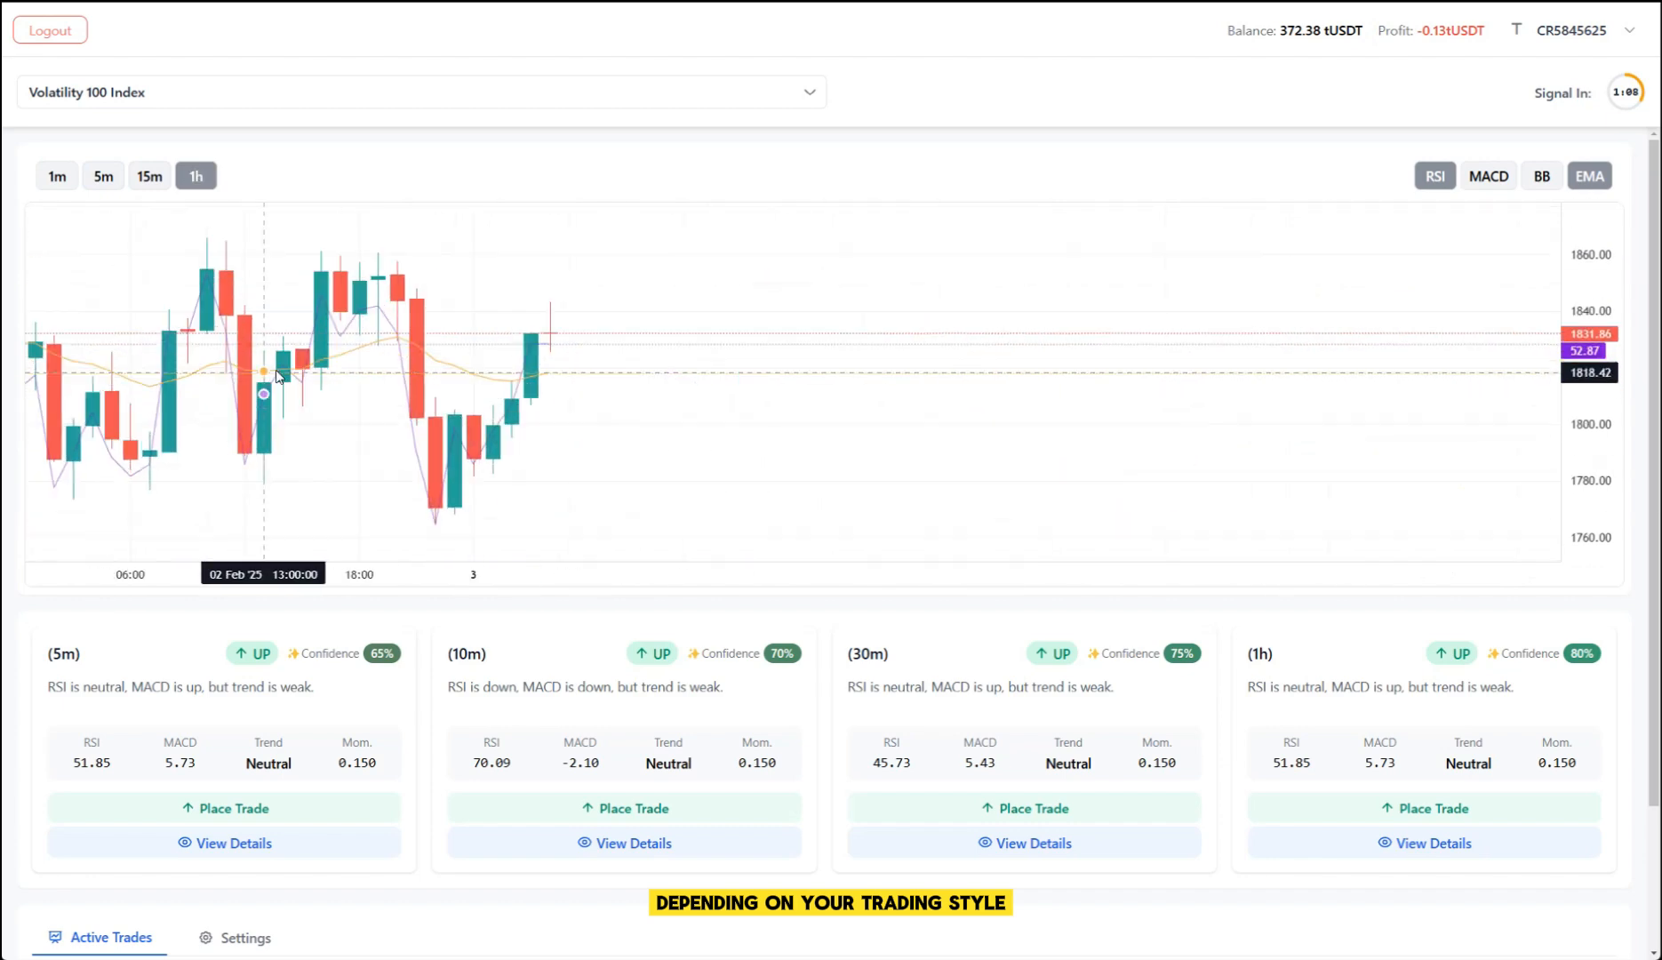
{"action": "left_click", "coordinate": [56, 176]}
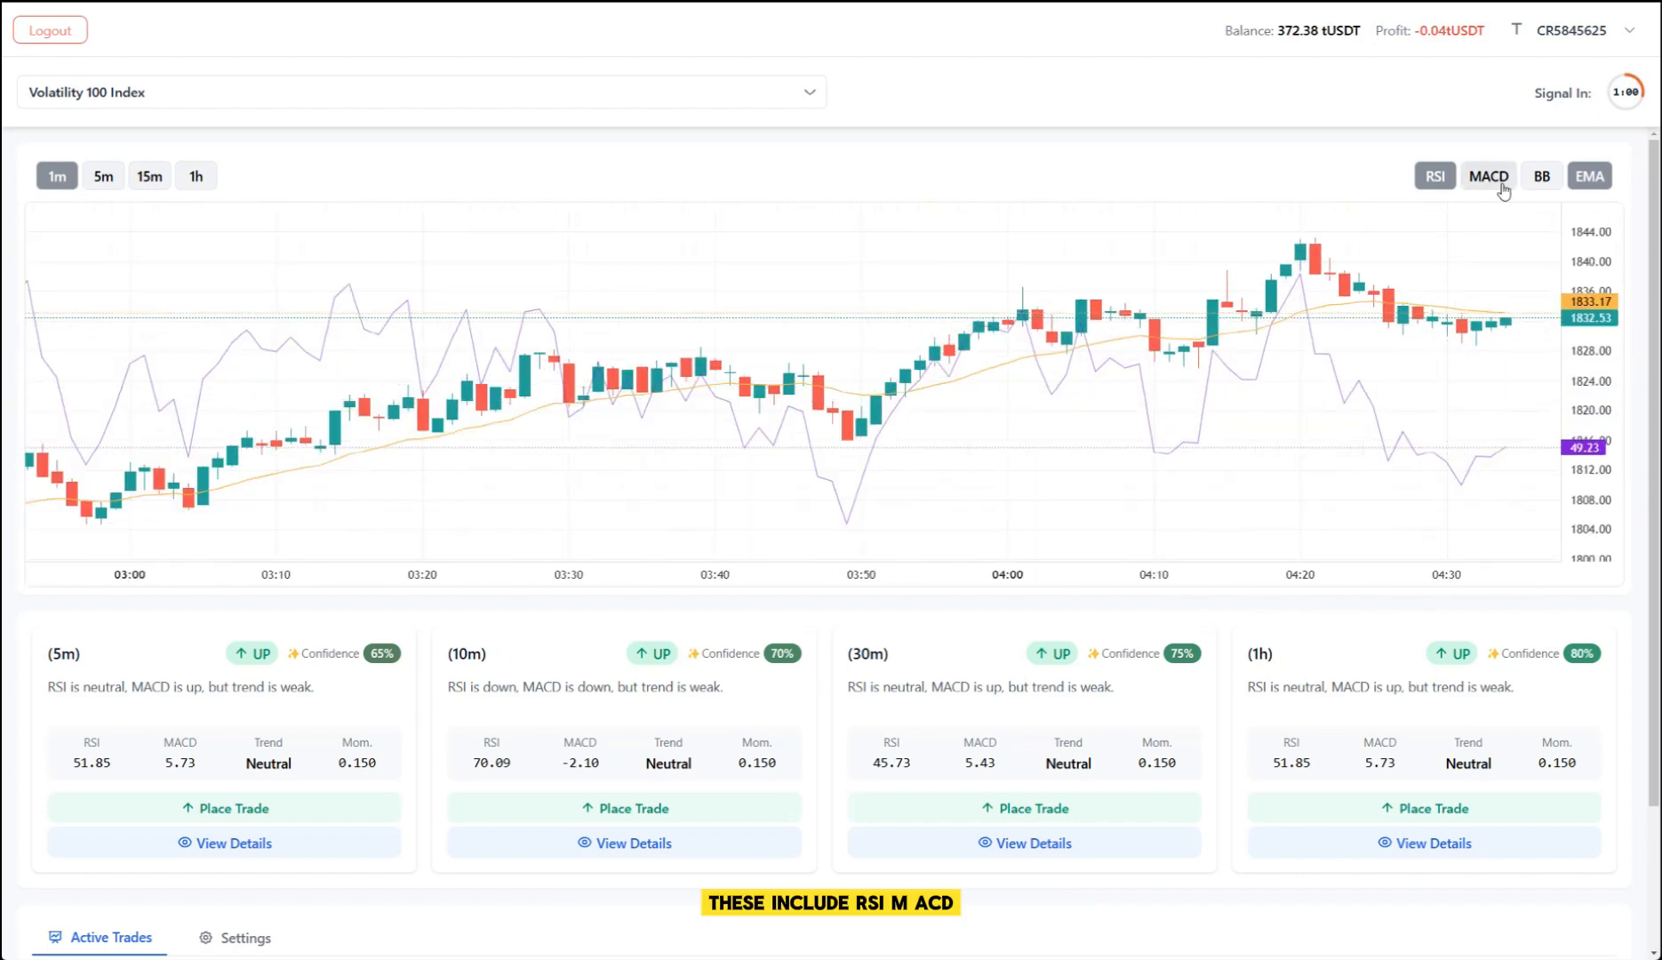
{"action": "left_click", "coordinate": [1486, 176]}
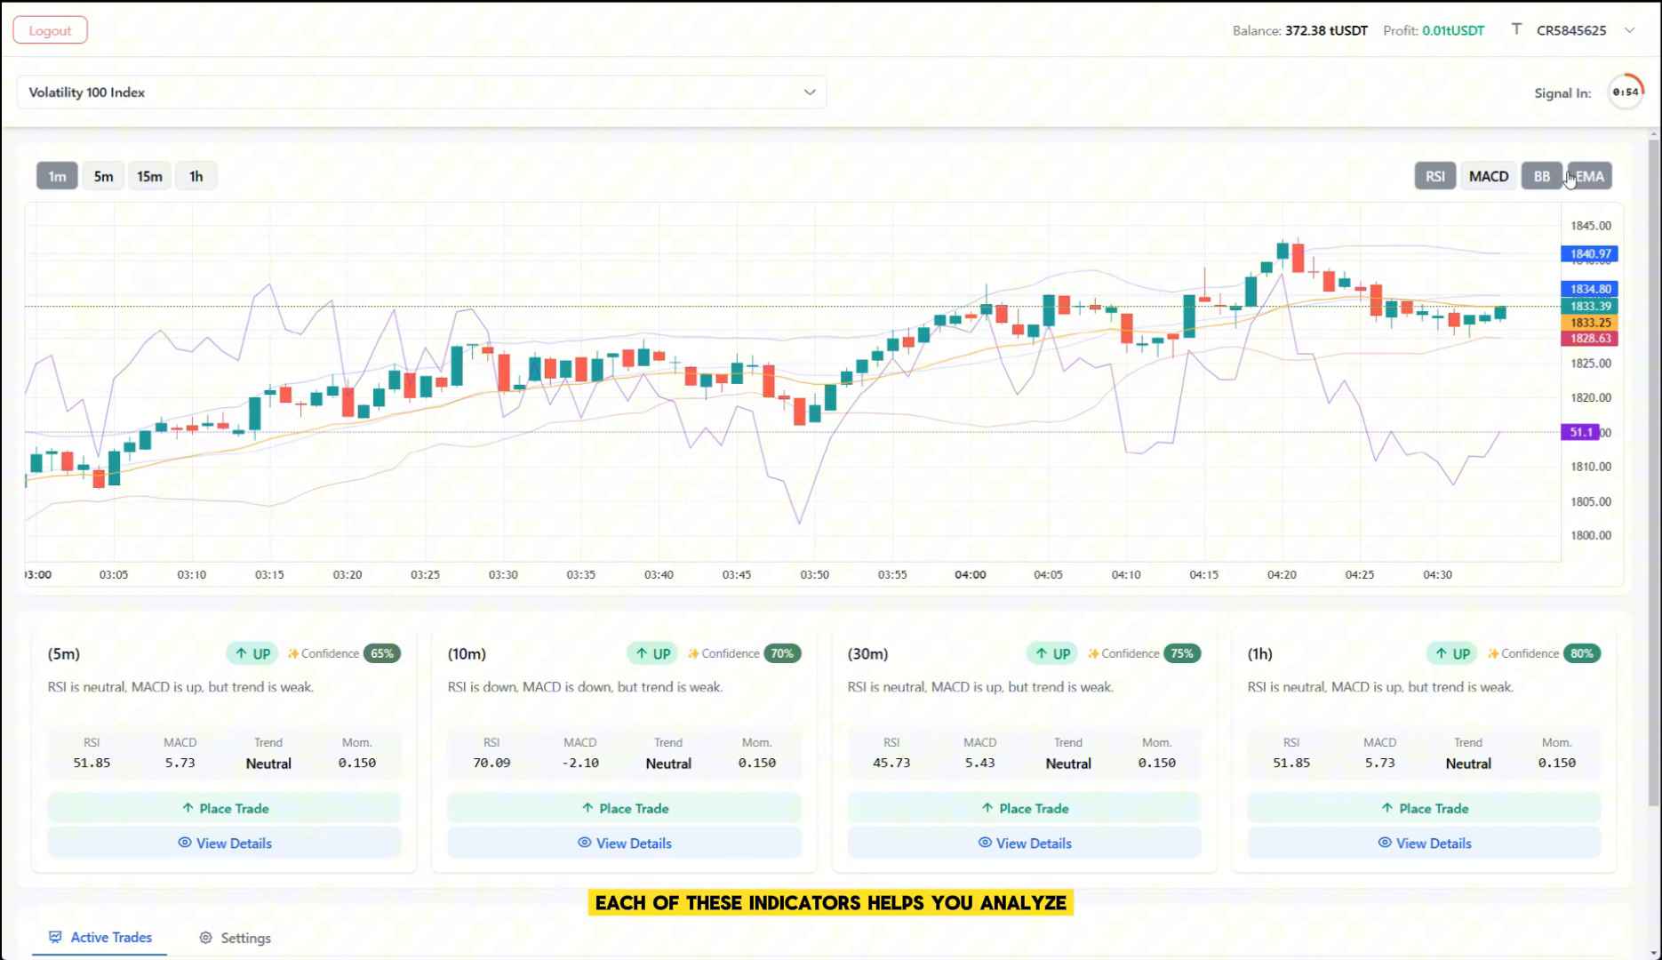
{"action": "left_click", "coordinate": [1541, 176]}
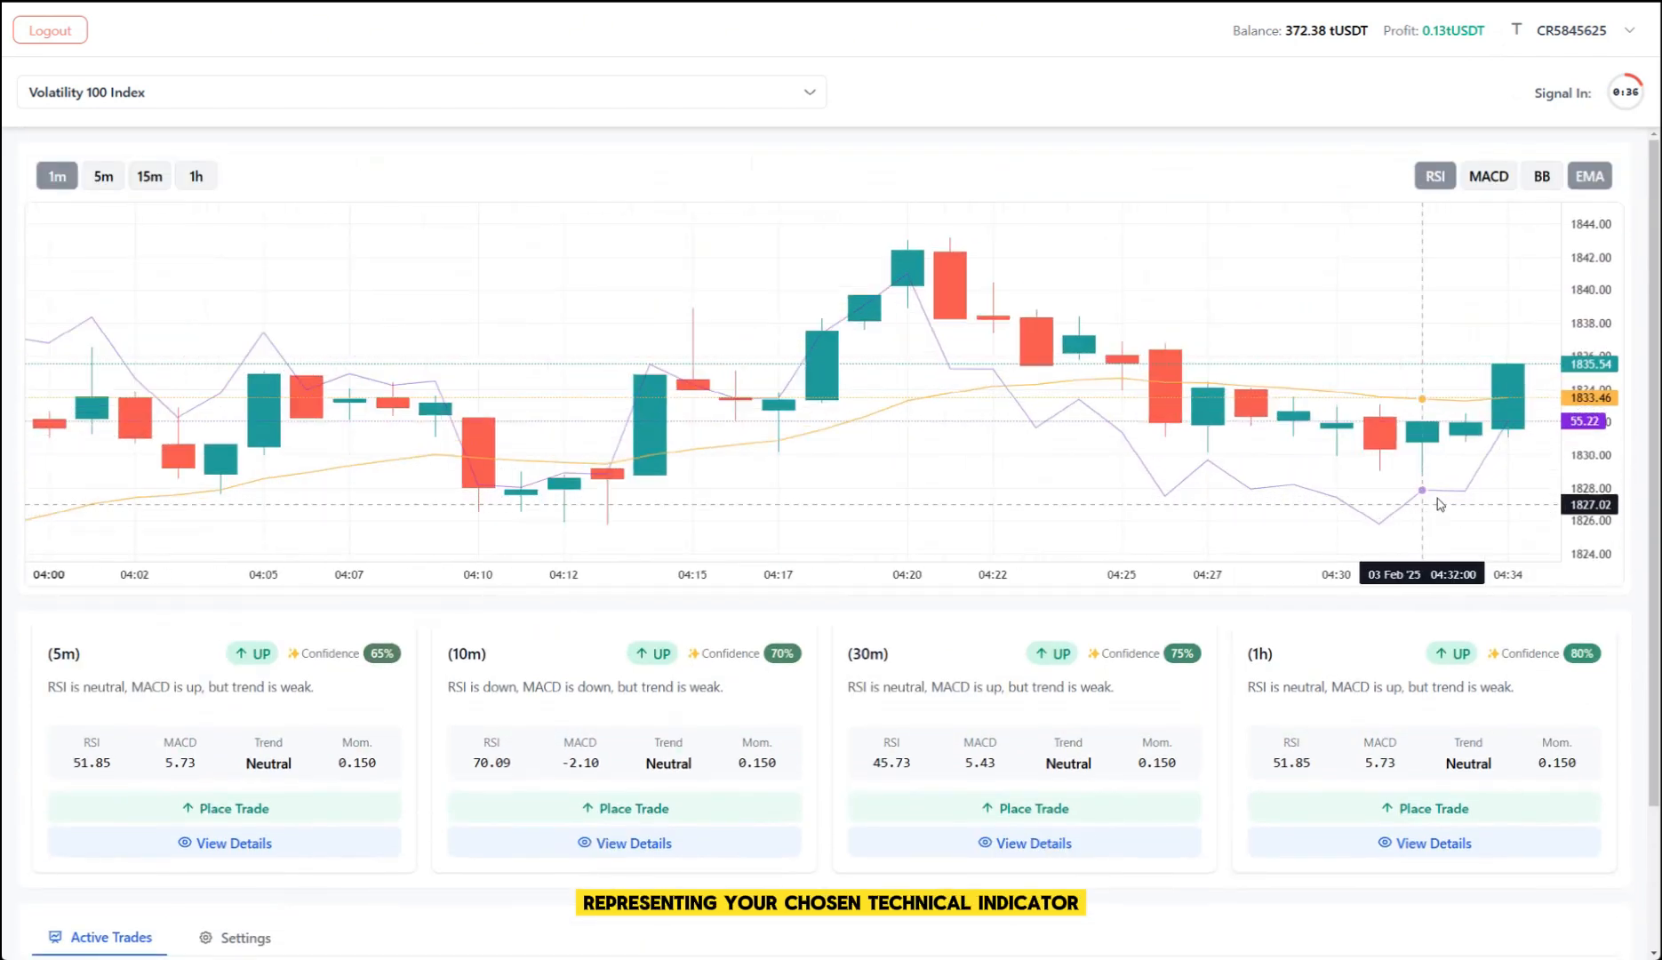
Step: Scroll past the signal cards to the open Volatility 100 Index UP trade
{"action": "scroll", "scroll_direction": "down", "scroll_amount": 3}
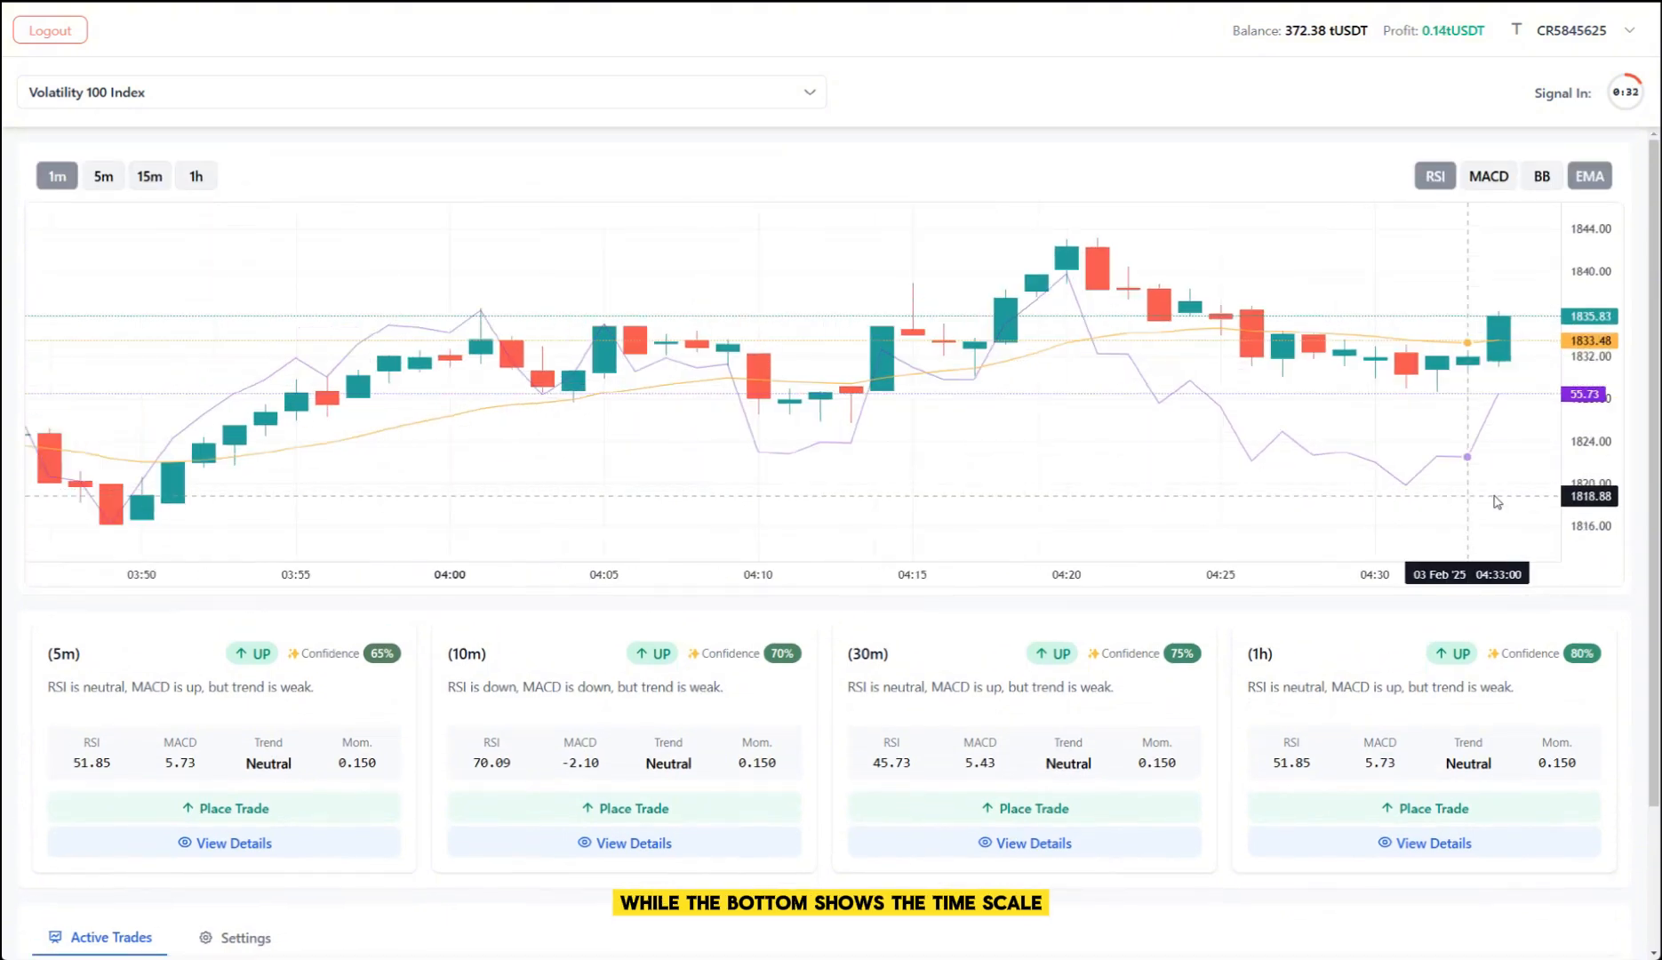
{"action": "scroll", "scroll_direction": "down", "scroll_amount": 3}
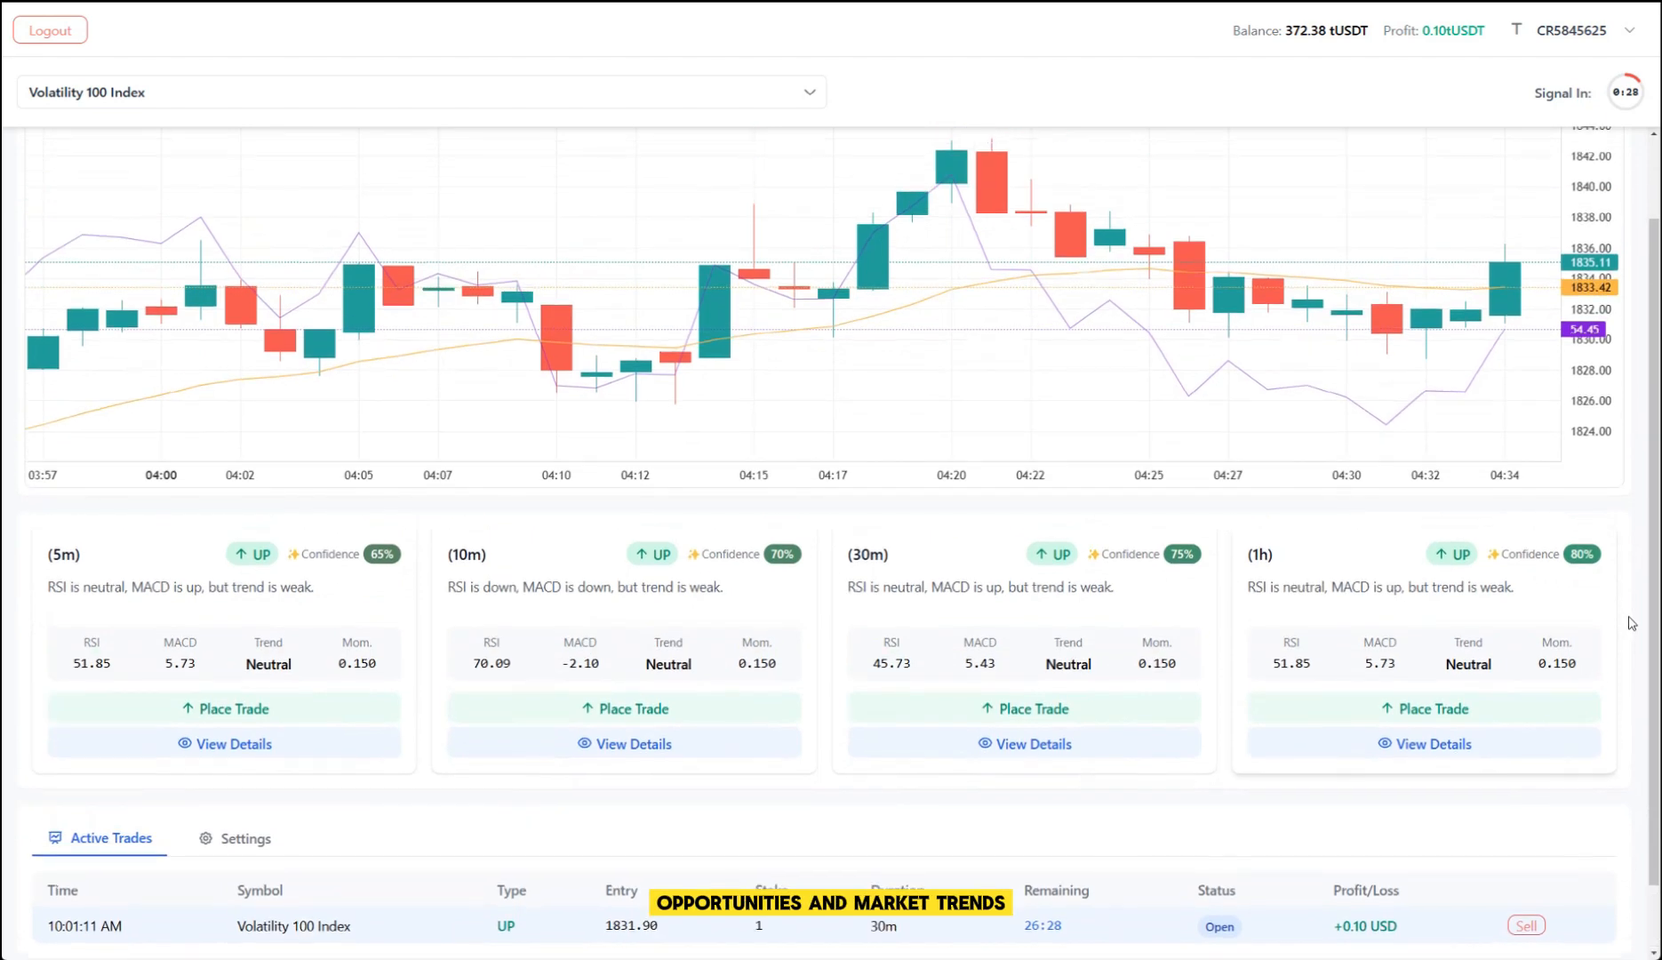
{"action": "scroll", "scroll_direction": "down", "scroll_amount": 3}
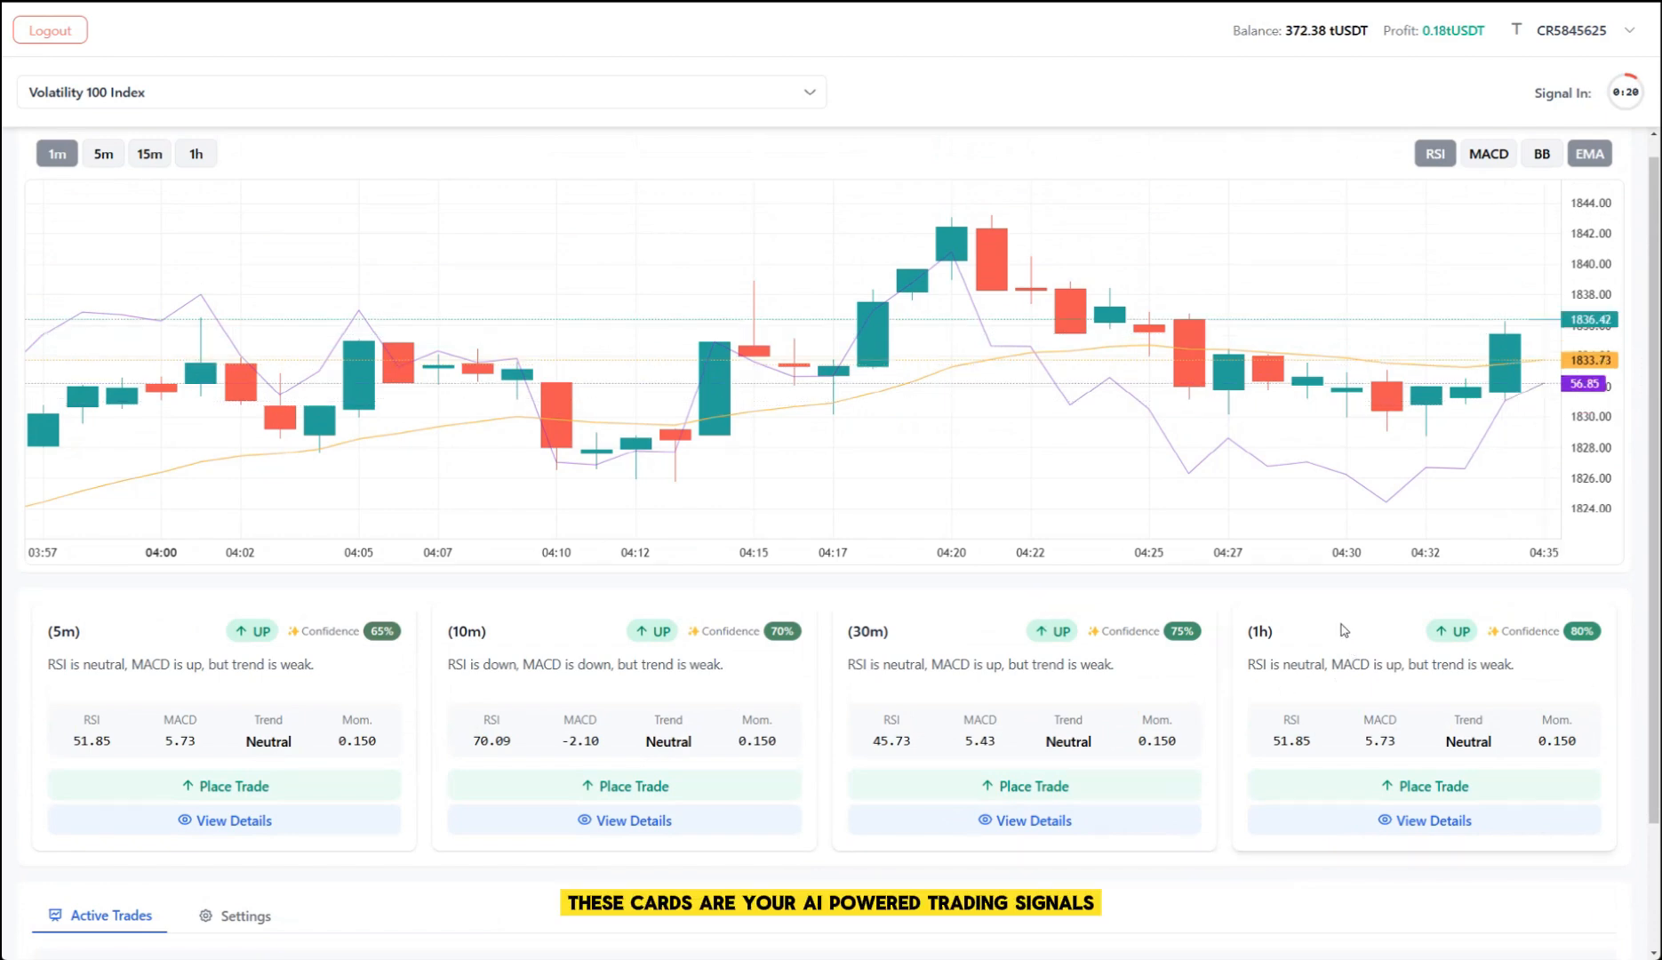
{"action": "scroll", "scroll_direction": "down", "scroll_amount": 3}
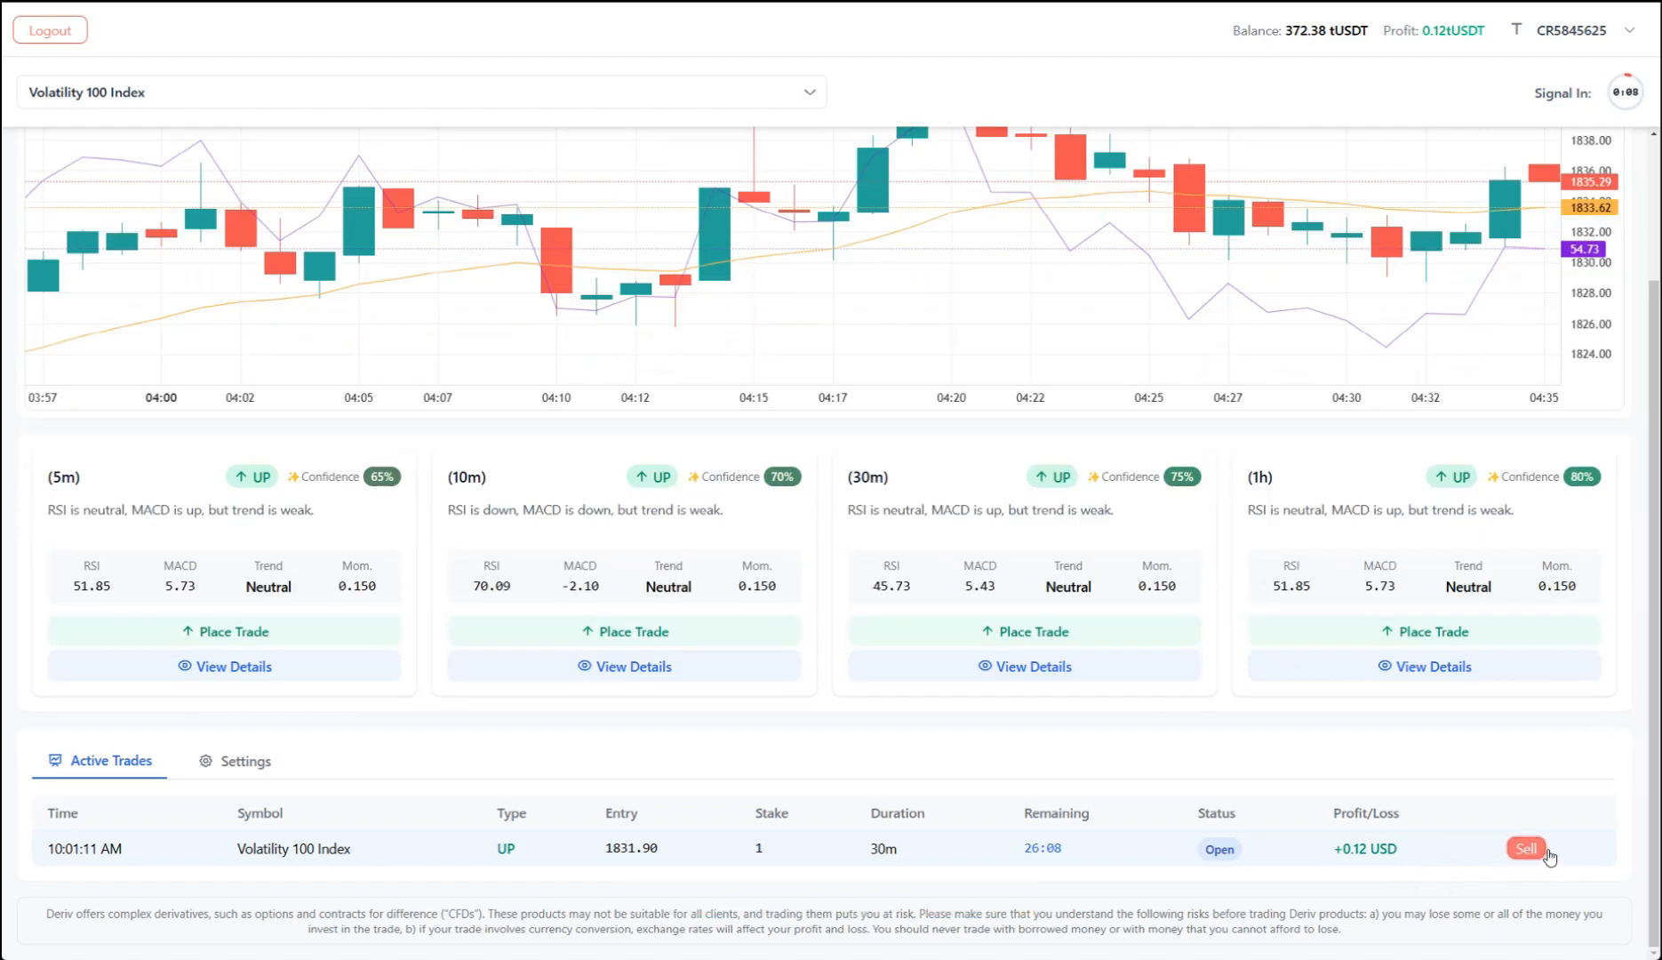
Step: Sell the open Volatility 100 Index UP trade for +0.12 USD
{"action": "left_click", "coordinate": [1526, 847]}
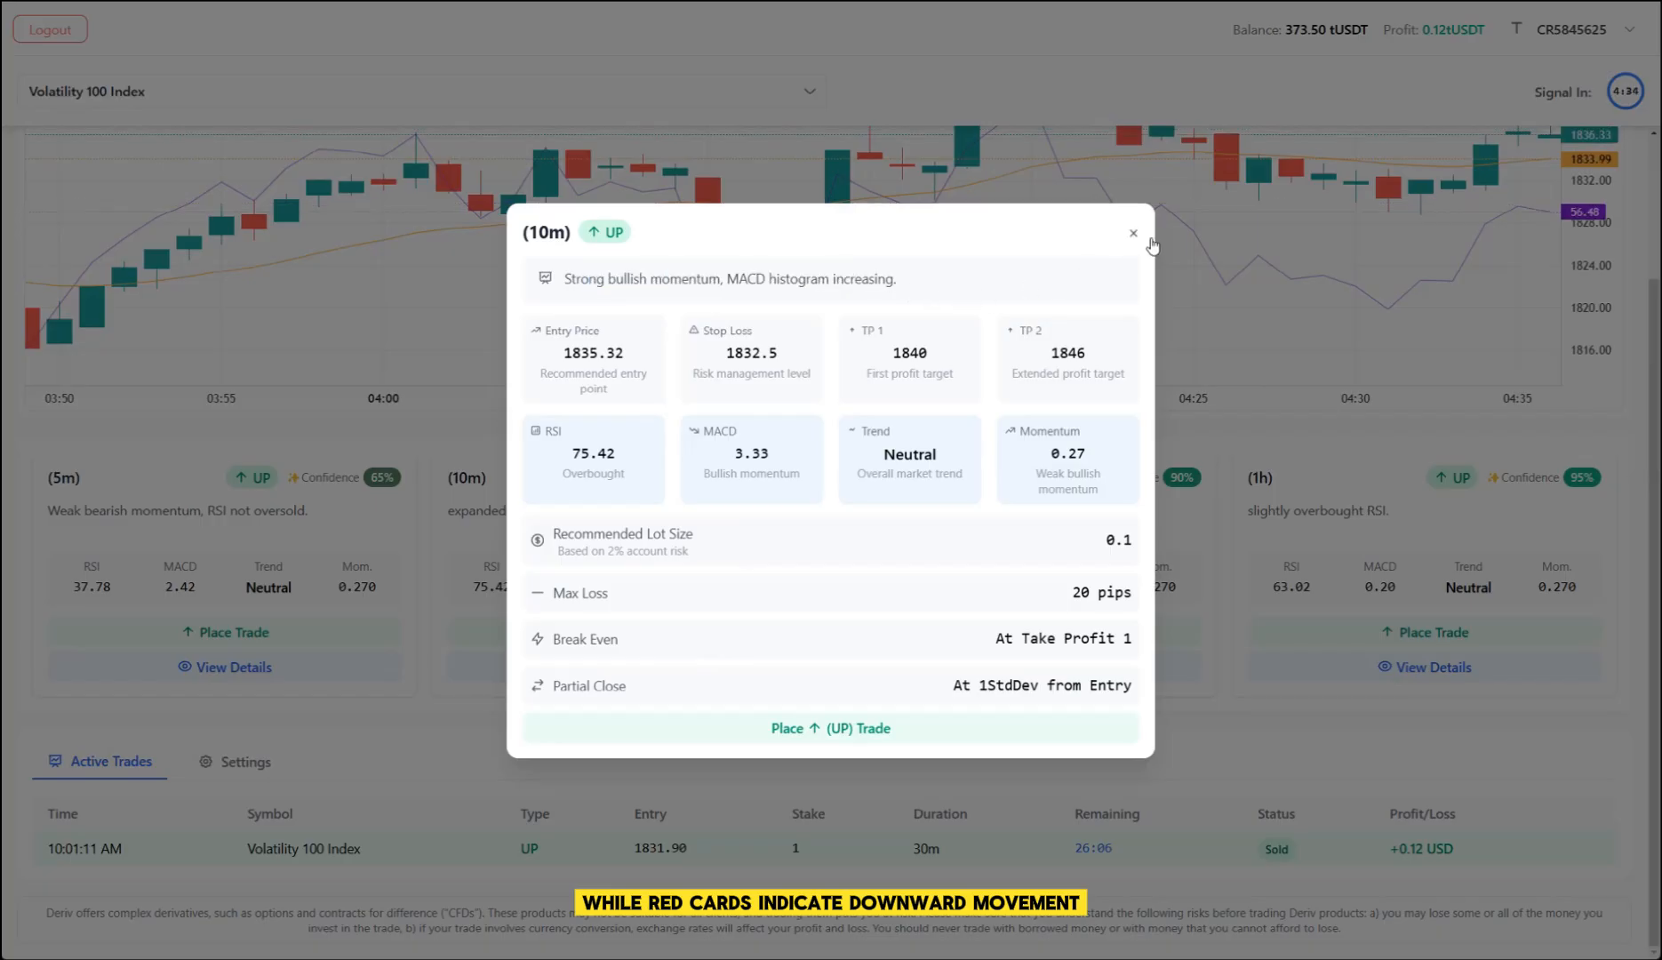
Step: Close the 10m signal details window
{"action": "left_click", "coordinate": [1133, 233]}
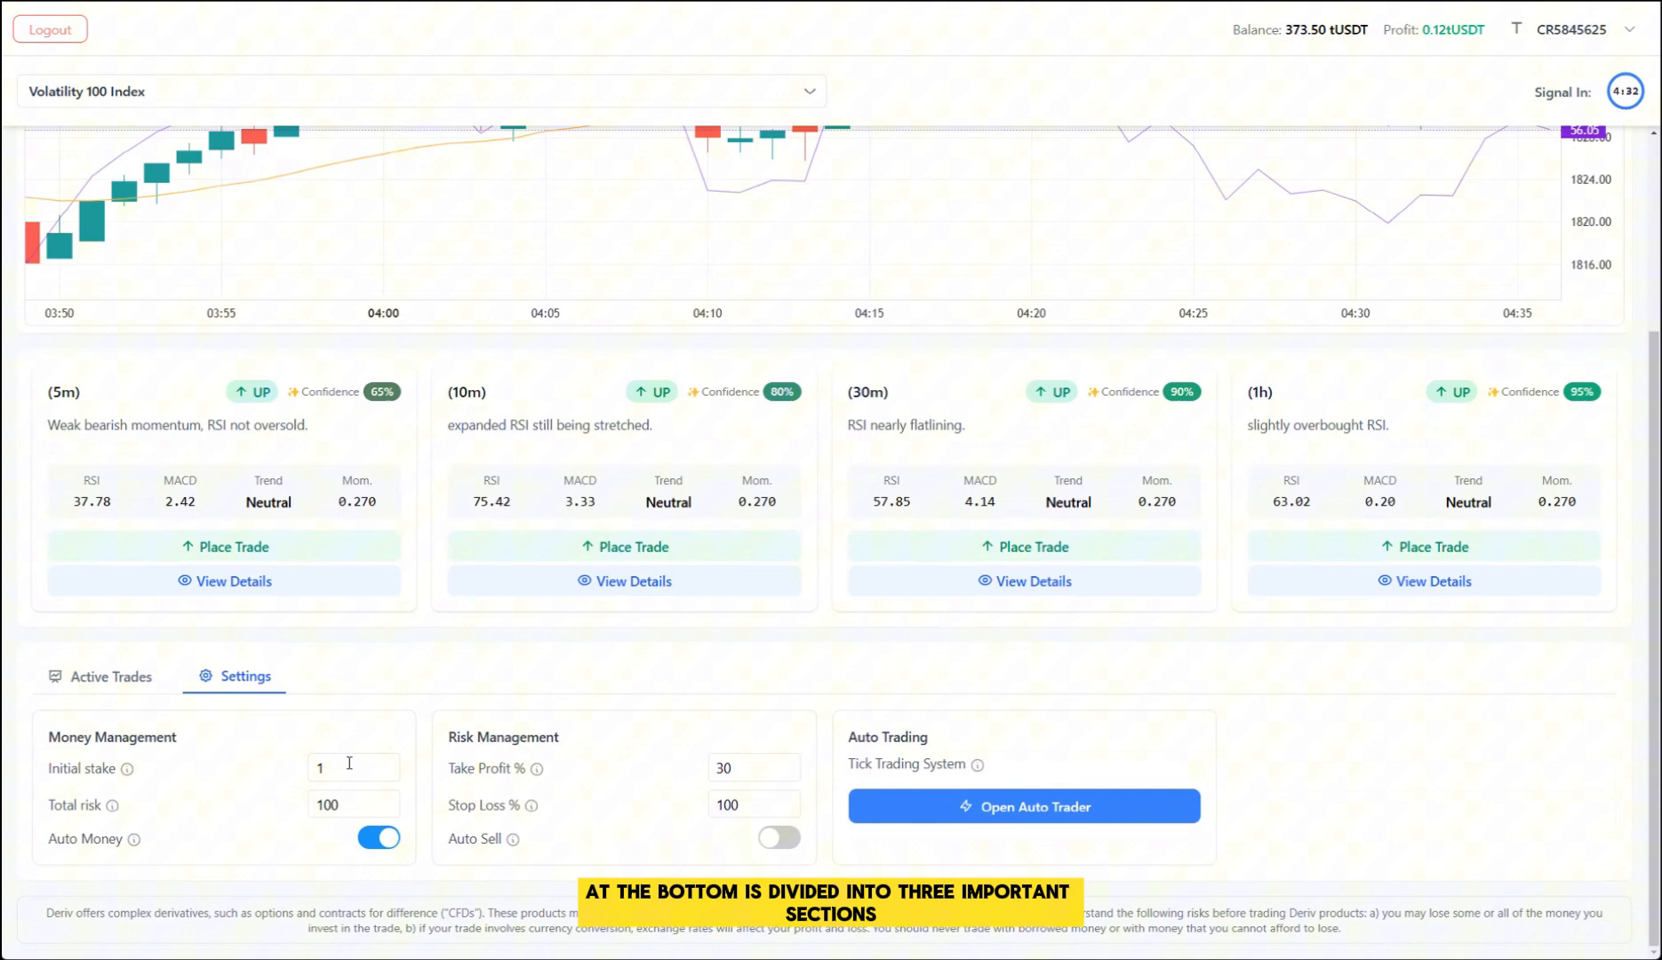
{"action": "mouse_move", "coordinate": [112, 806]}
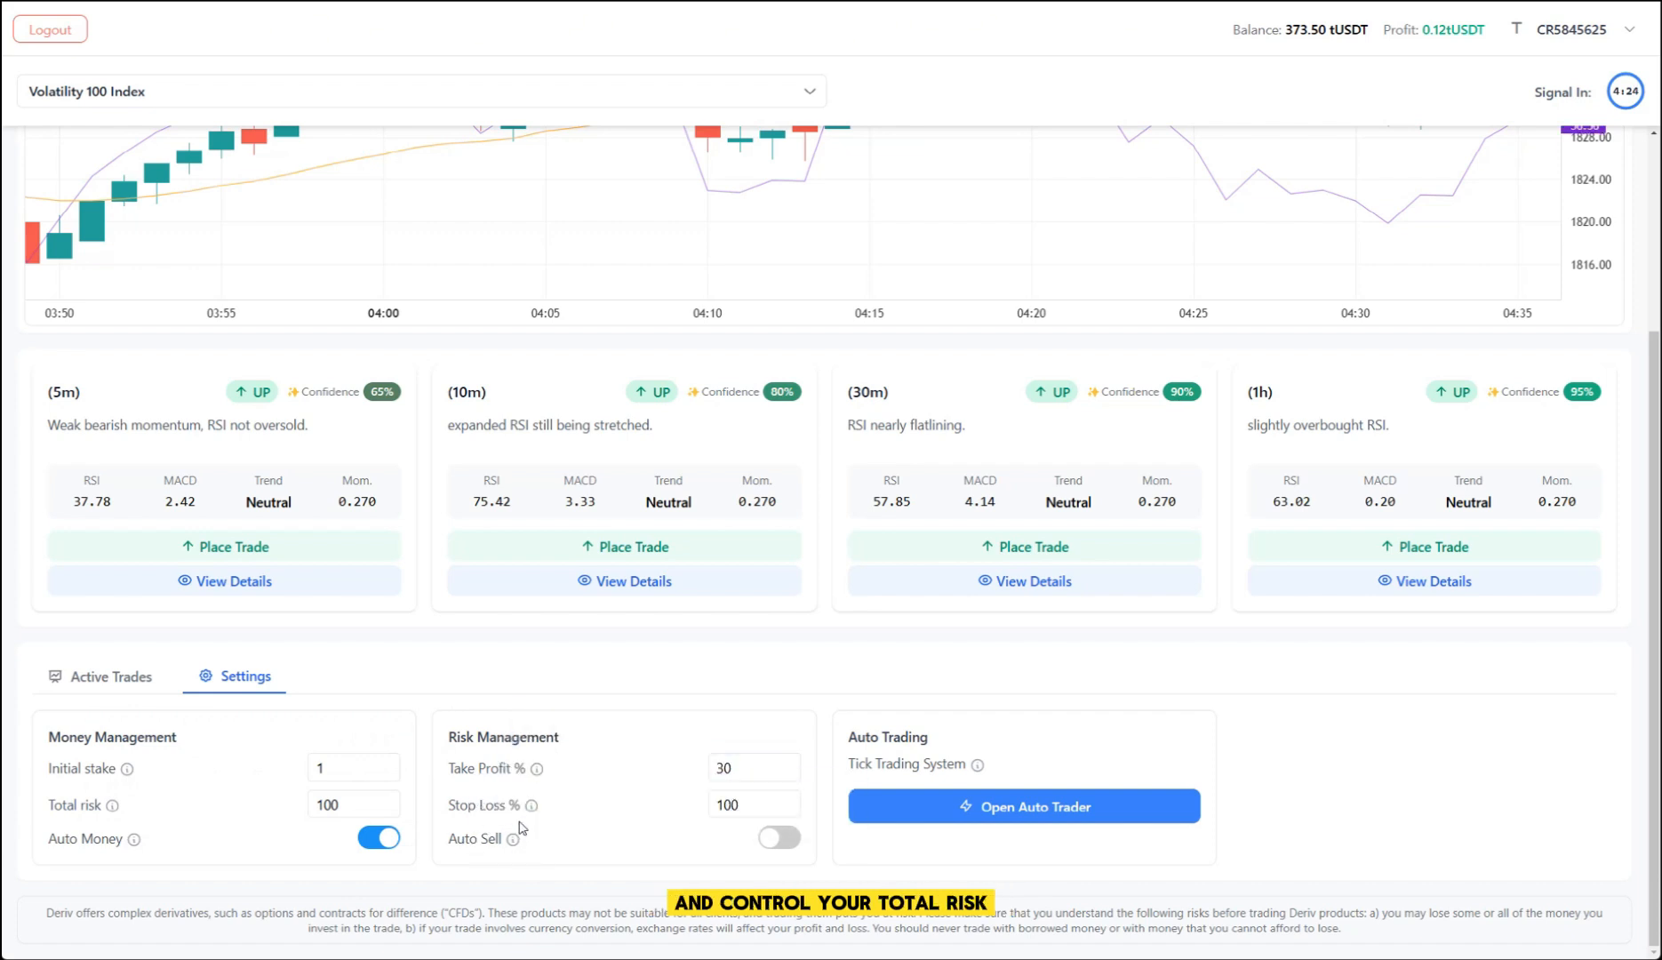
{"action": "mouse_move", "coordinate": [539, 768]}
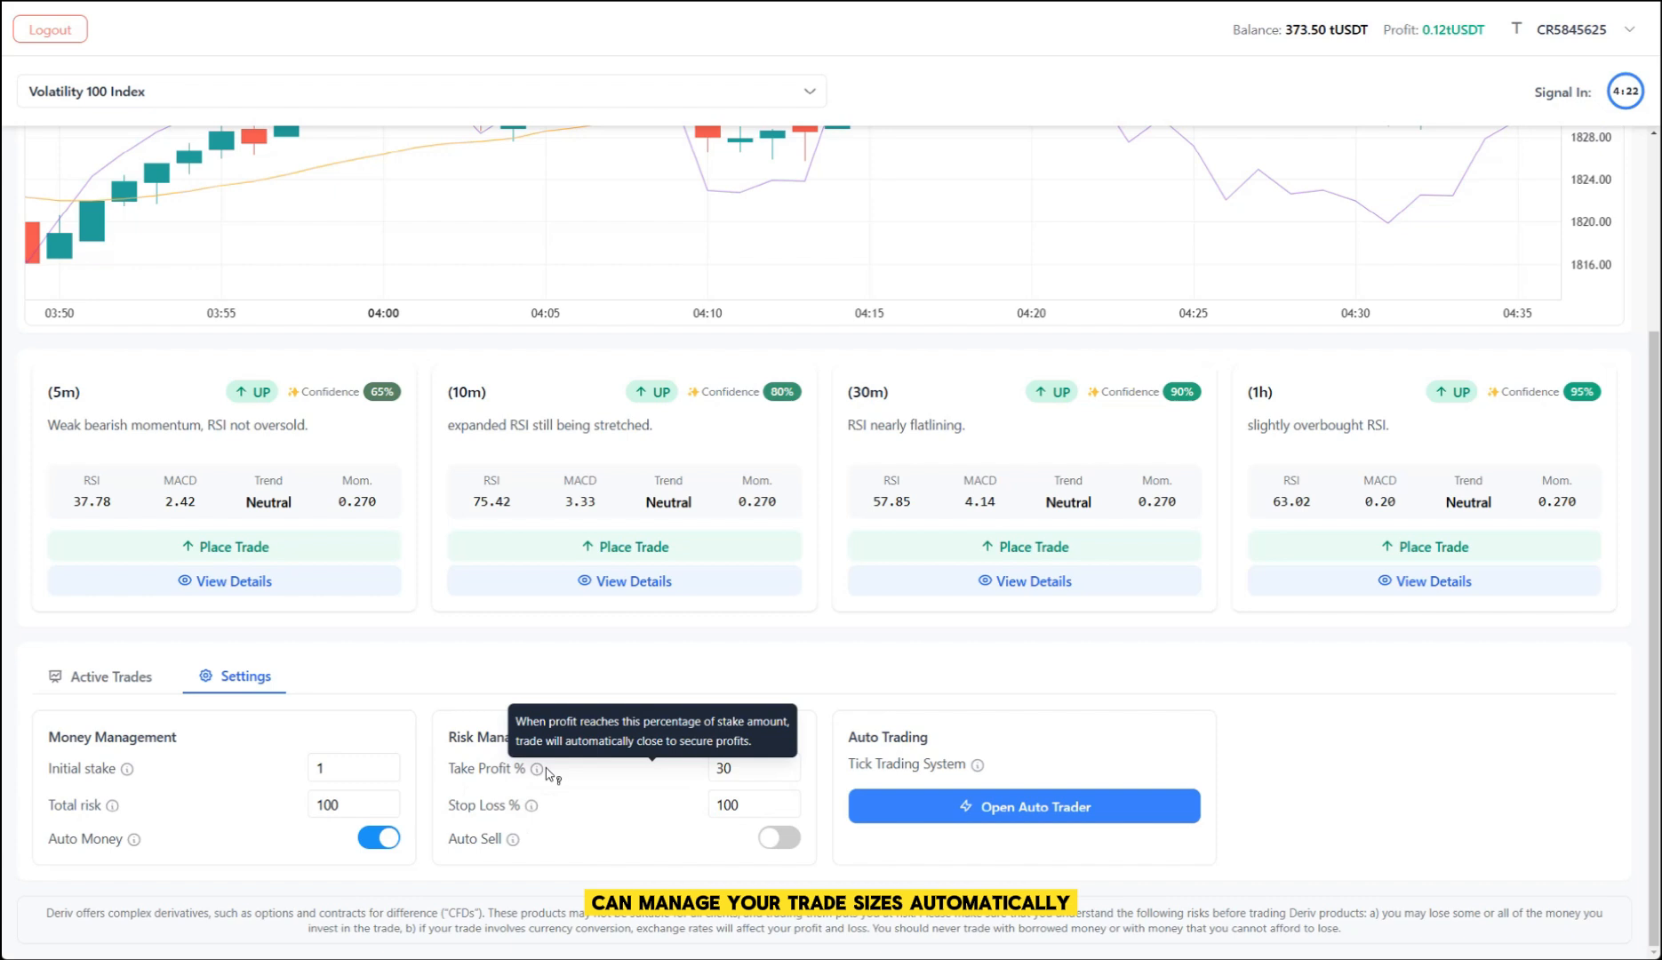
{"action": "mouse_move", "coordinate": [978, 764]}
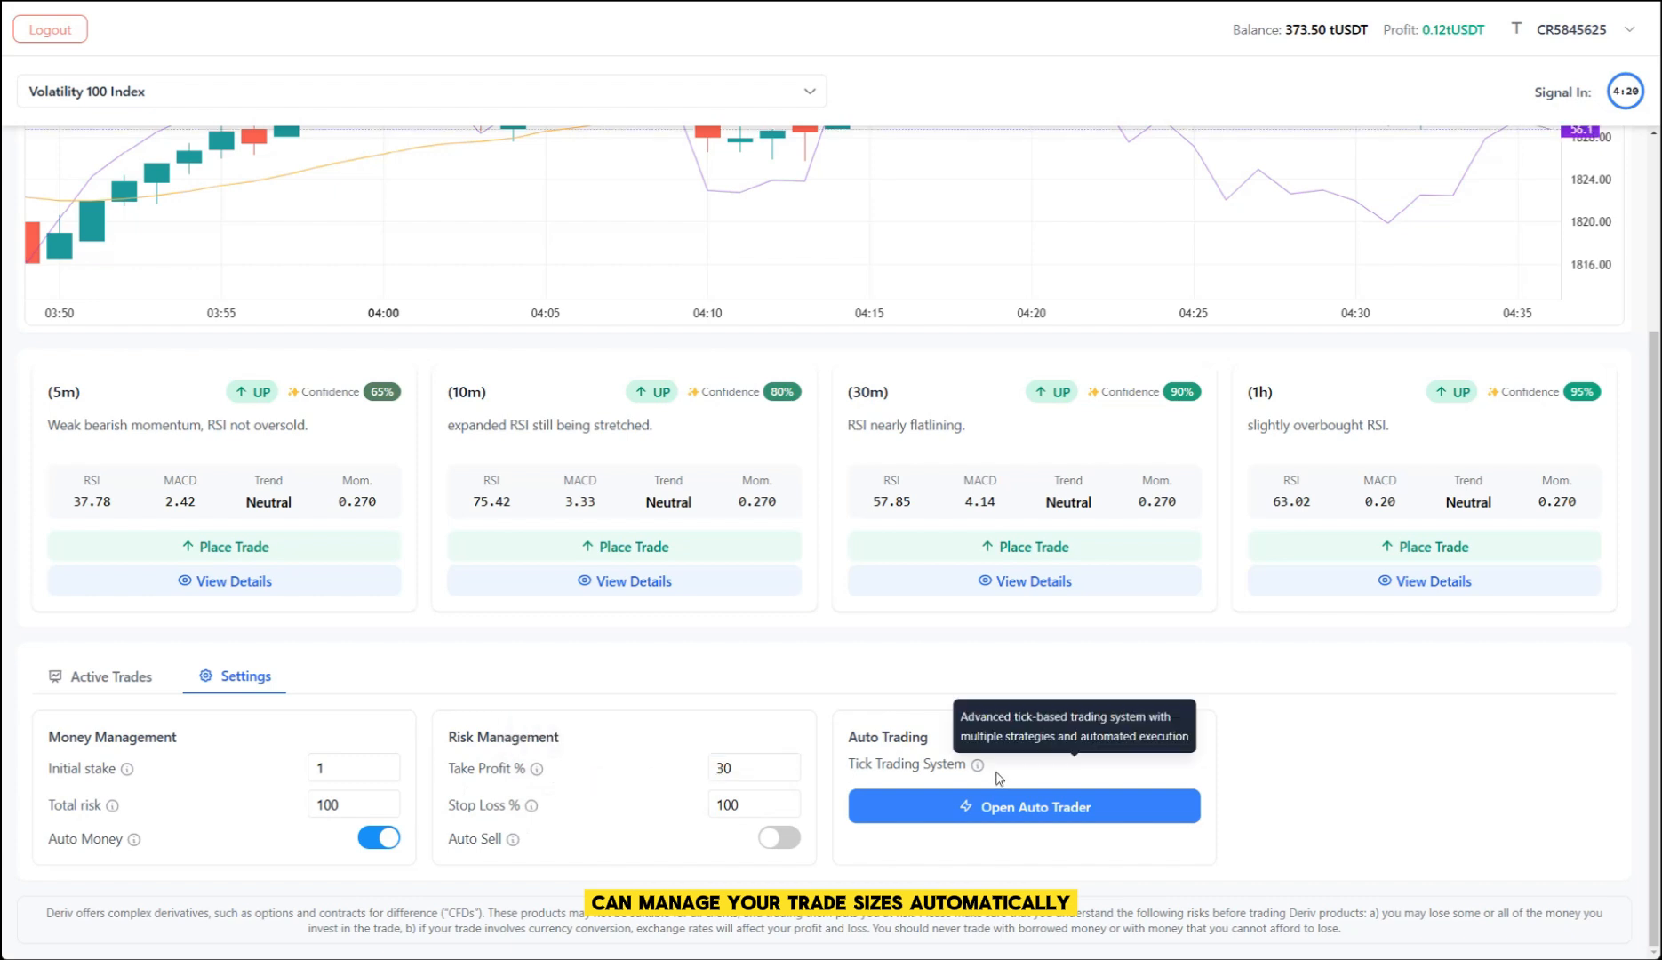
{"action": "mouse_move", "coordinate": [997, 777]}
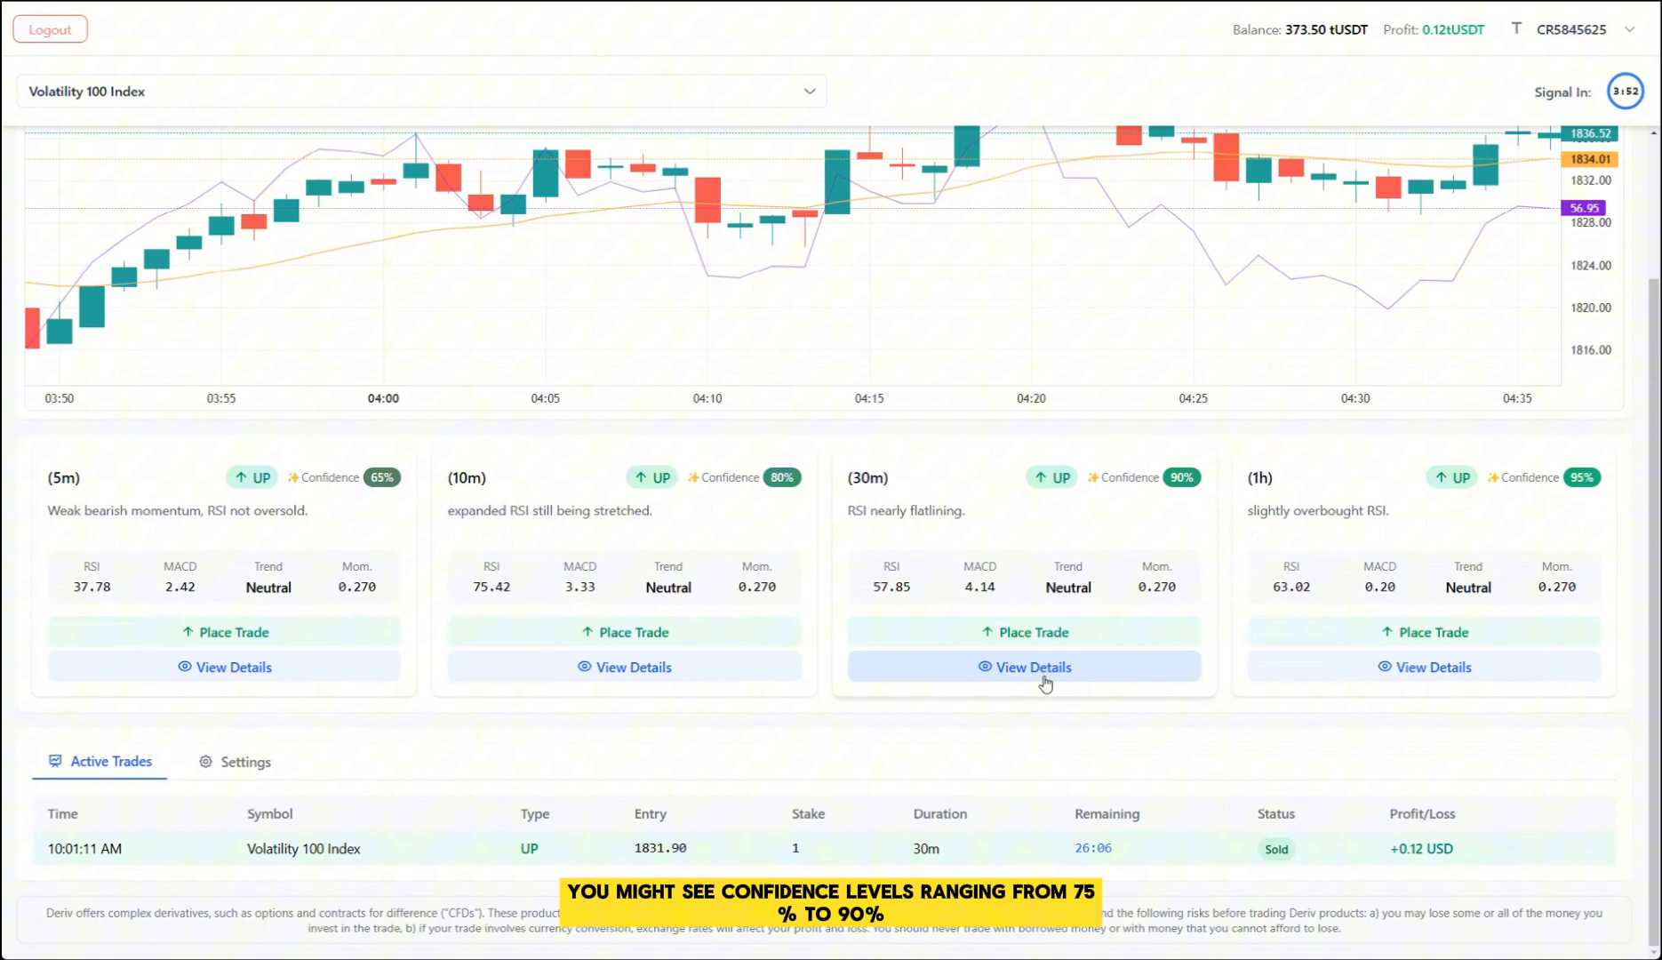
Step: Open the 30m signal analysis, start an UP trade, then cancel at the price deviation warning
{"action": "left_click", "coordinate": [1033, 667]}
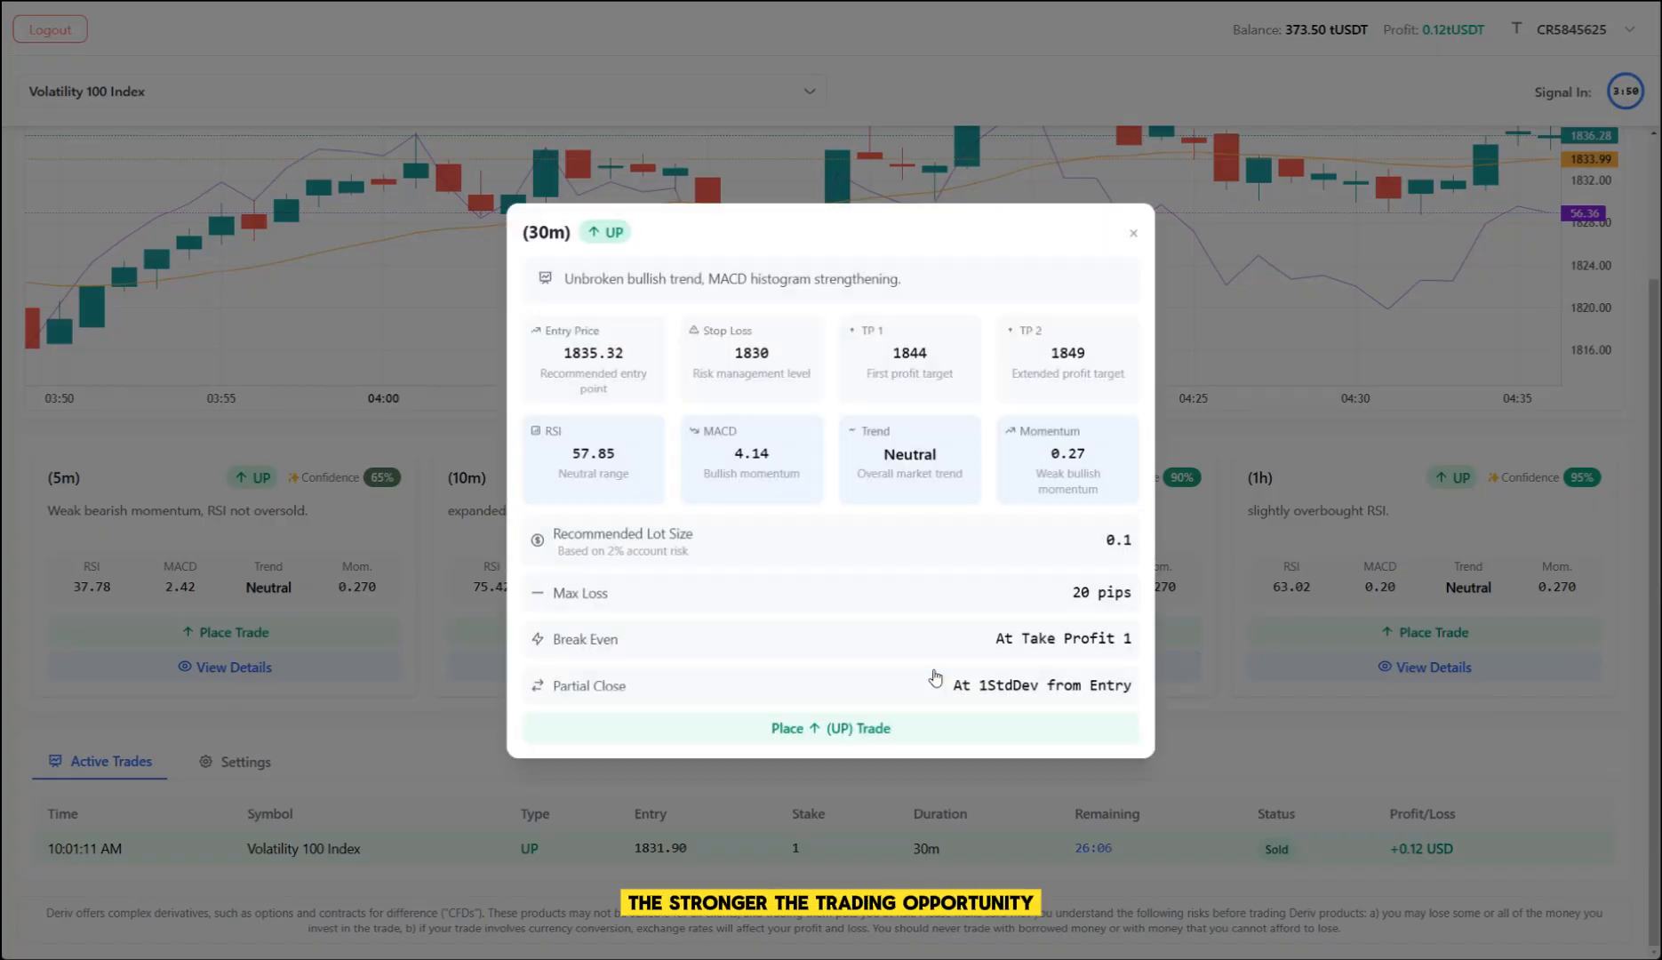
{"action": "mouse_move", "coordinate": [802, 476]}
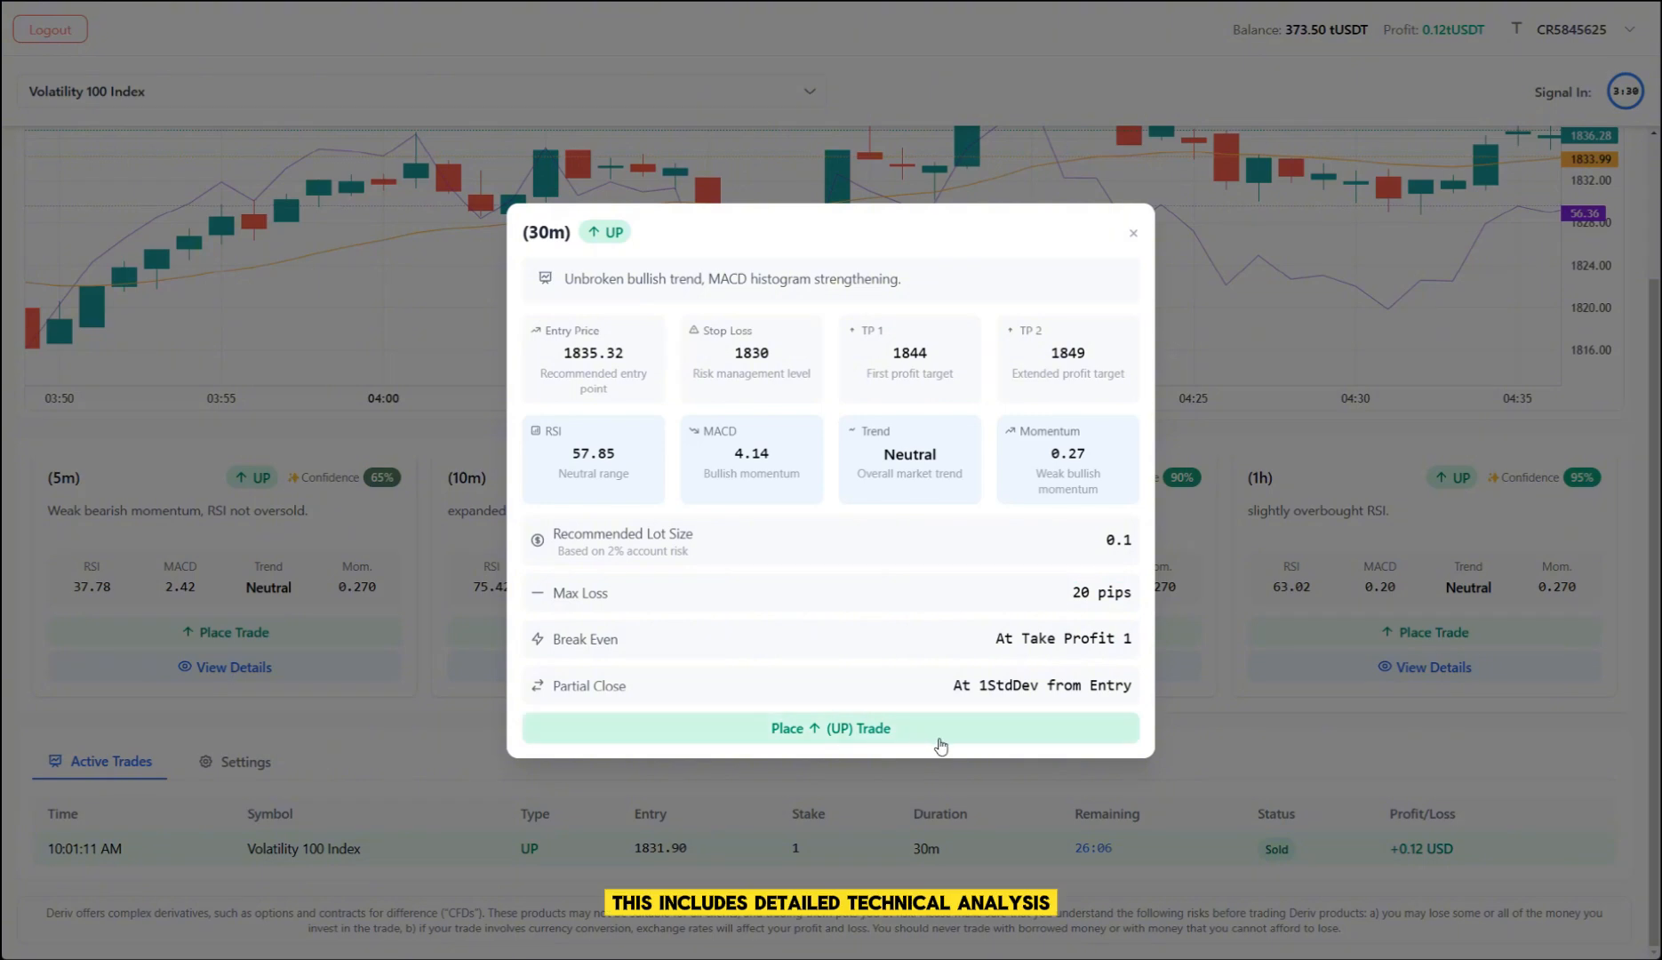
{"action": "left_click", "coordinate": [1132, 232]}
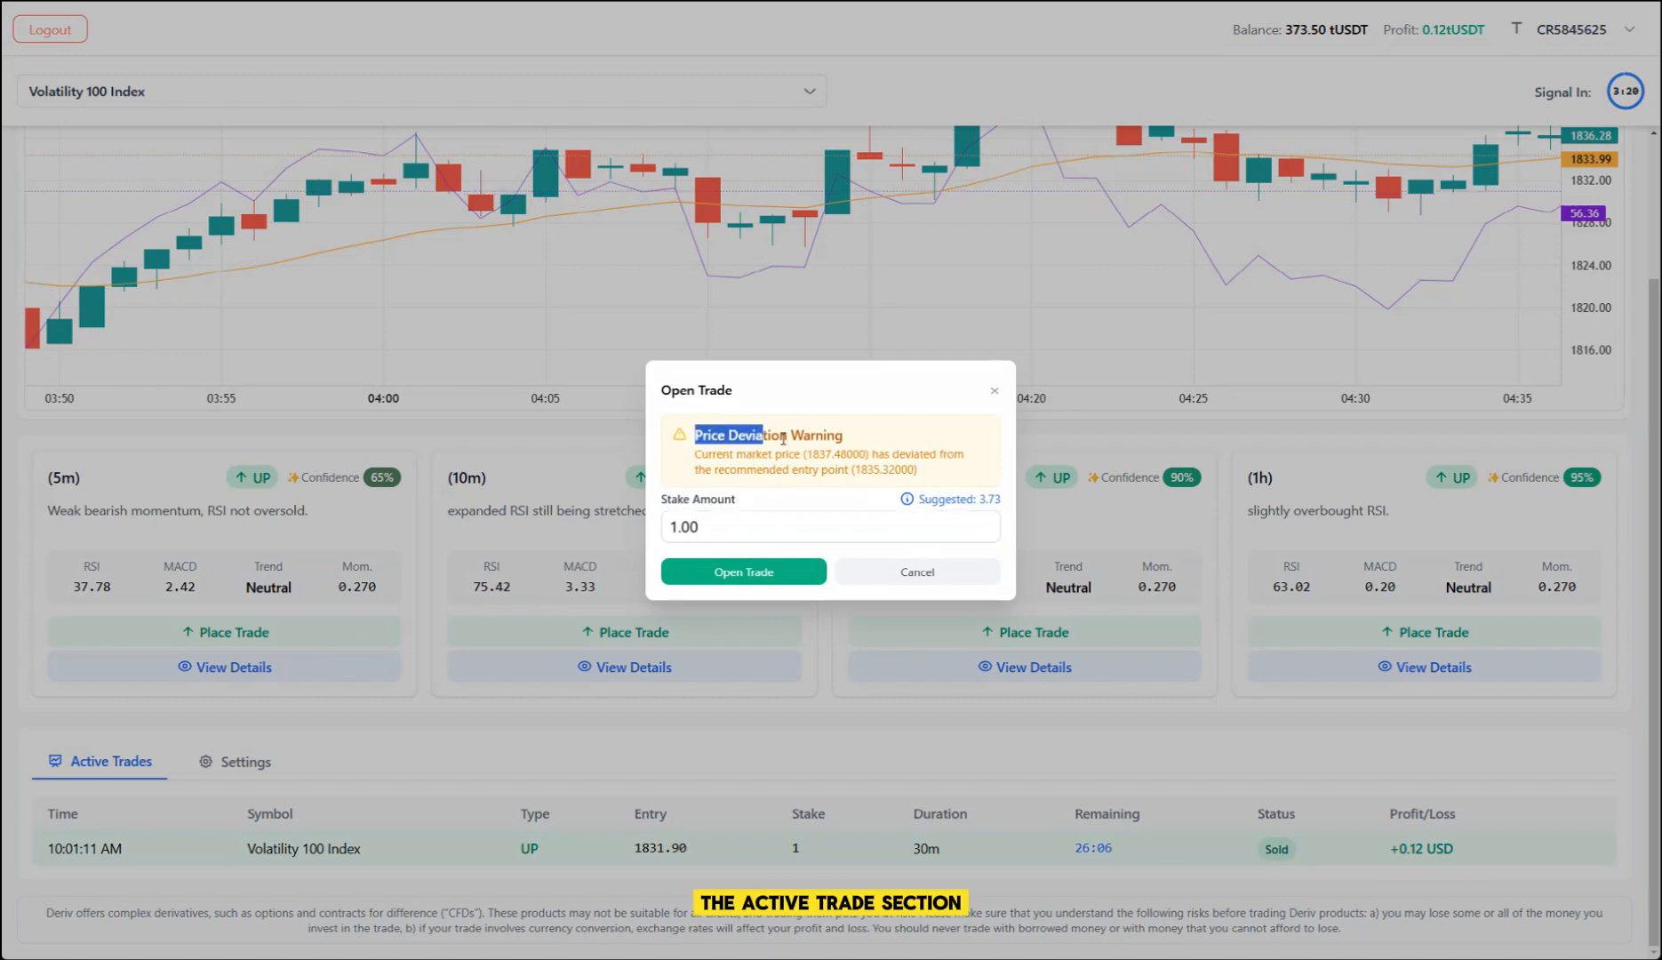
{"action": "mouse_move", "coordinate": [962, 478]}
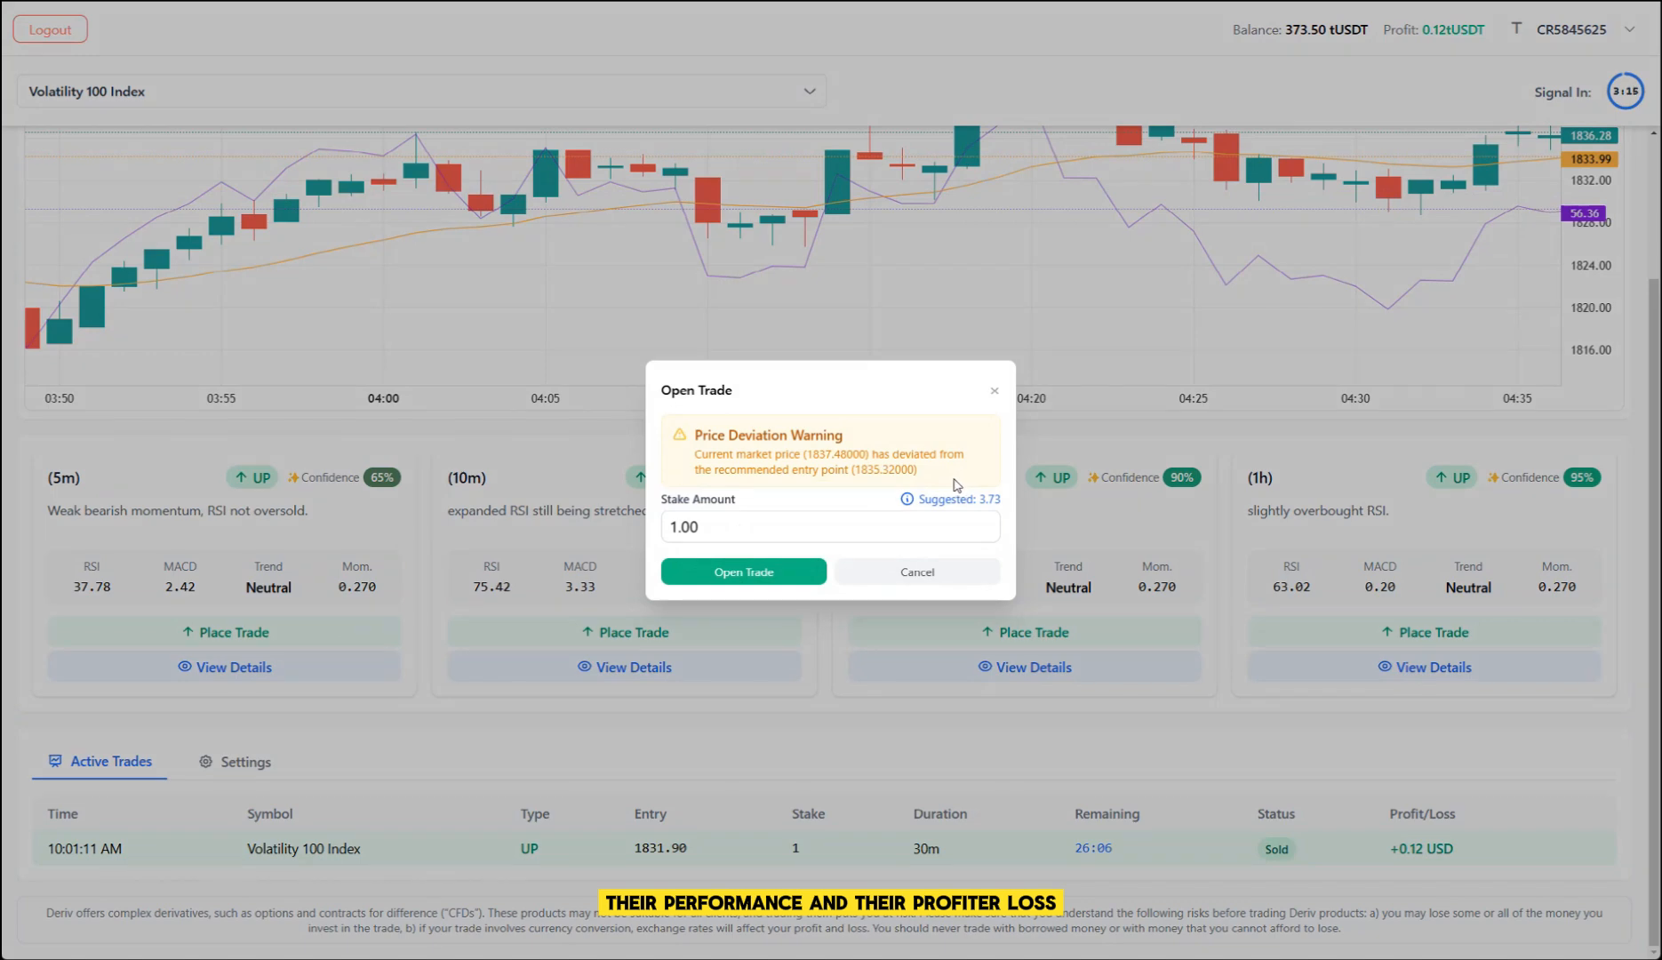
{"action": "left_click", "coordinate": [916, 571]}
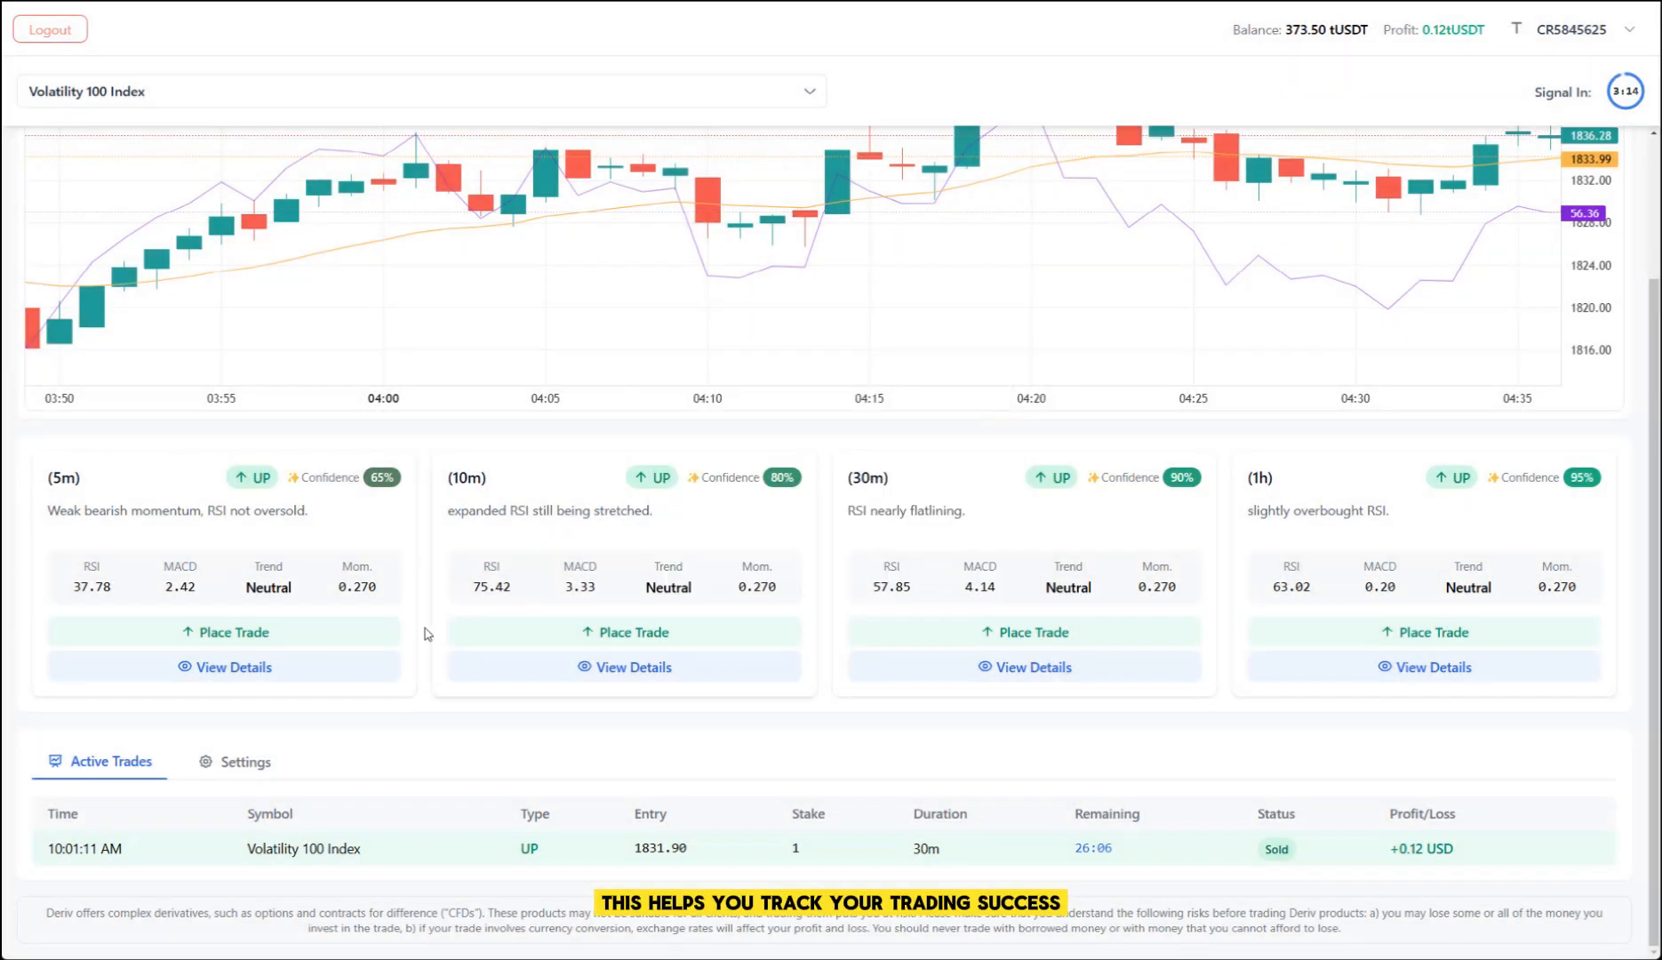
Step: Open and close a 3.73-stake trade form without trading, then show the settings
{"action": "left_click", "coordinate": [624, 631]}
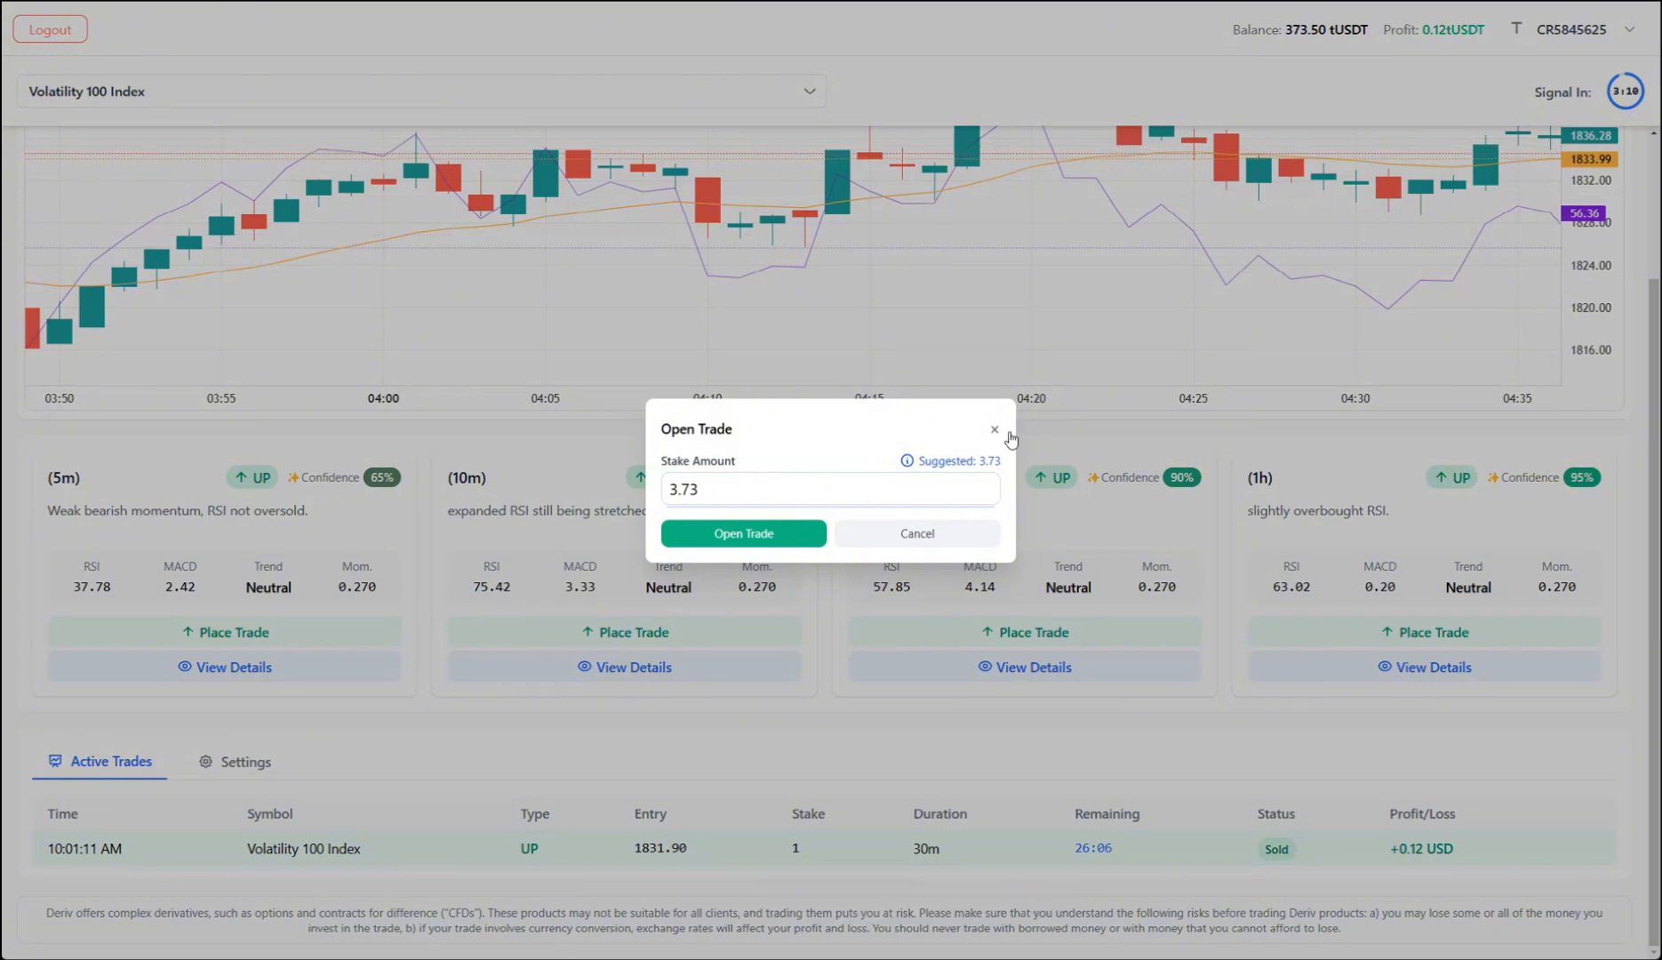
{"action": "left_click", "coordinate": [994, 430]}
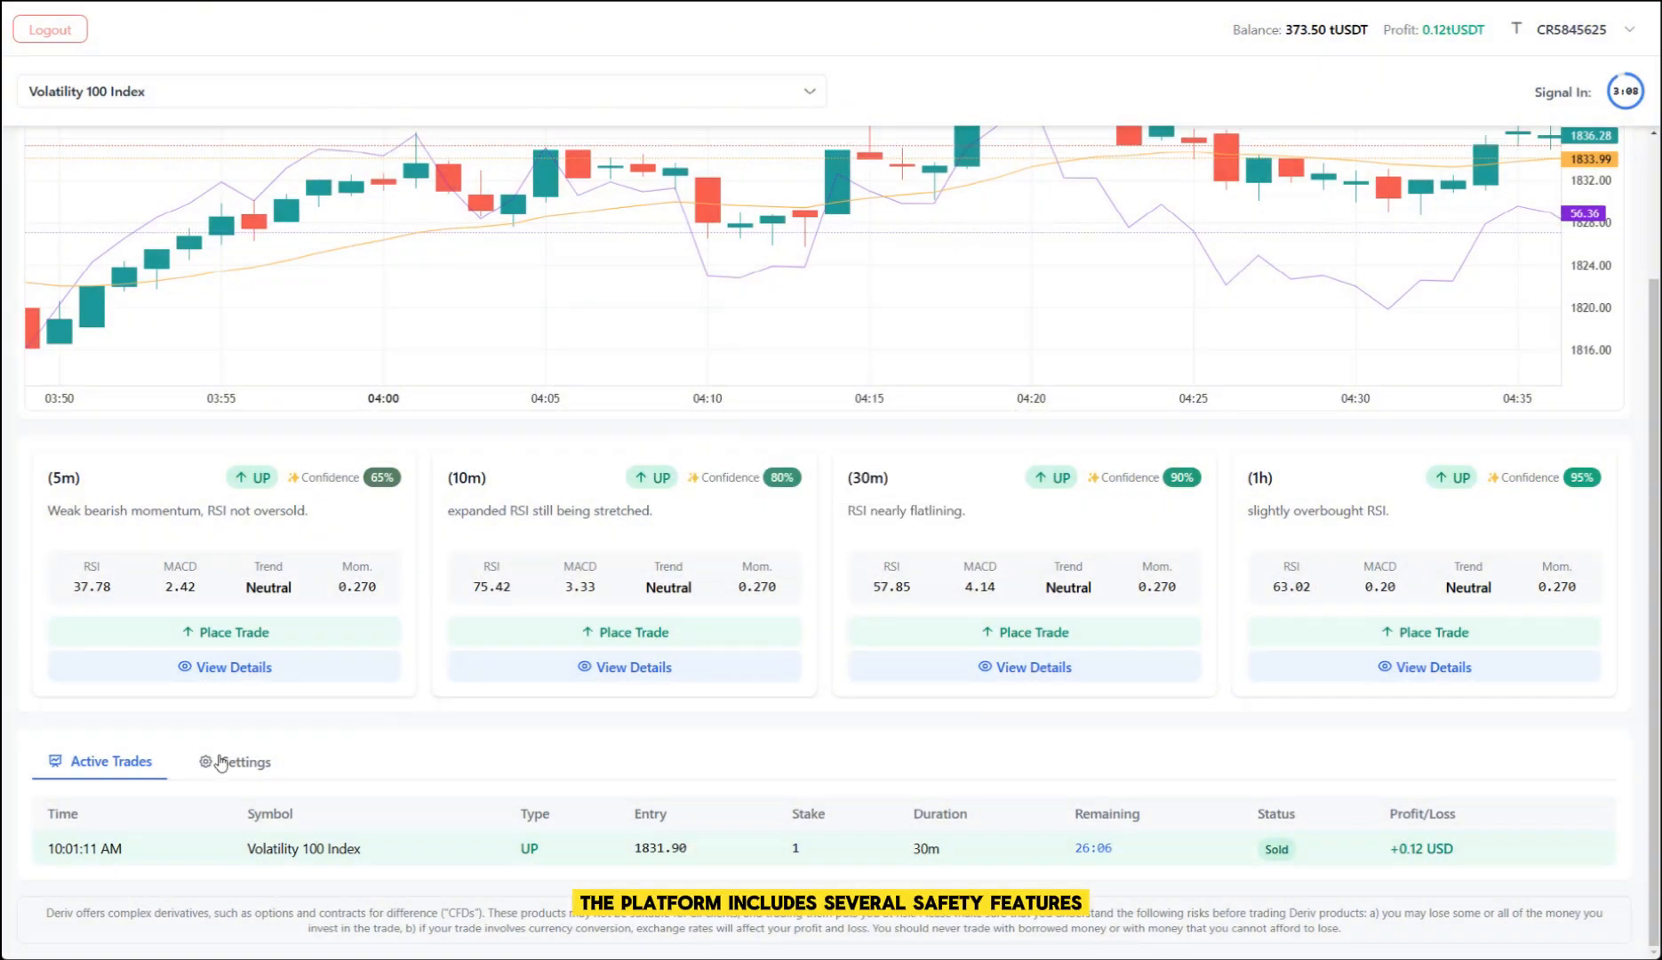
{"action": "left_click", "coordinate": [234, 761]}
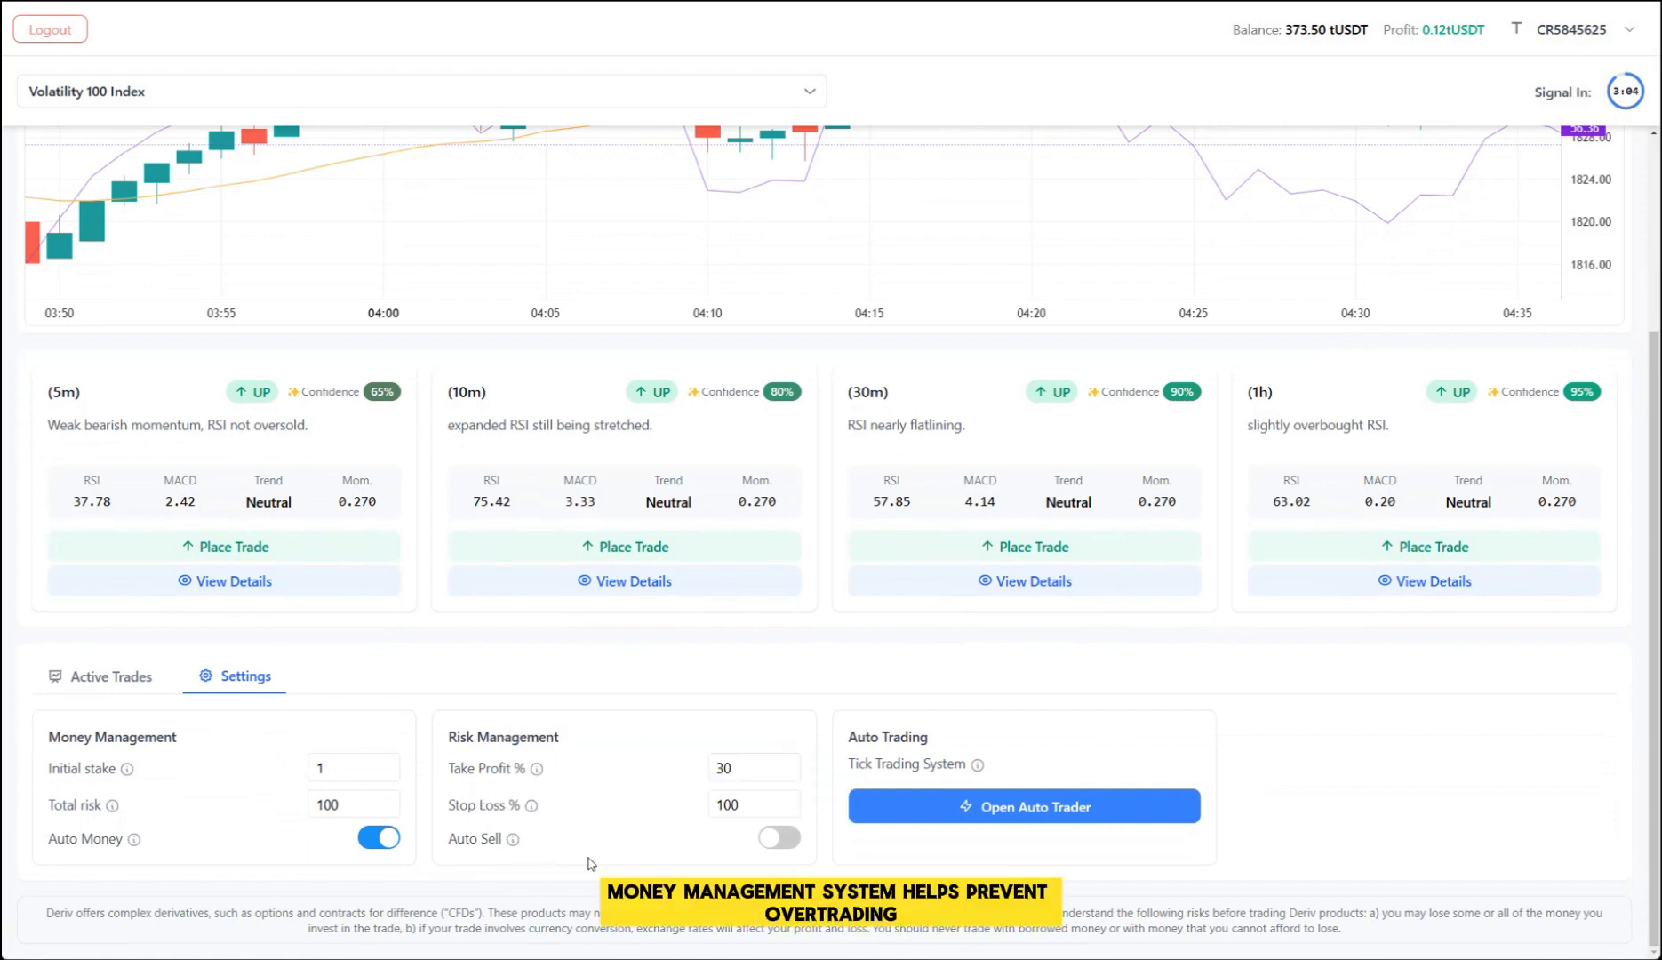
{"action": "mouse_move", "coordinate": [805, 865]}
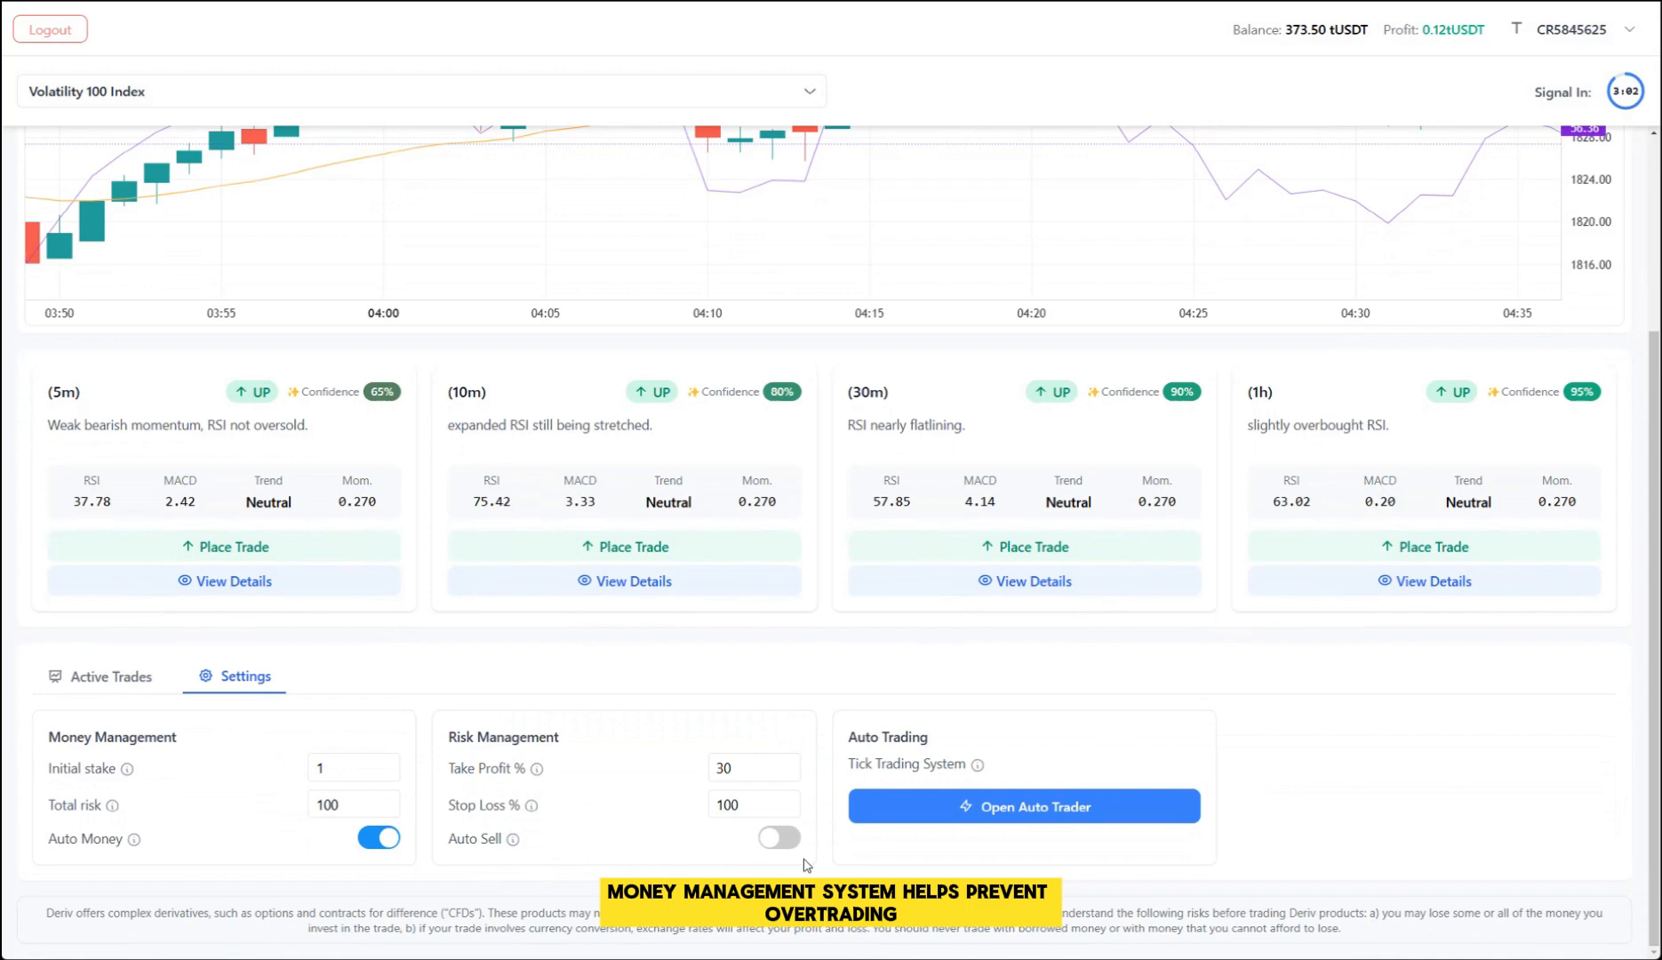
{"action": "mouse_move", "coordinate": [110, 806]}
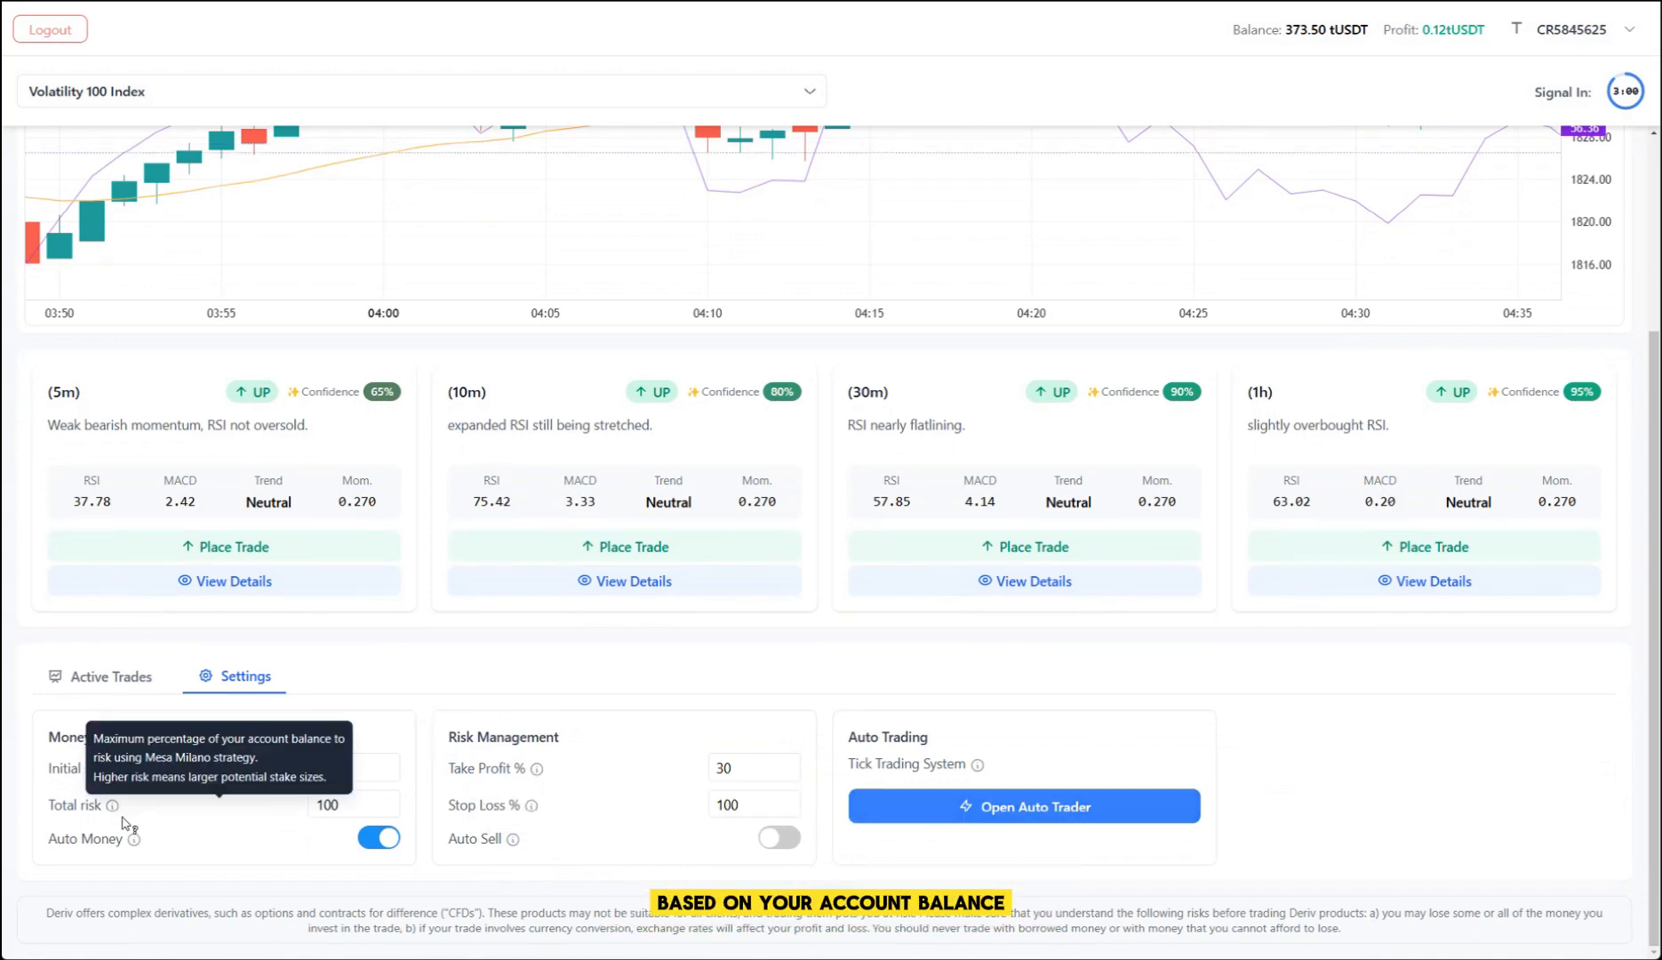
{"action": "scroll", "scroll_direction": "up", "scroll_amount": 3}
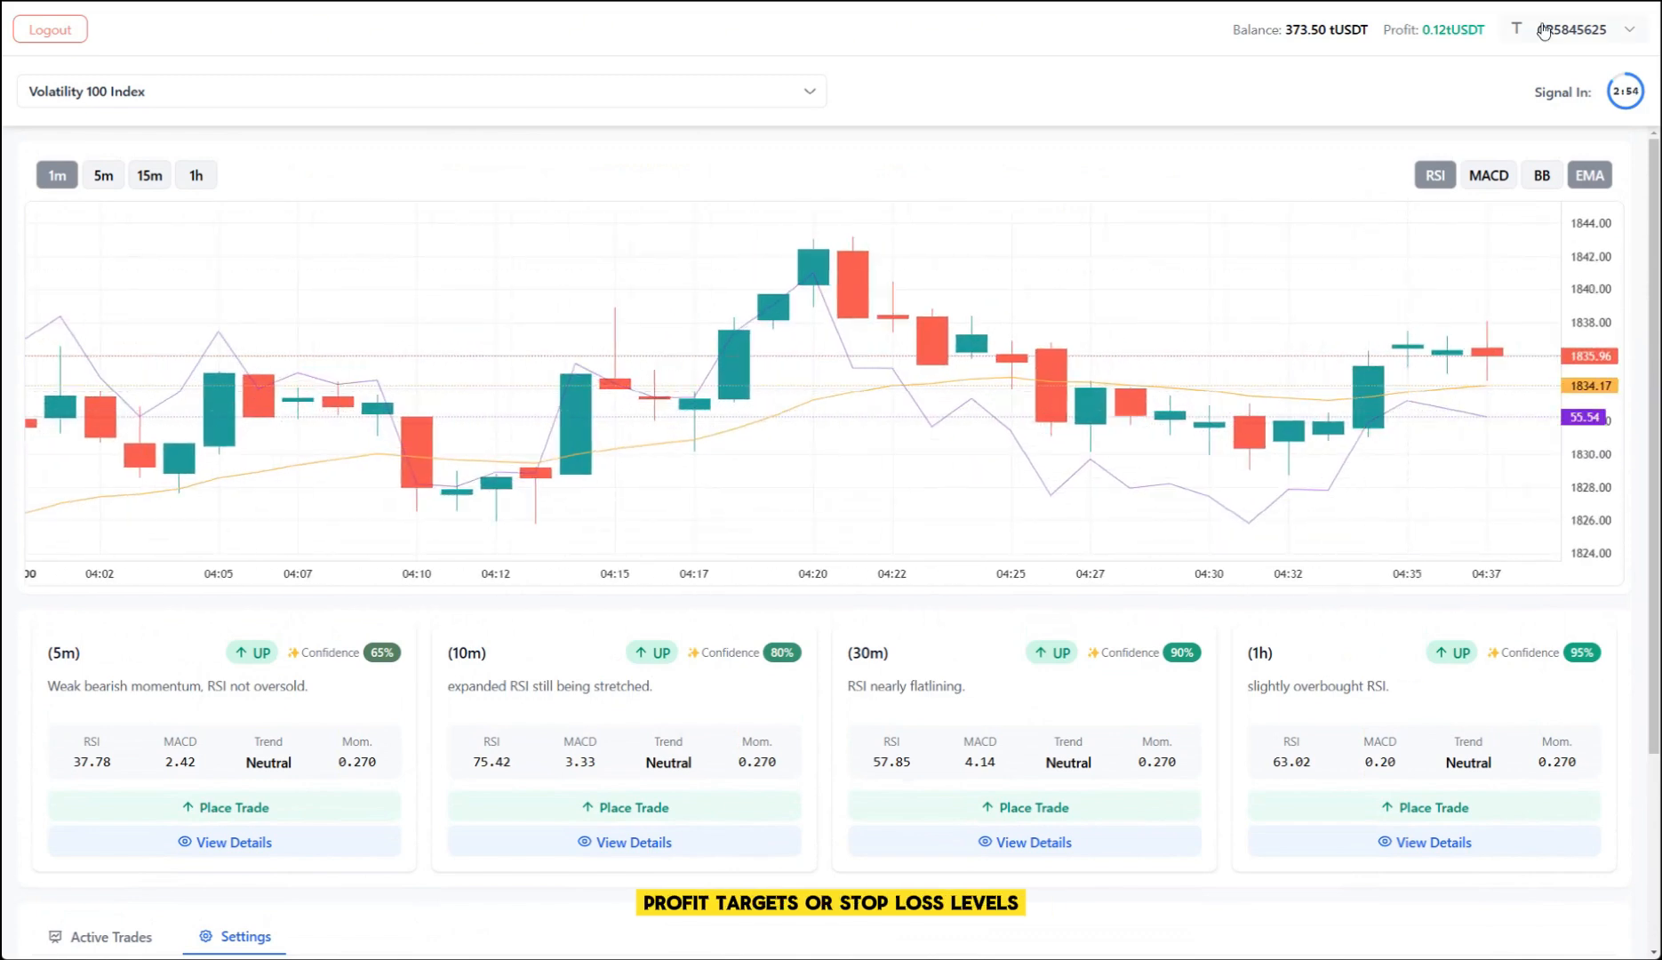
{"action": "scroll", "scroll_direction": "down", "scroll_amount": 3}
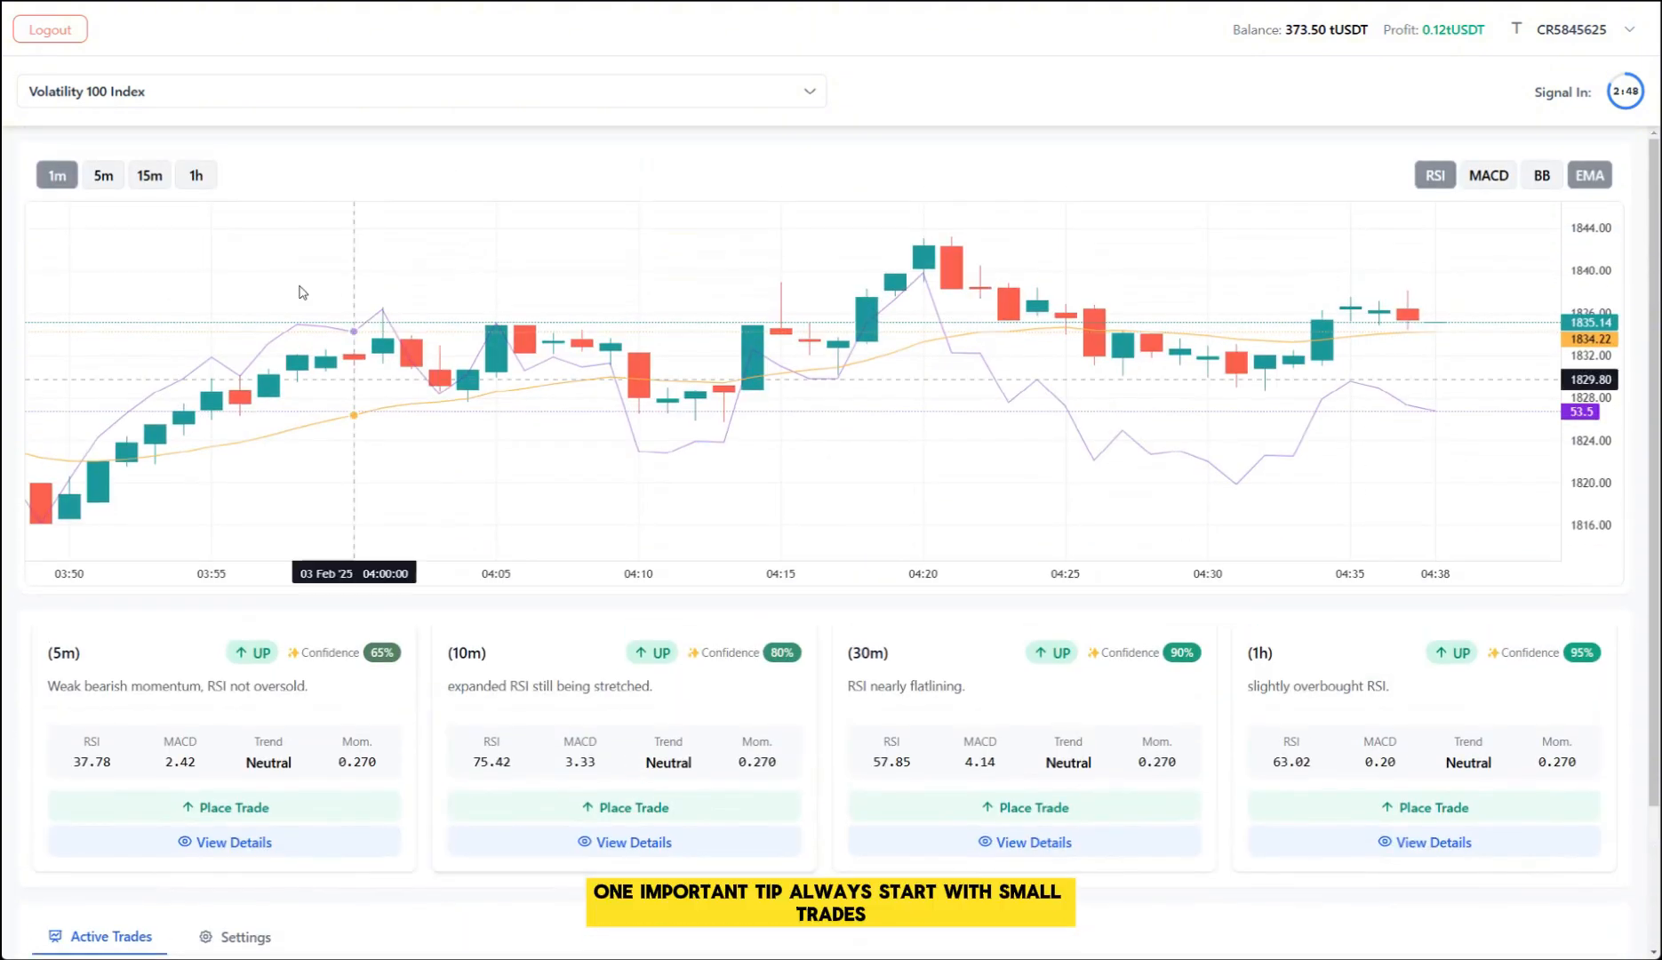
{"action": "left_click", "coordinate": [102, 175]}
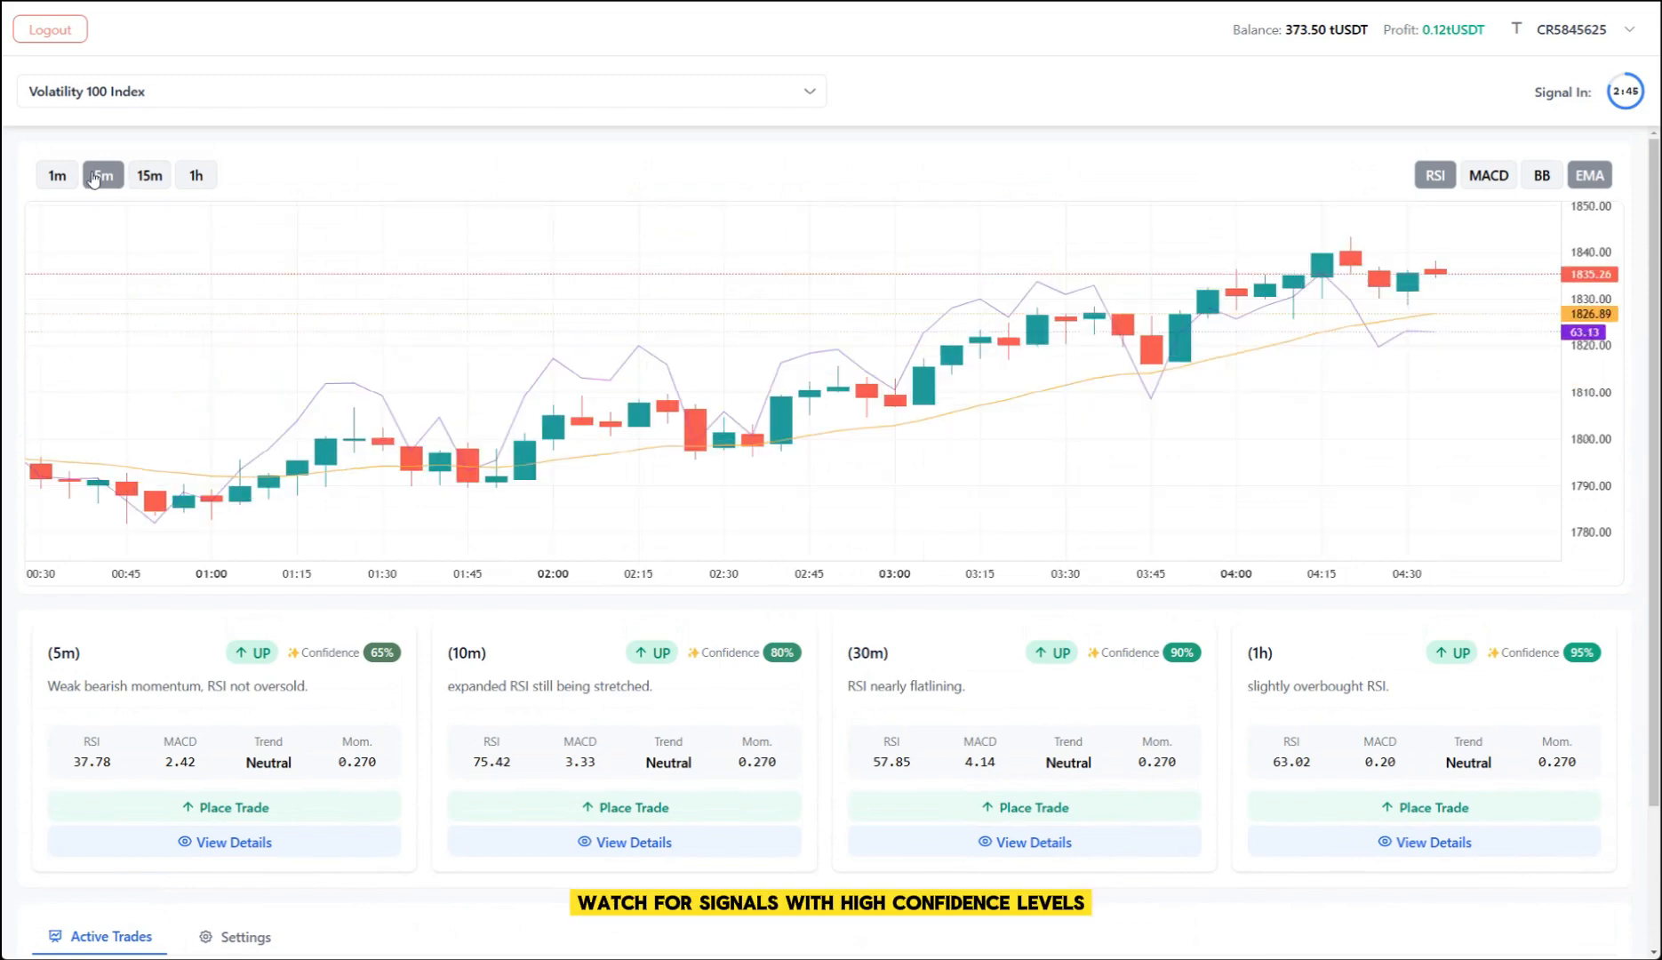
{"action": "left_click", "coordinate": [55, 175]}
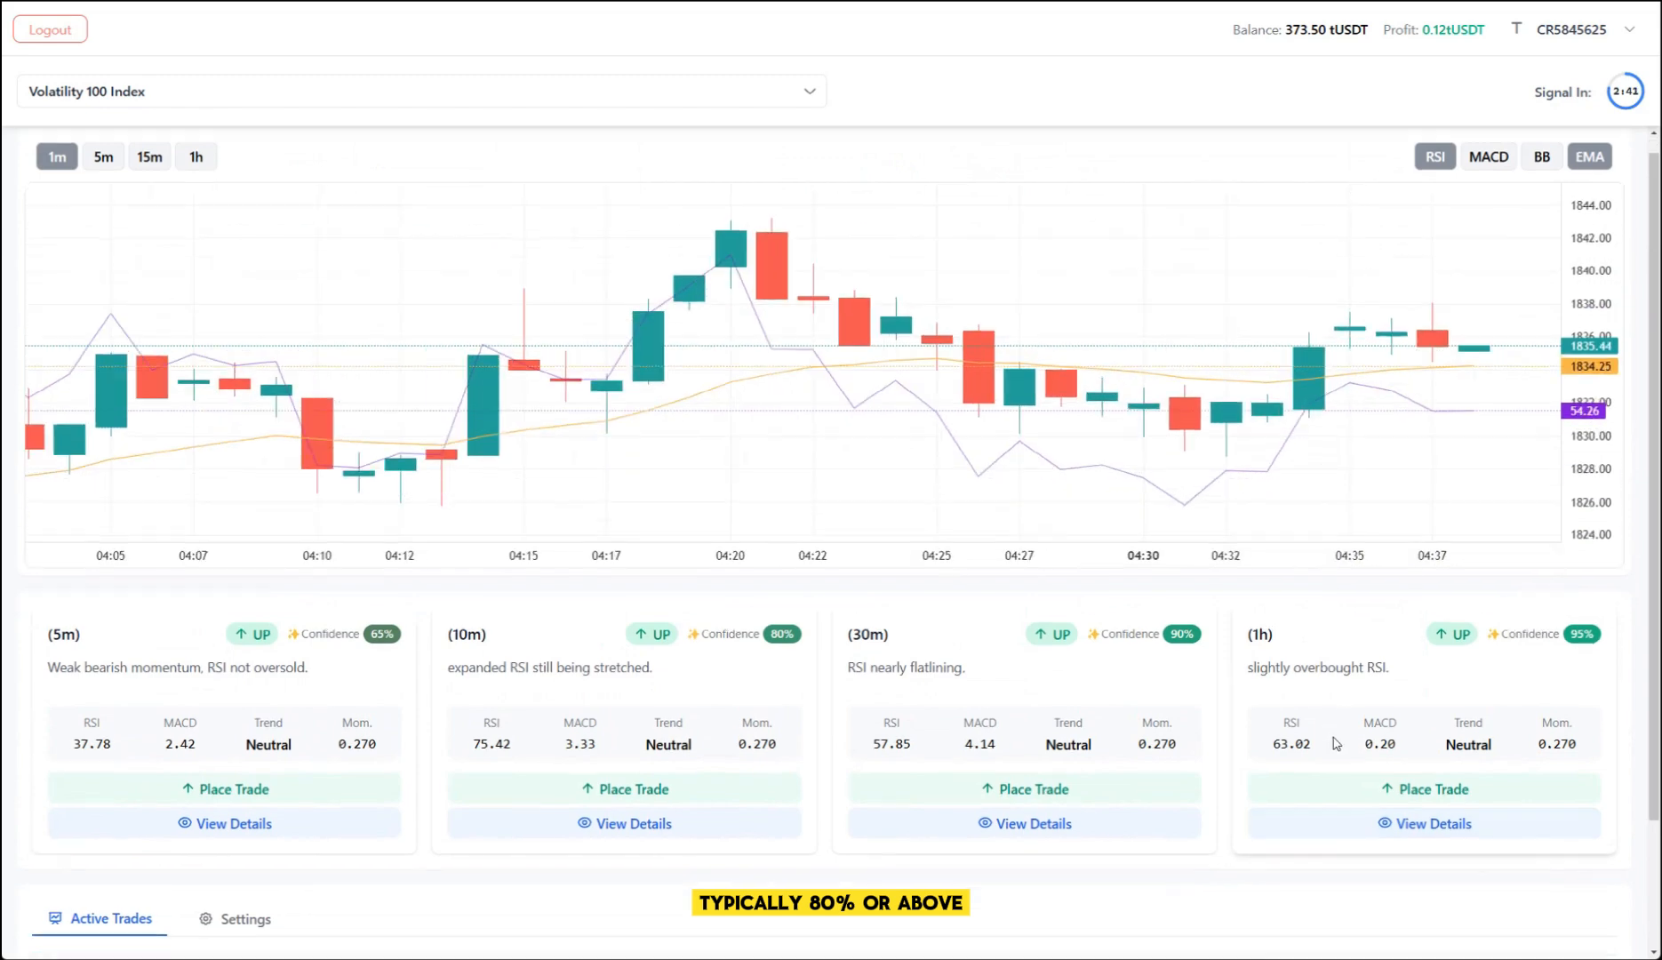
{"action": "scroll", "scroll_direction": "down", "scroll_amount": 3}
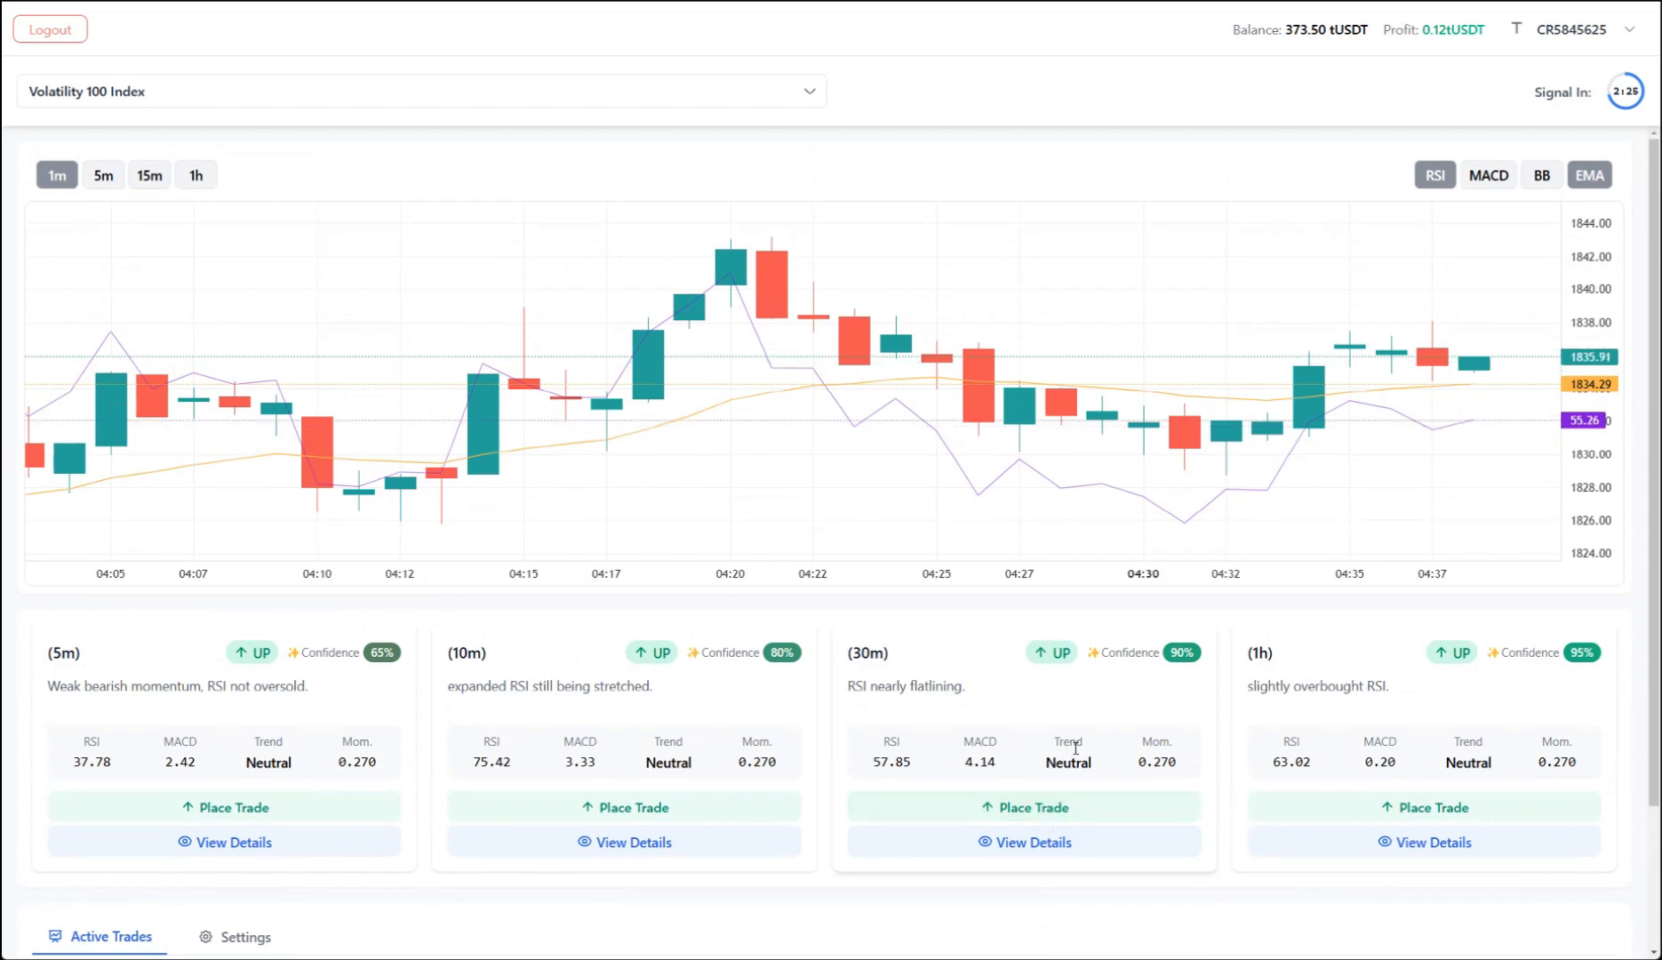
{"action": "mouse_move", "coordinate": [1466, 353]}
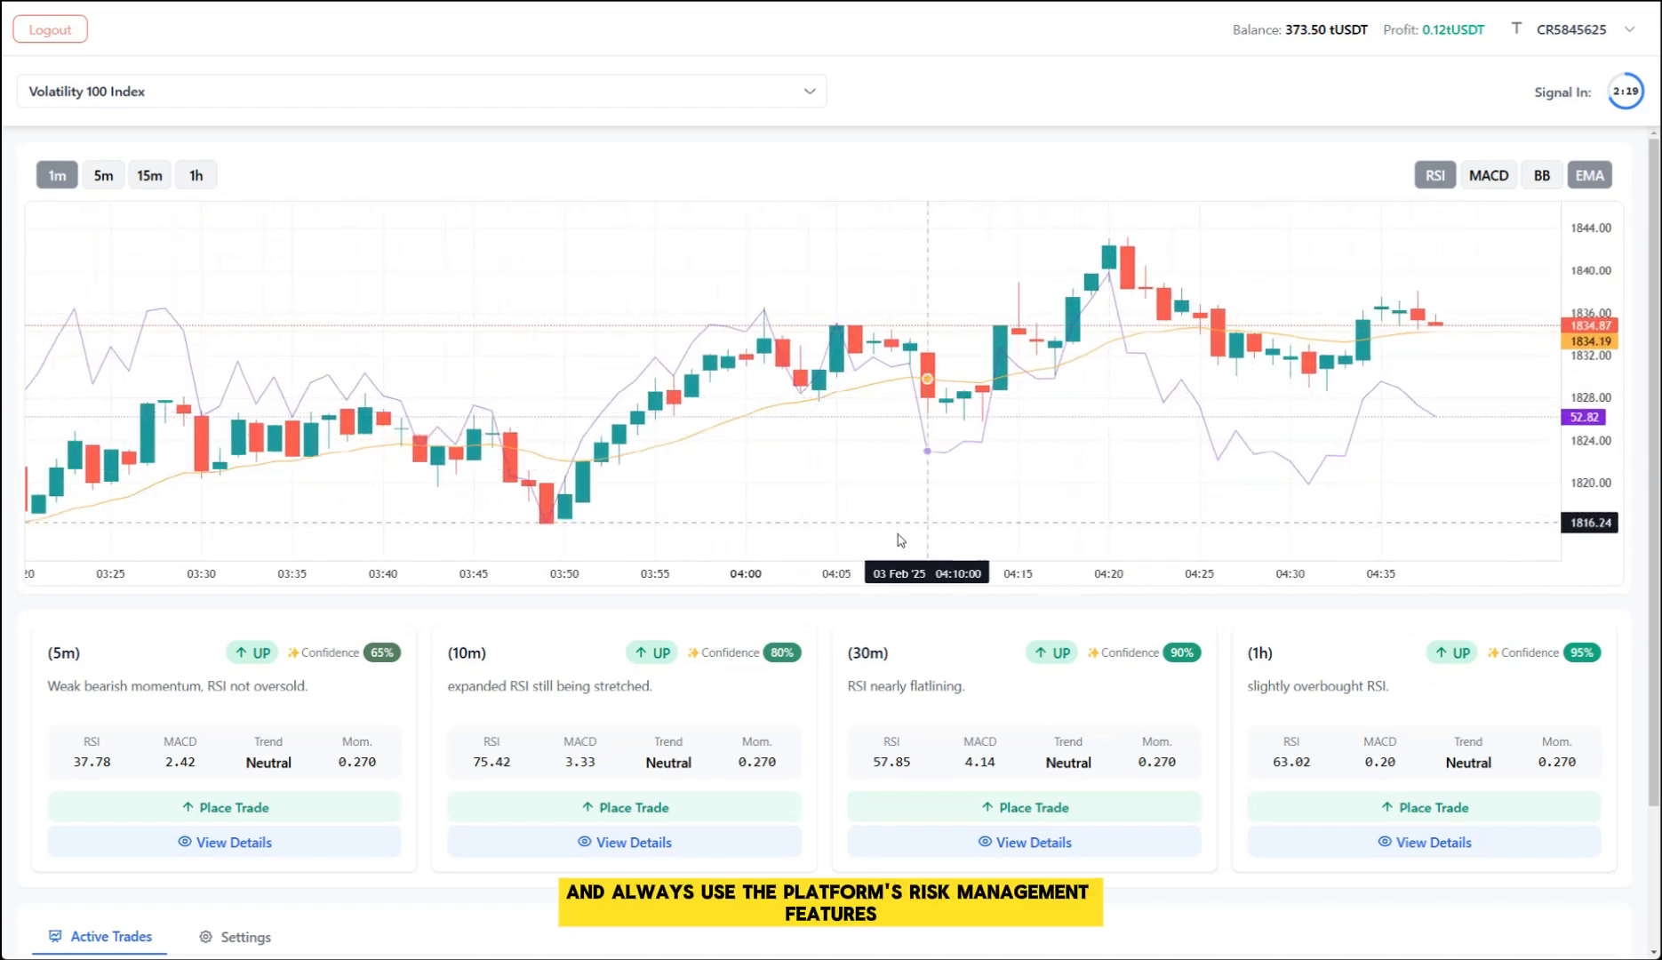
{"action": "scroll", "scroll_direction": "down", "scroll_amount": 3}
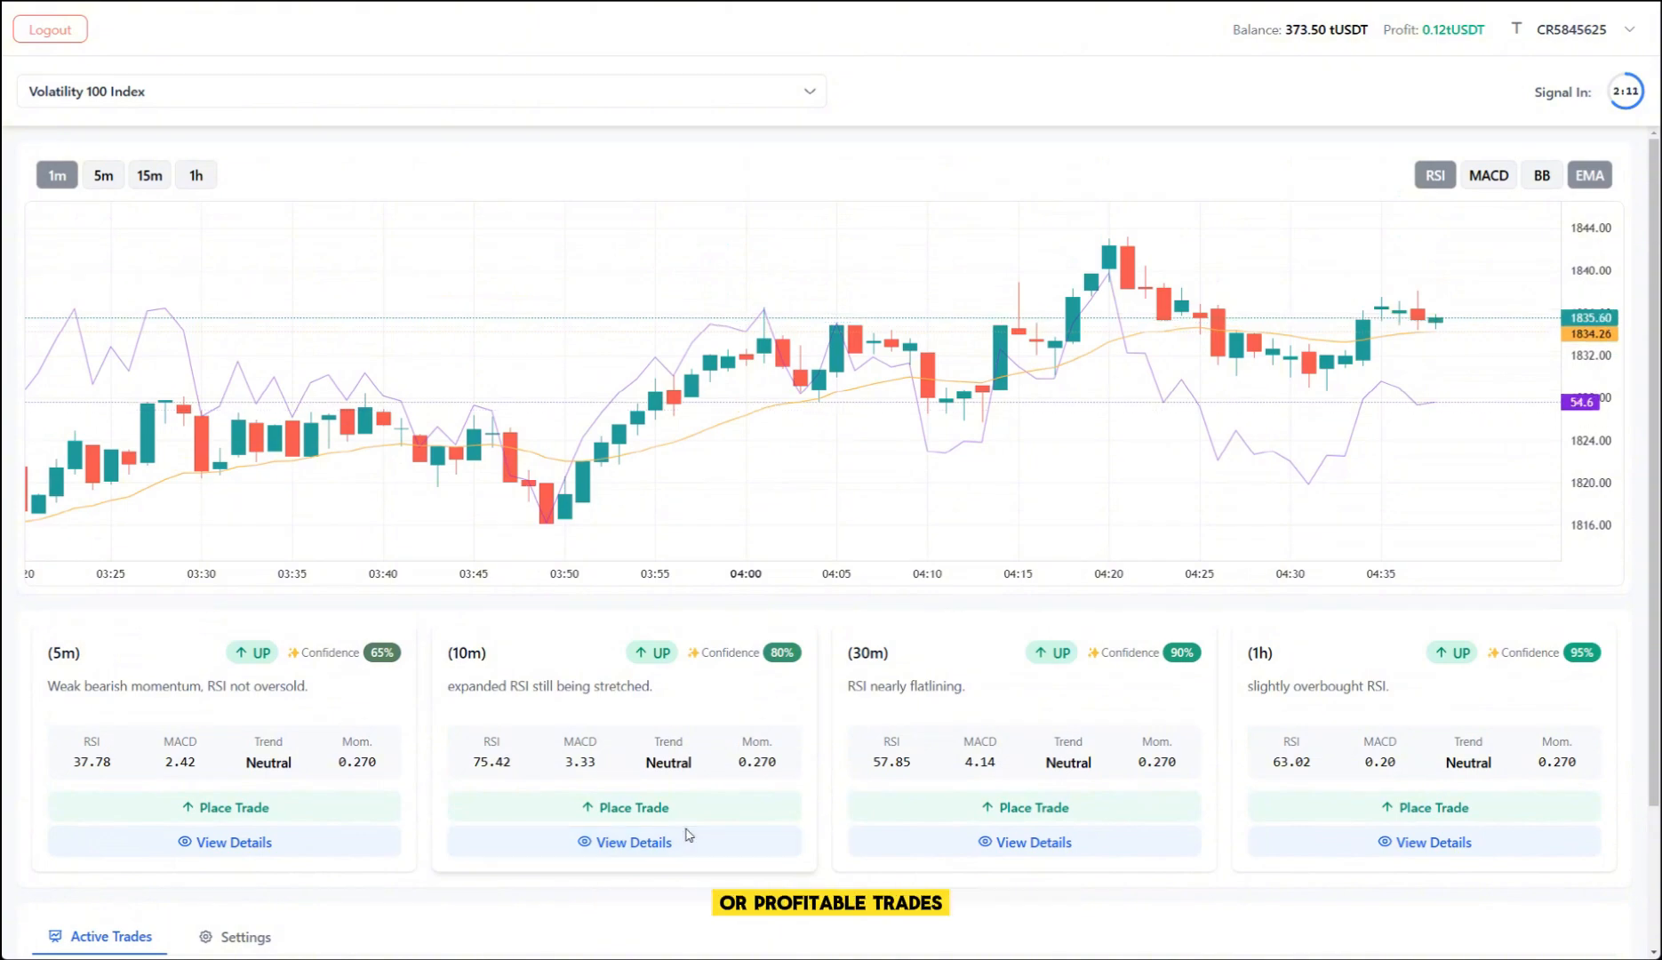
{"action": "scroll", "scroll_direction": "down", "scroll_amount": 3}
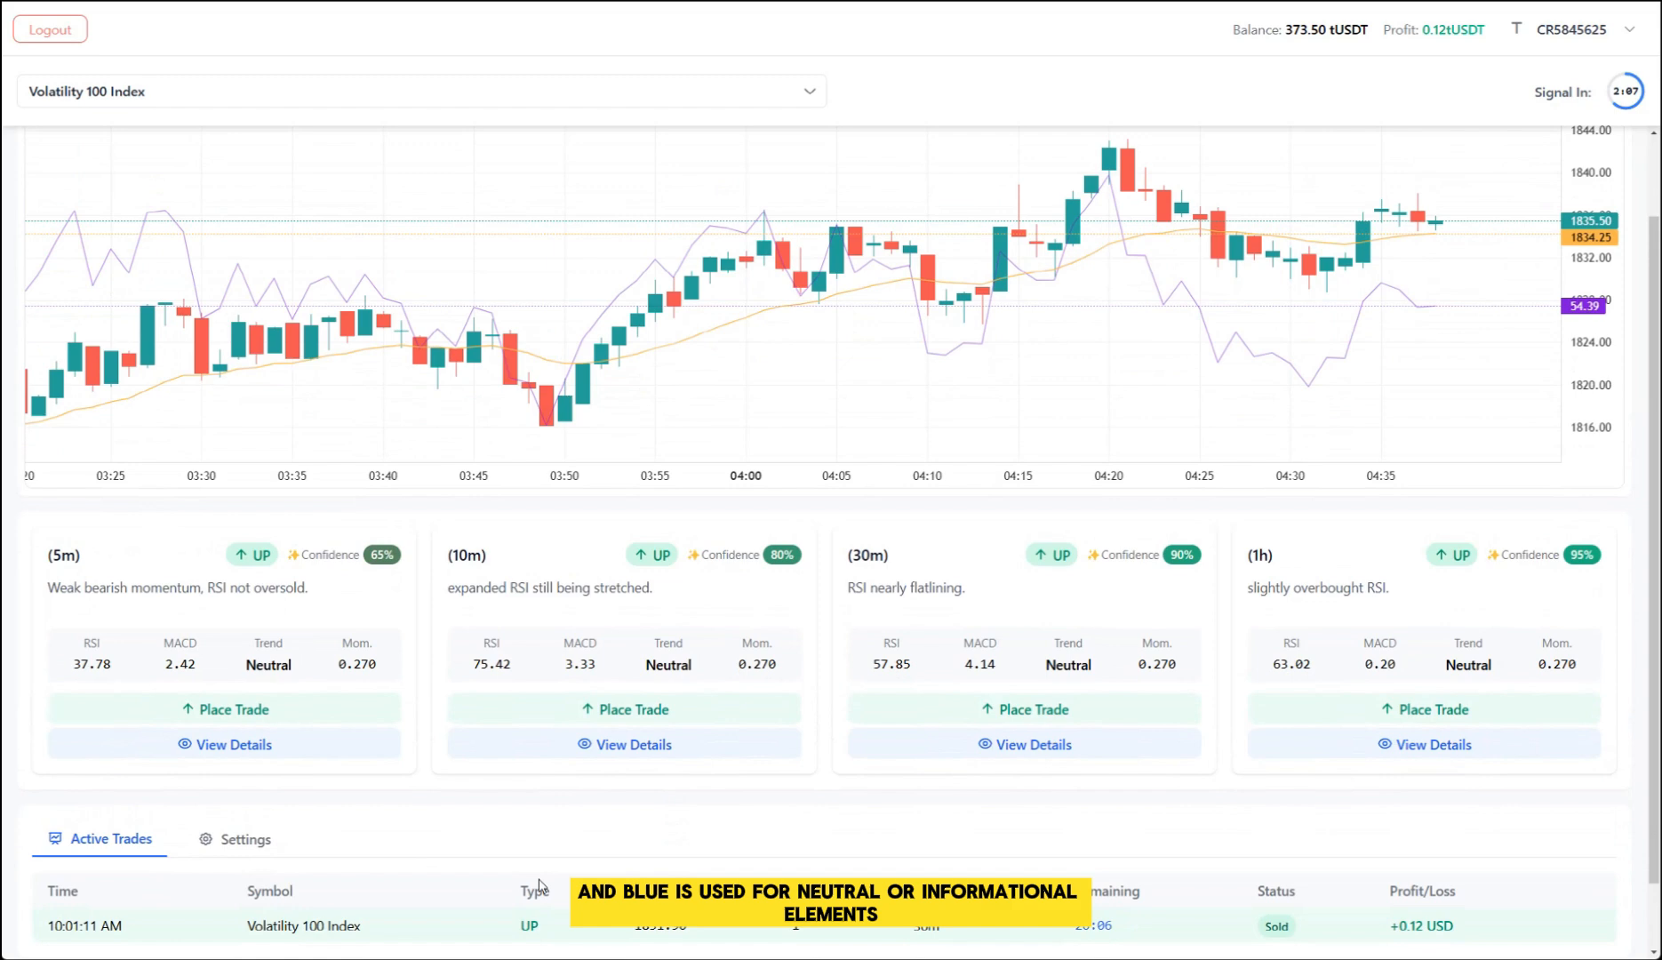
Step: Show settings: stake 1, total risk 100, take profit 30%, stop loss 100%
{"action": "left_click", "coordinate": [243, 839]}
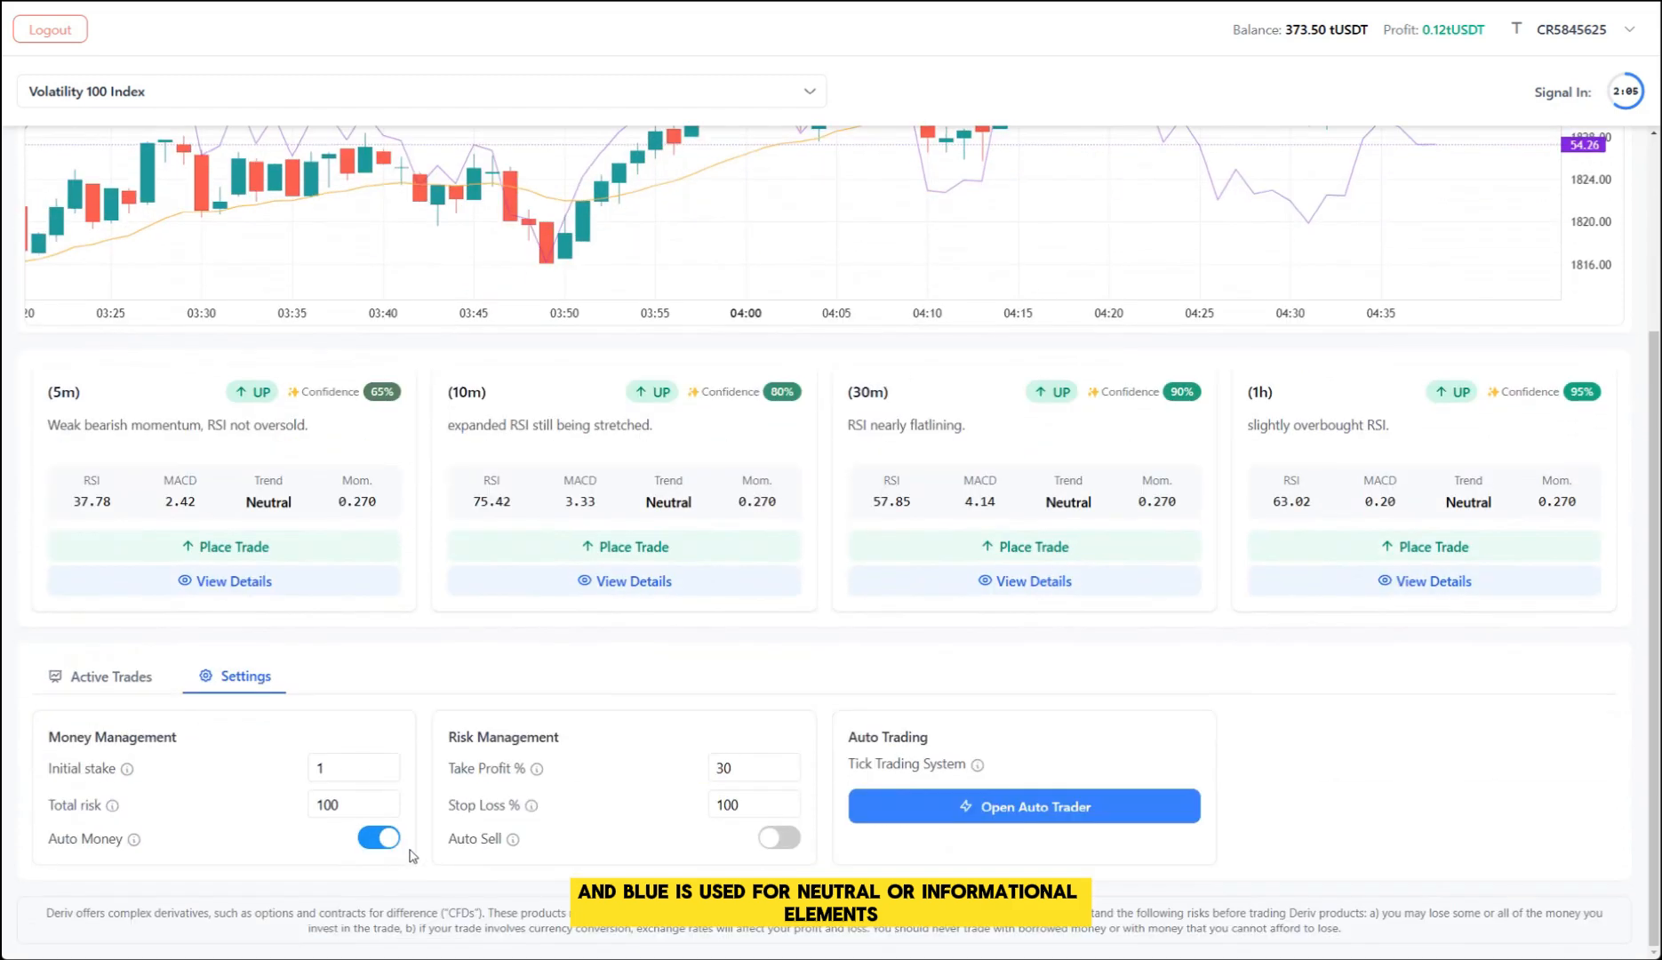
{"action": "mouse_move", "coordinate": [978, 763]}
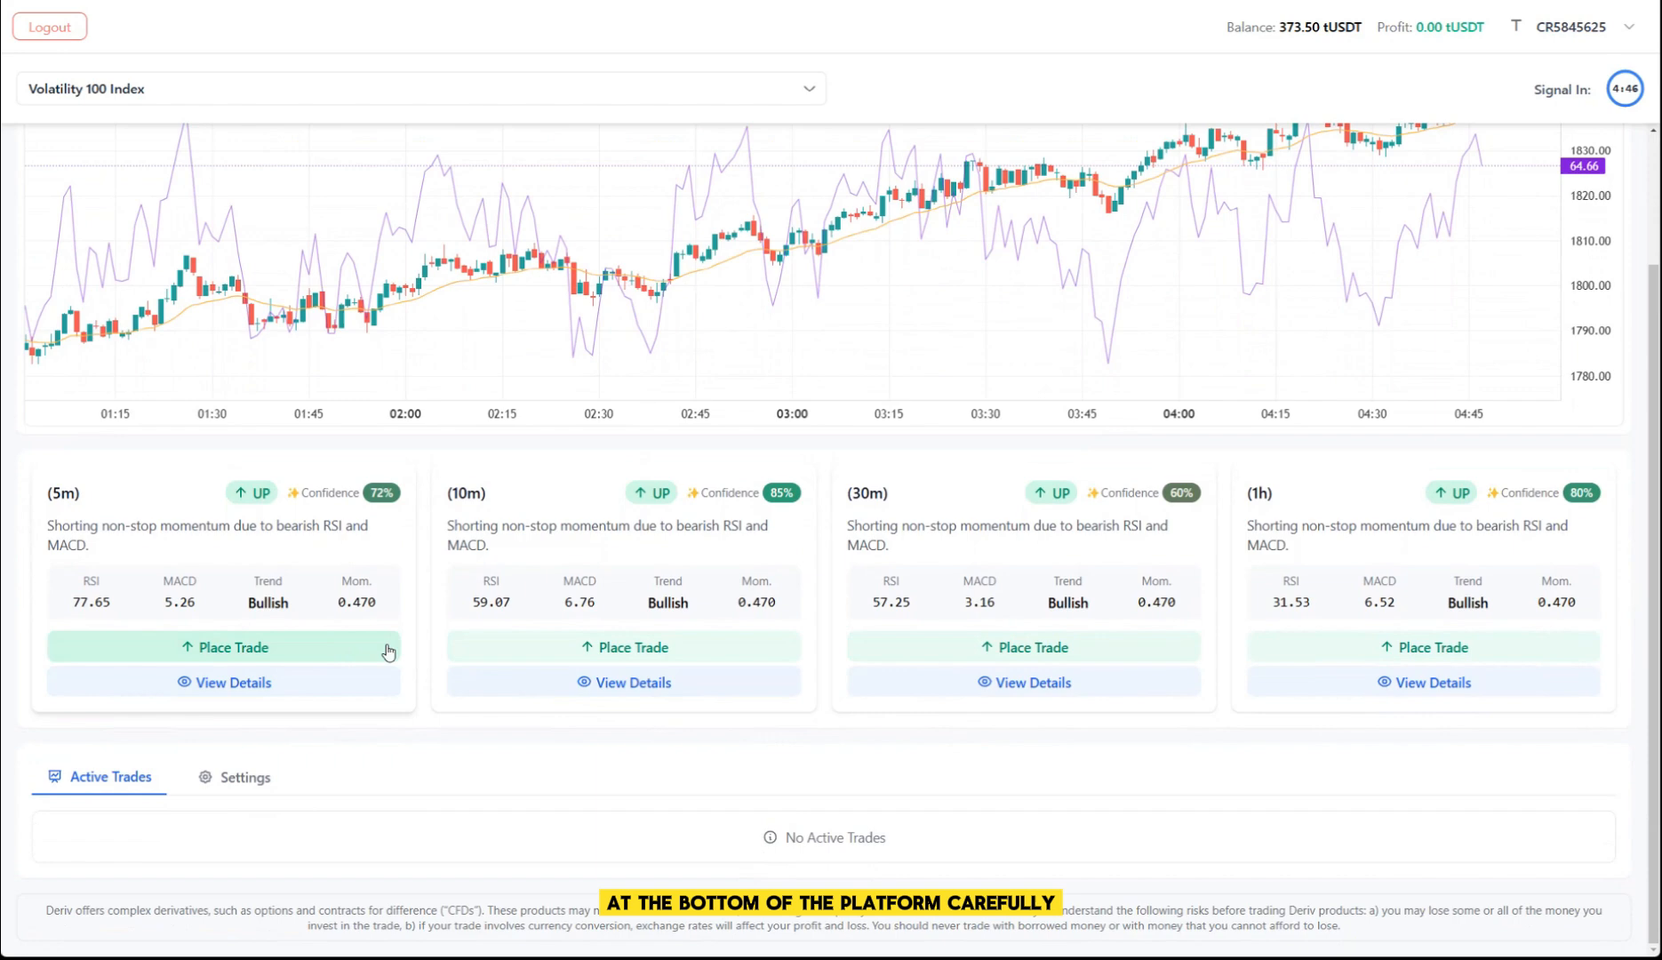
Step: Place a 3.73 UP trade, check Settings, then sell it from Active Trades for +0.50 USD
{"action": "left_click", "coordinate": [224, 647]}
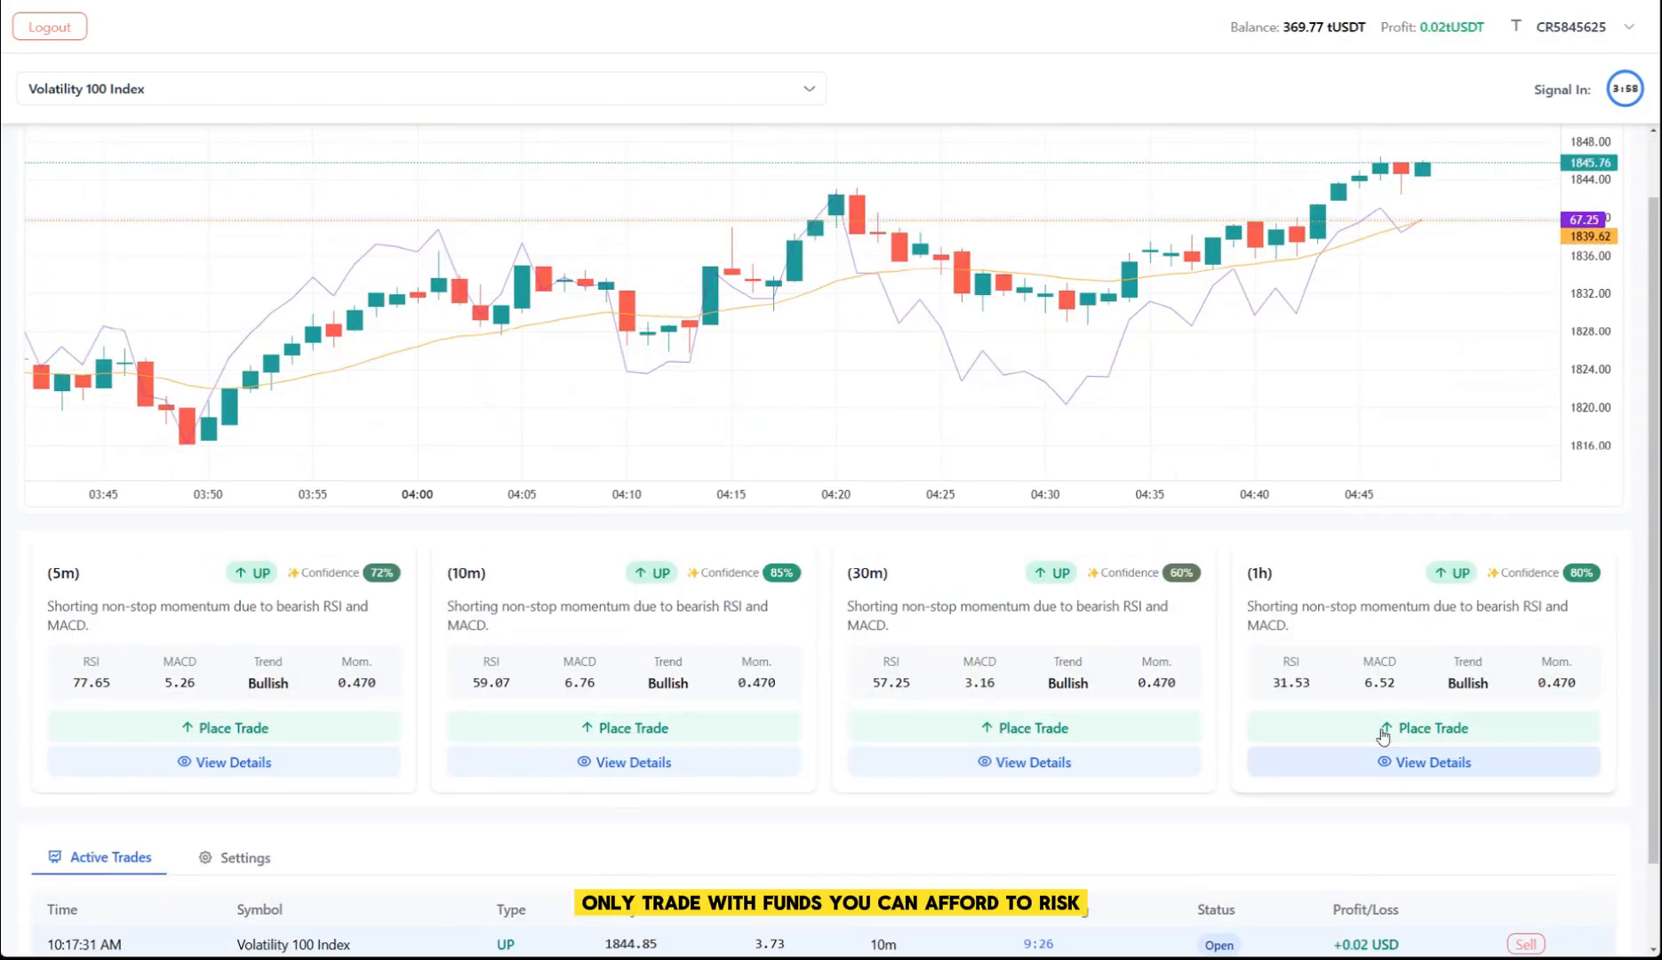
{"action": "left_click", "coordinate": [243, 856]}
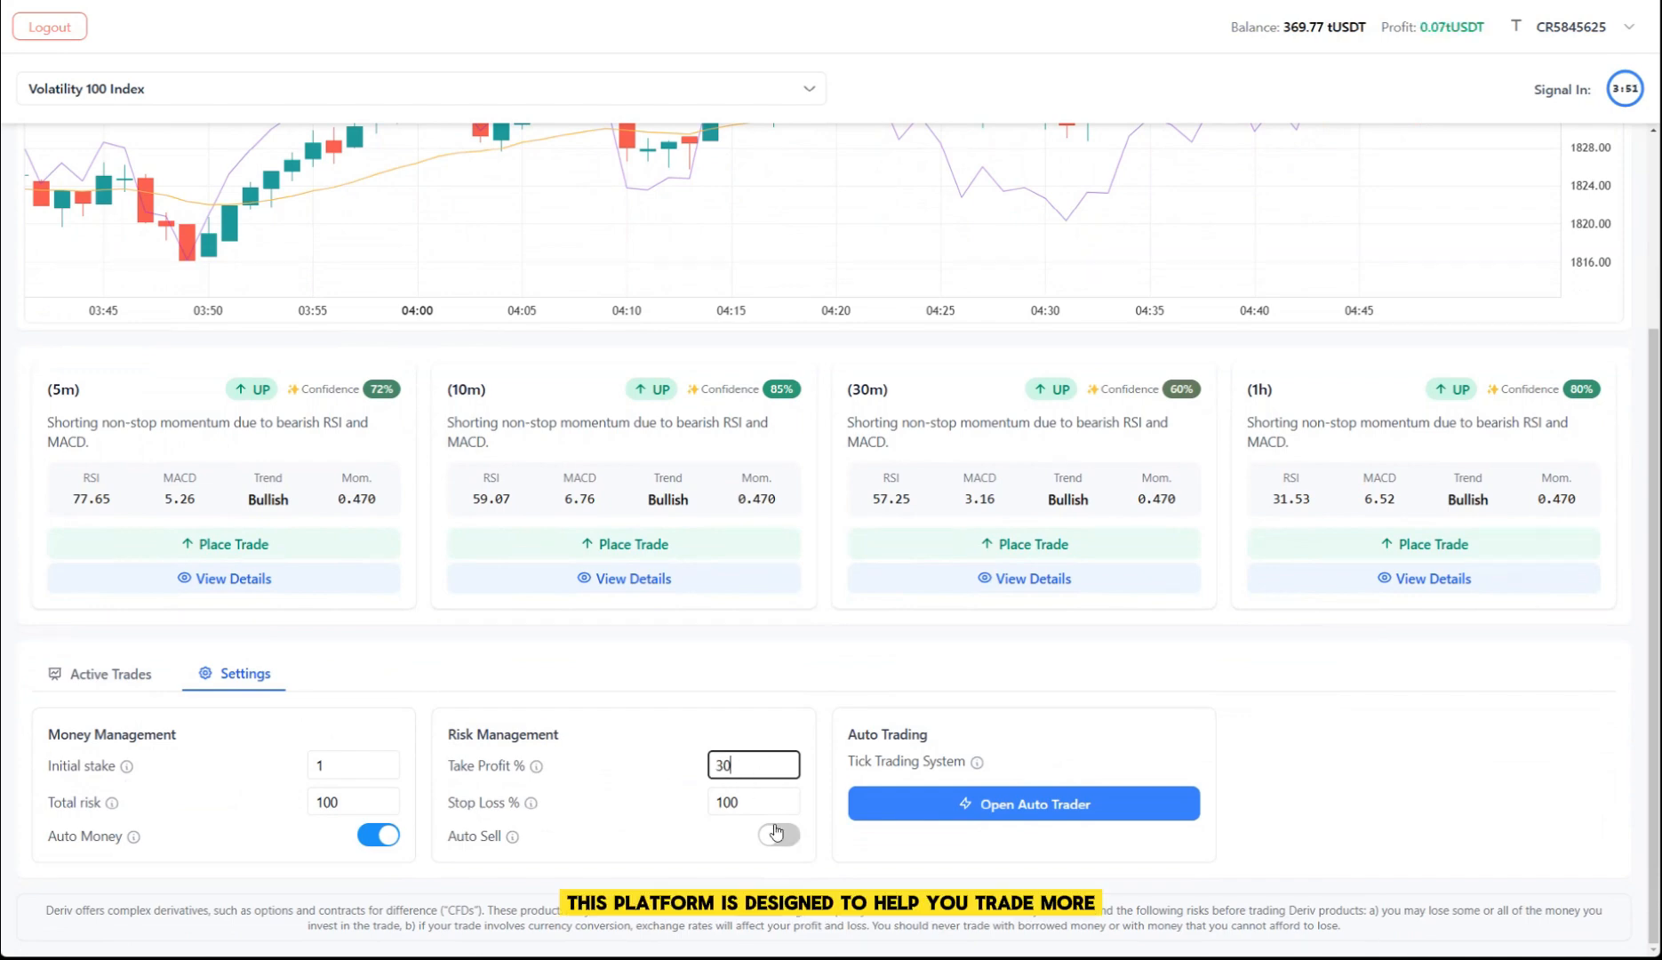
{"action": "left_click", "coordinate": [110, 673]}
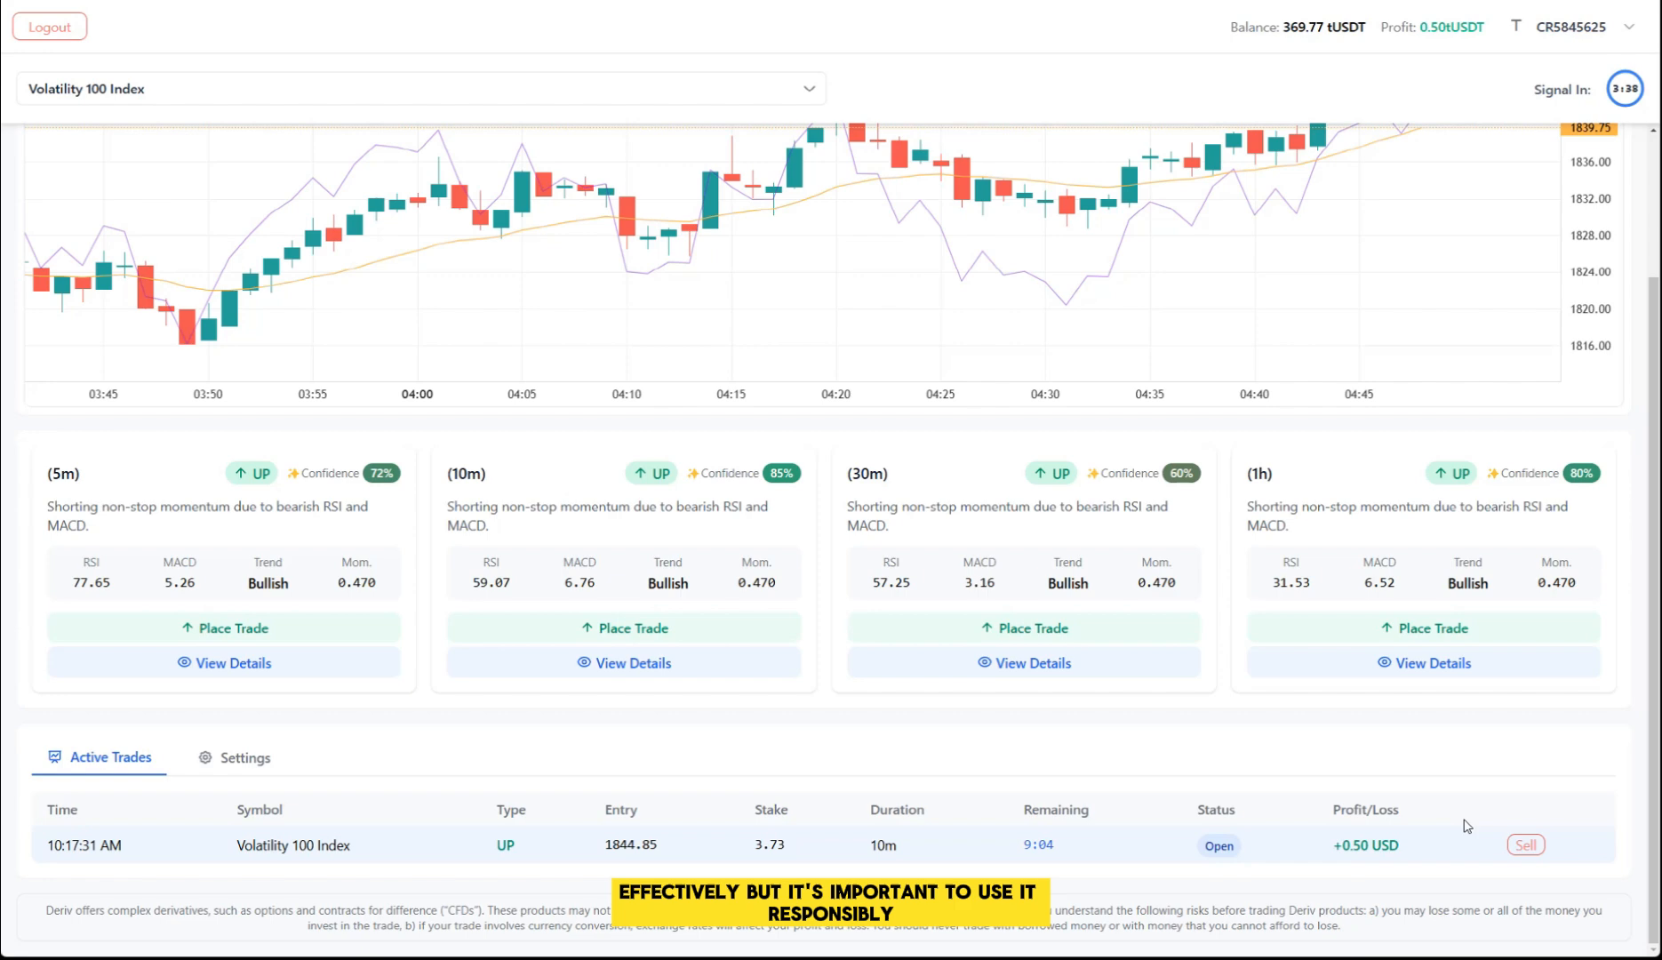
{"action": "left_click", "coordinate": [1524, 845]}
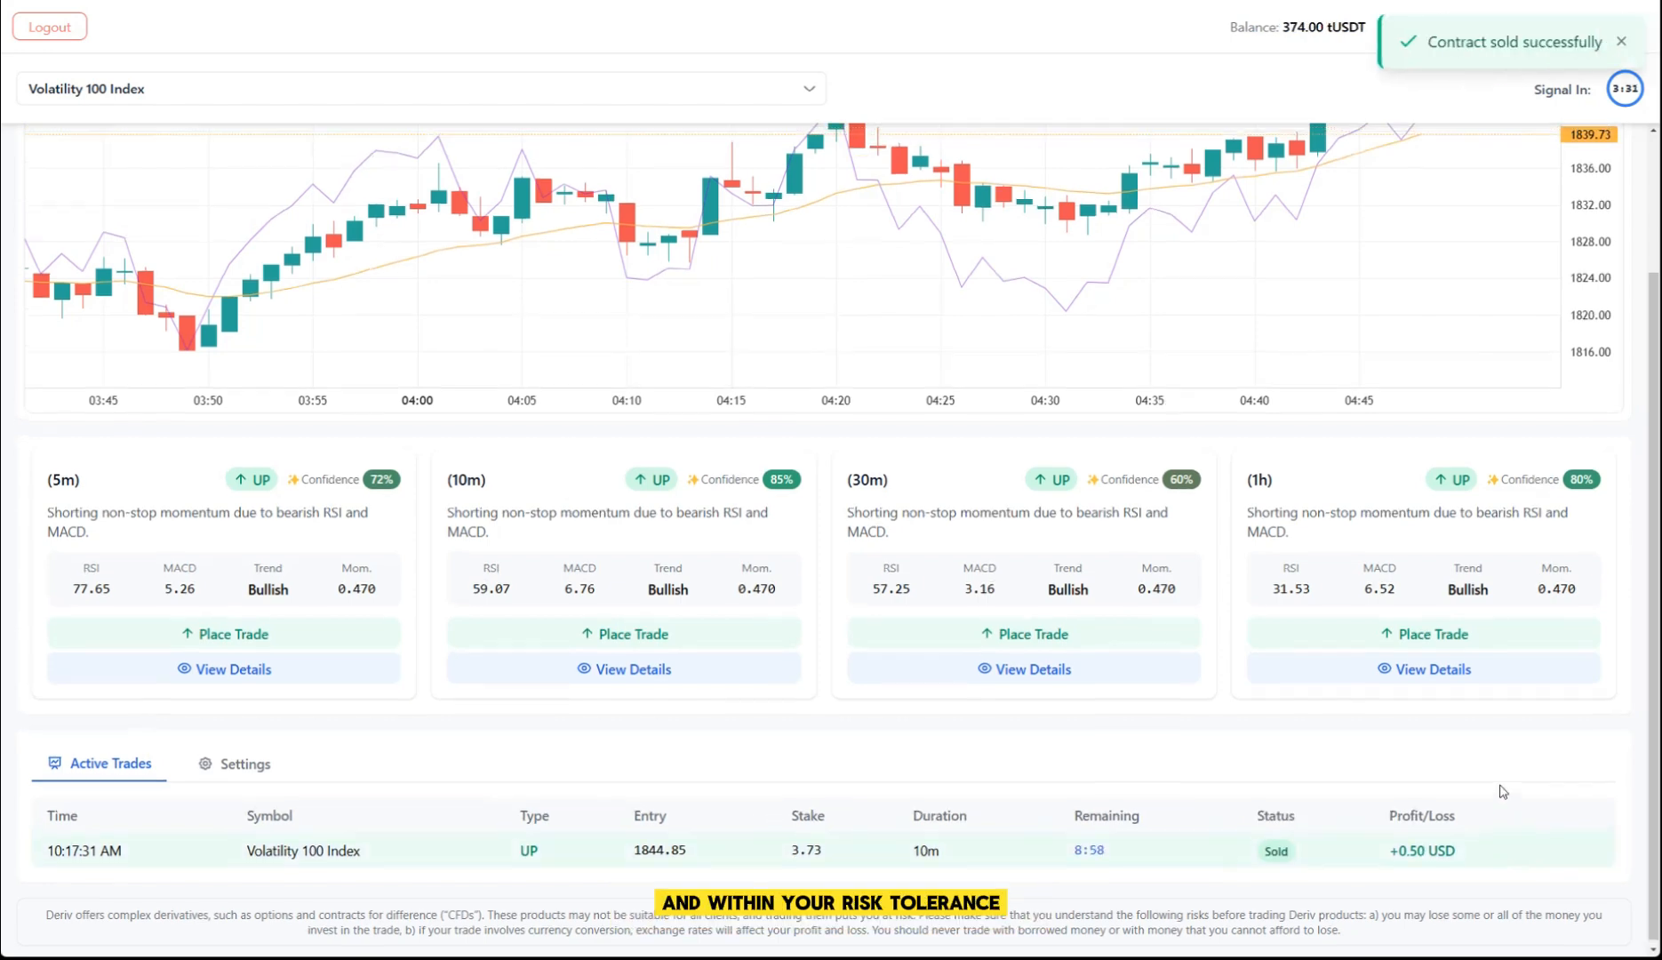